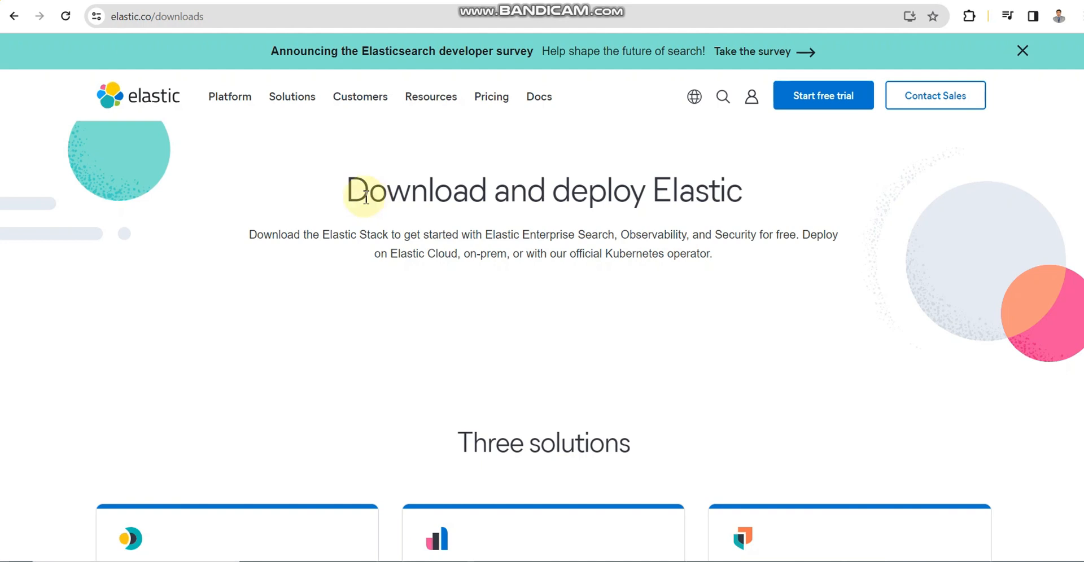
mouse_move(140, 114)
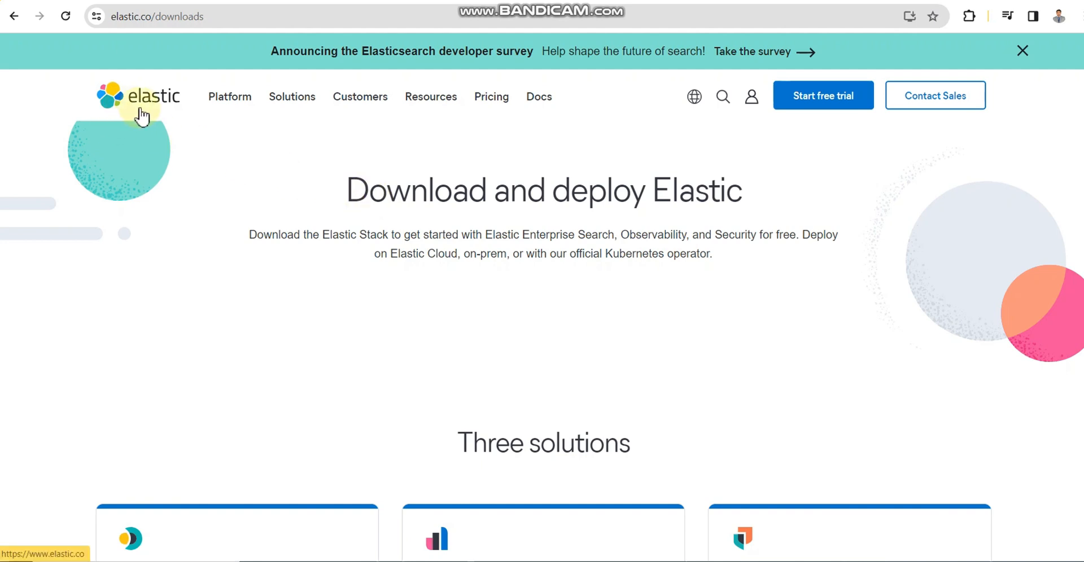
Step: Browse the Elastic site's Platform and Resources menus without choosing anything
click(229, 96)
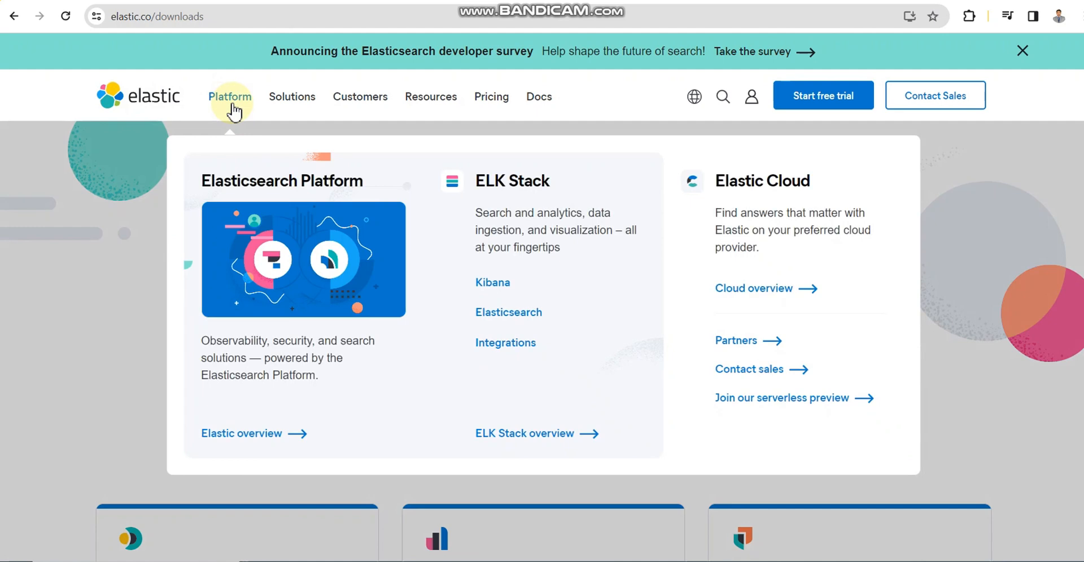
mouse_move(570, 186)
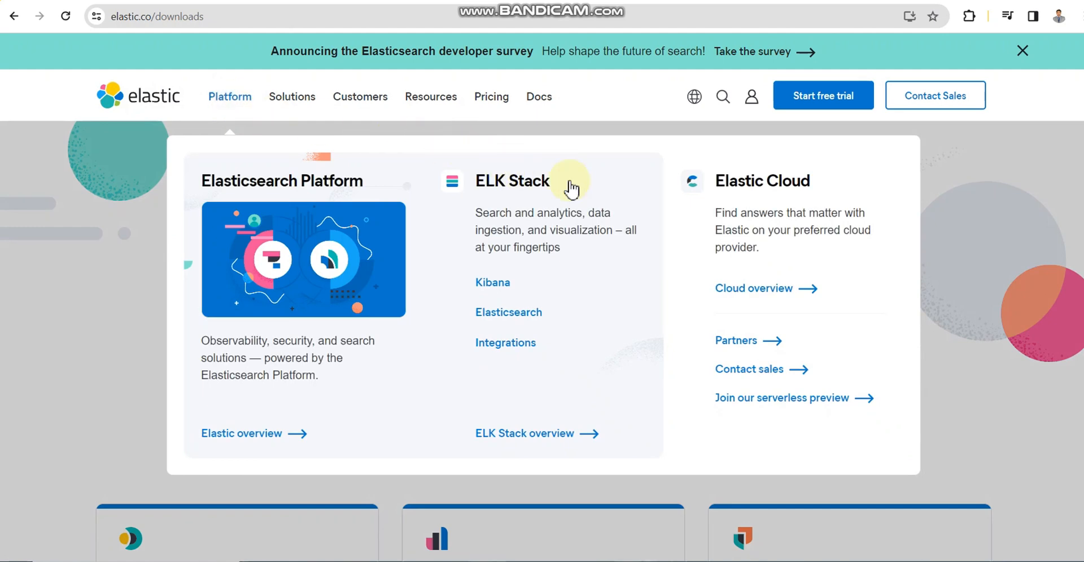
mouse_move(439, 107)
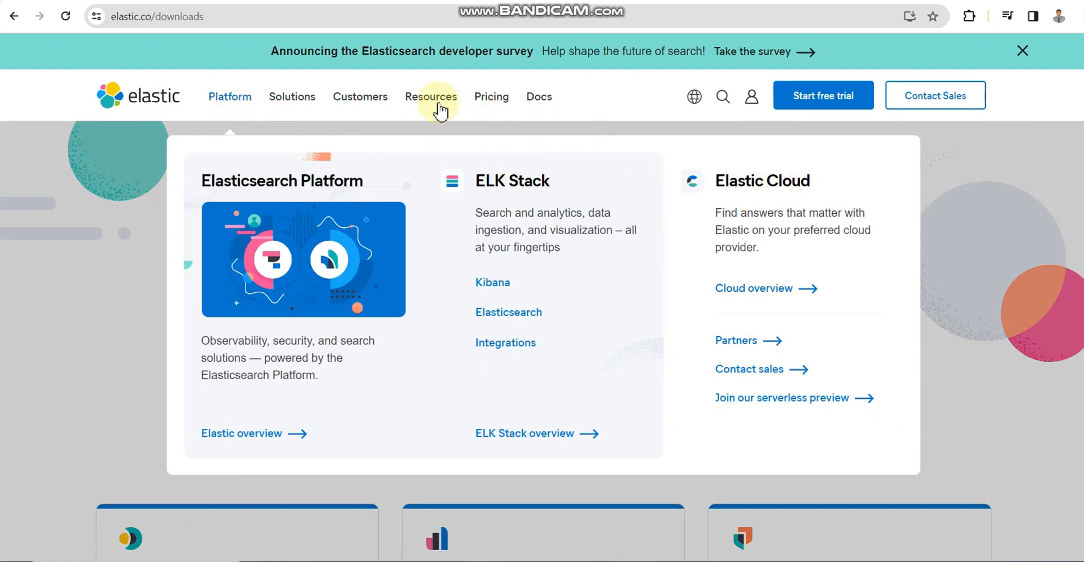
click(430, 96)
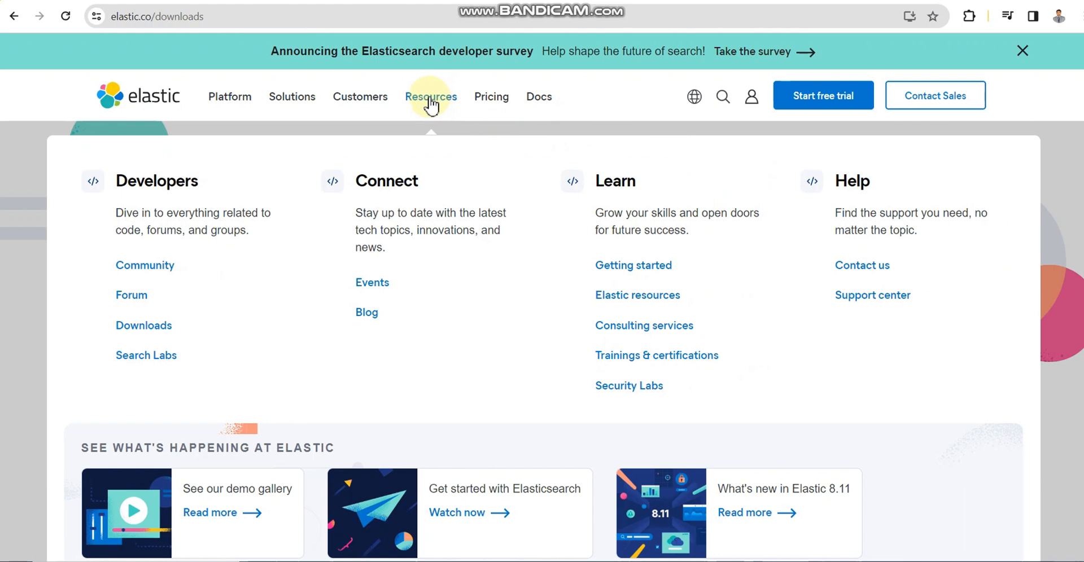
click(291, 96)
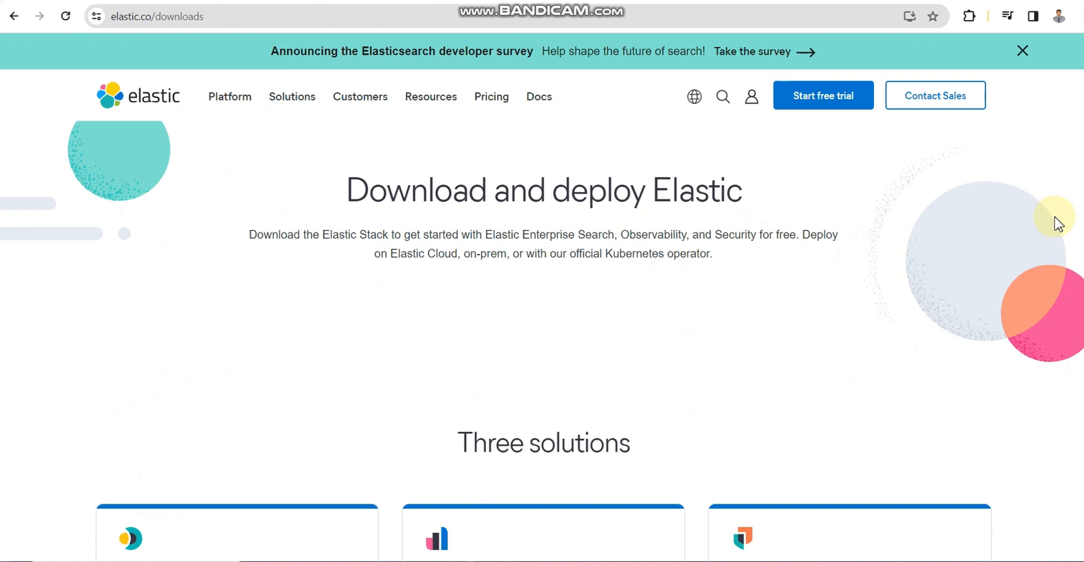
mouse_move(396, 300)
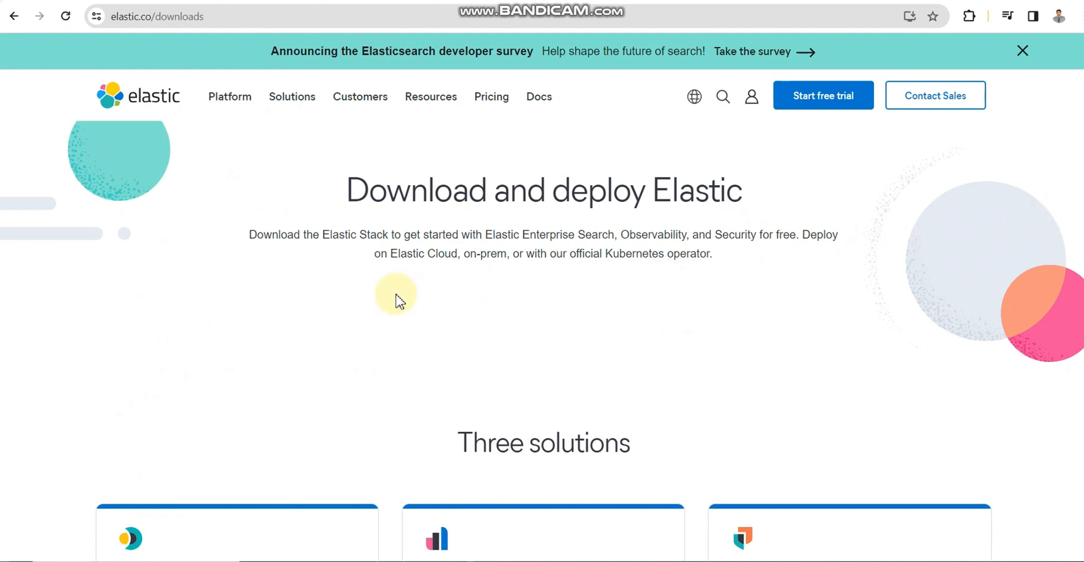
Step: Move down past the Elastic (ELK) Stack heading and follow the Logstash download link
scroll(down, 3)
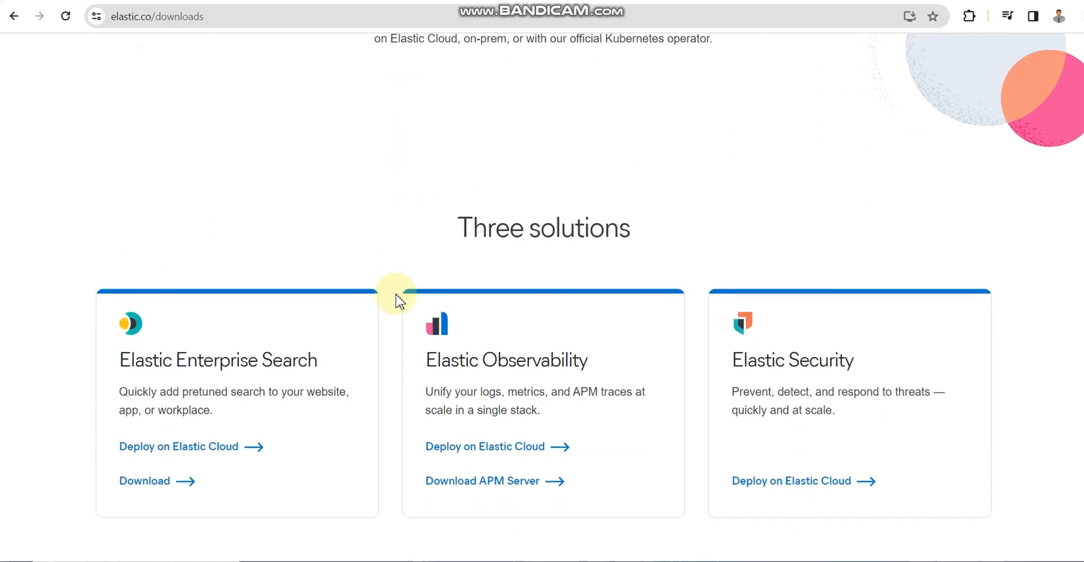
scroll(down, 3)
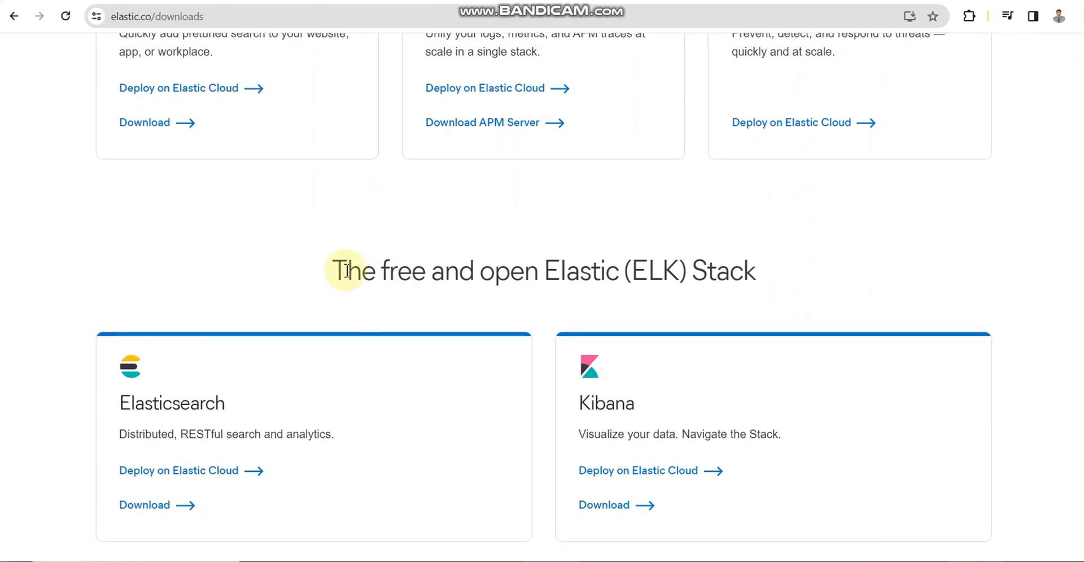
drag(346, 271, 749, 271)
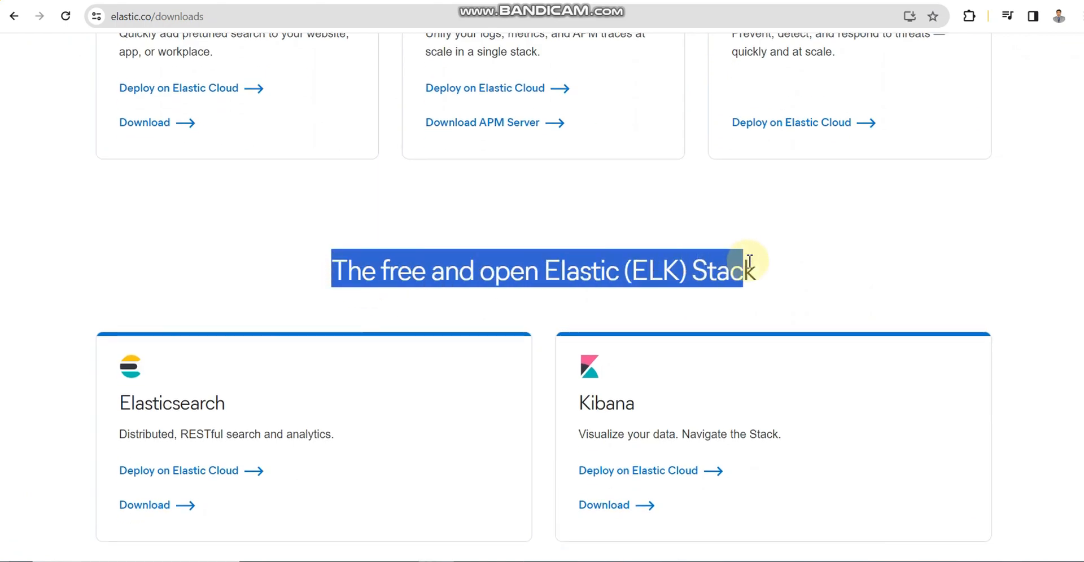
scroll(down, 3)
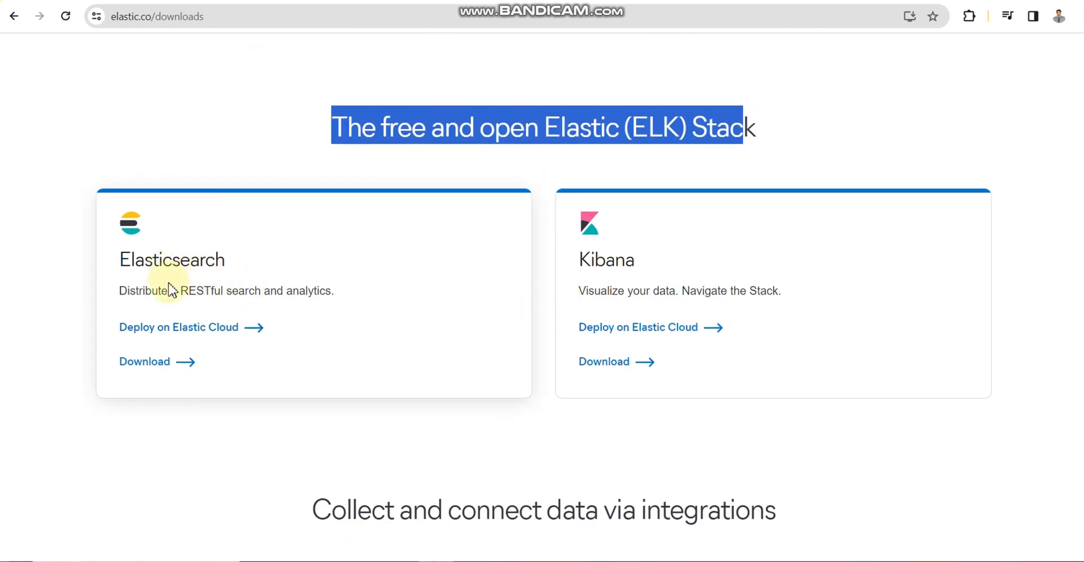
mouse_move(144, 361)
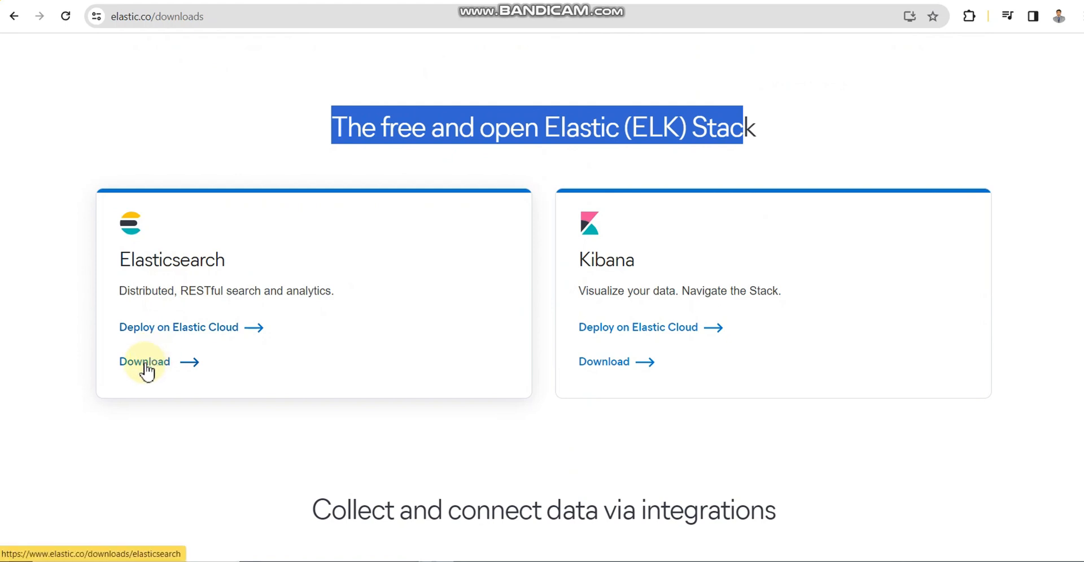
mouse_move(603, 361)
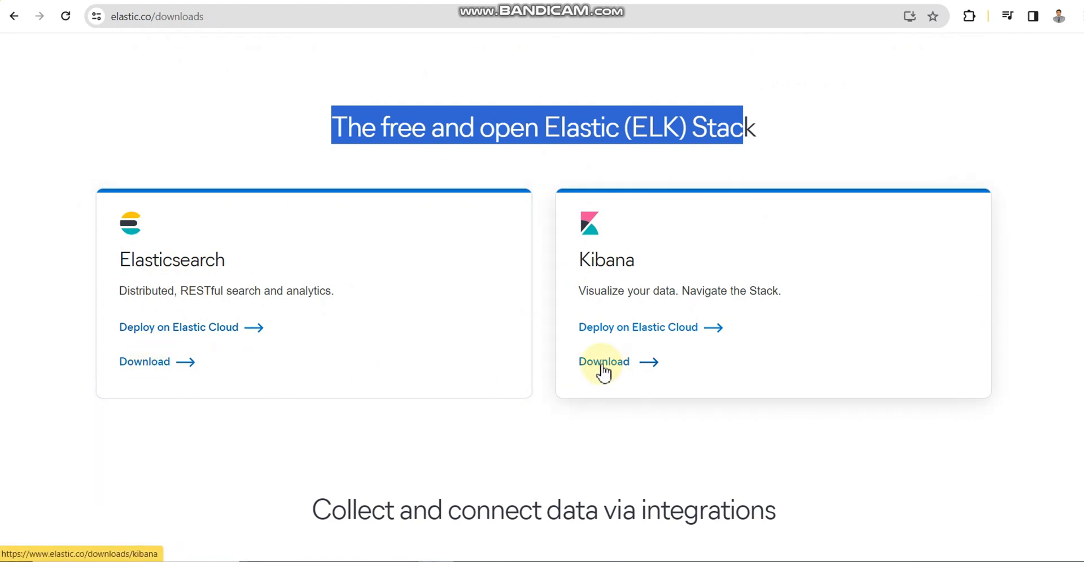
scroll(down, 3)
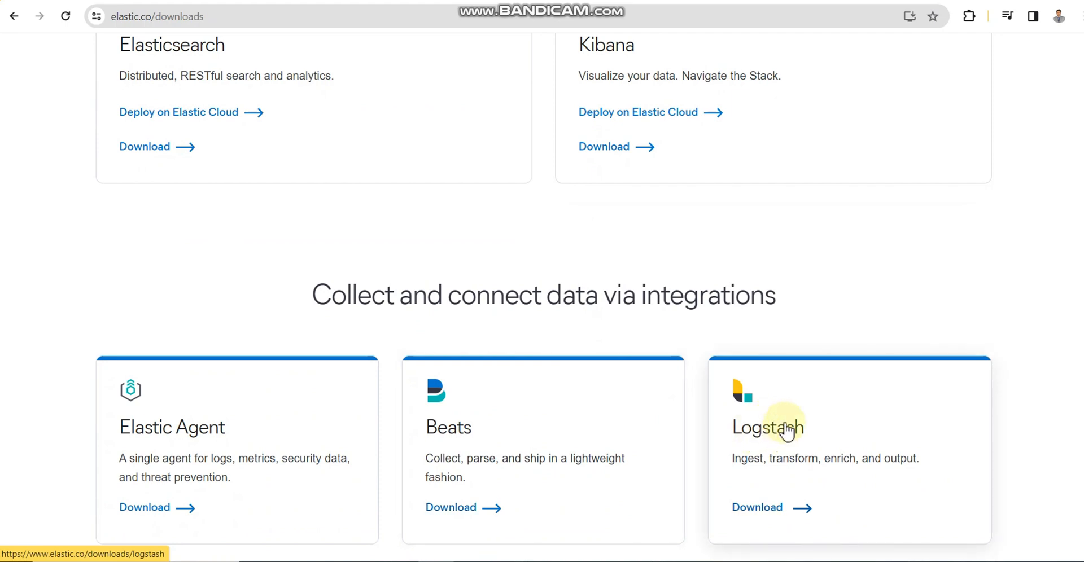
mouse_move(766, 472)
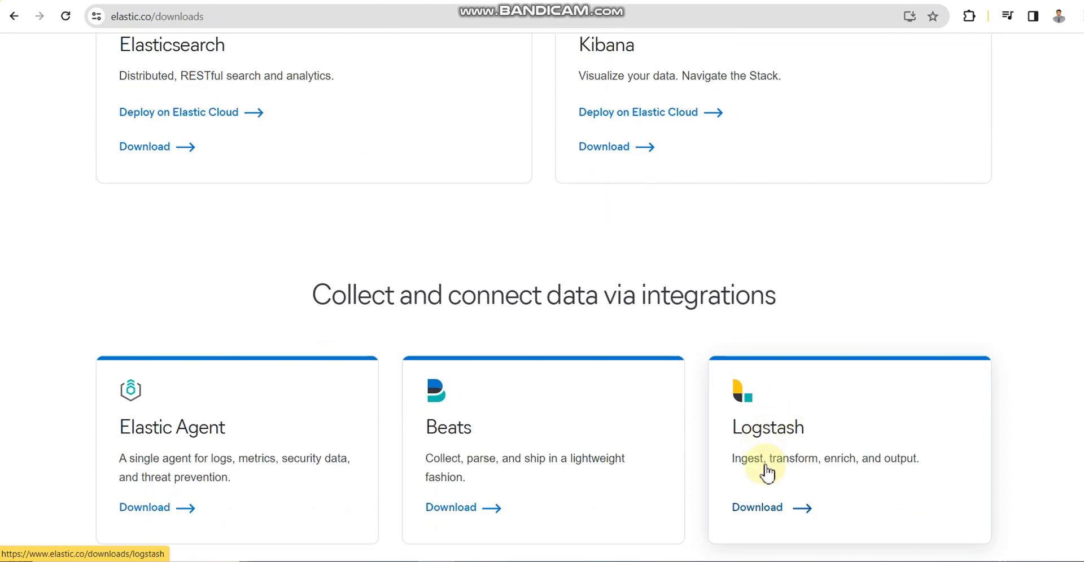
click(756, 507)
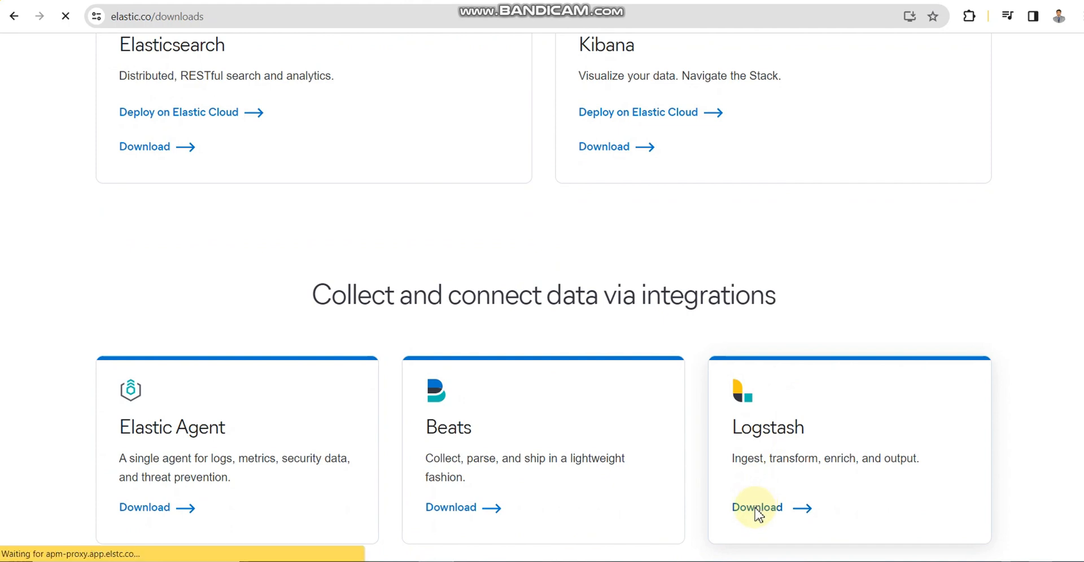
Step: Start the Logstash Windows download and keep Windows as the selected platform
click(757, 507)
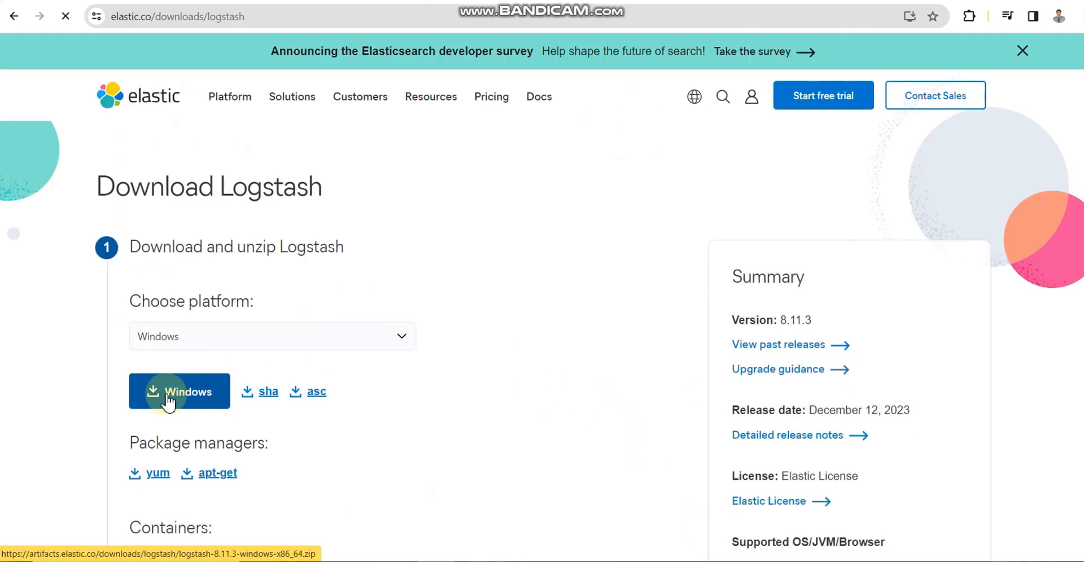
click(272, 337)
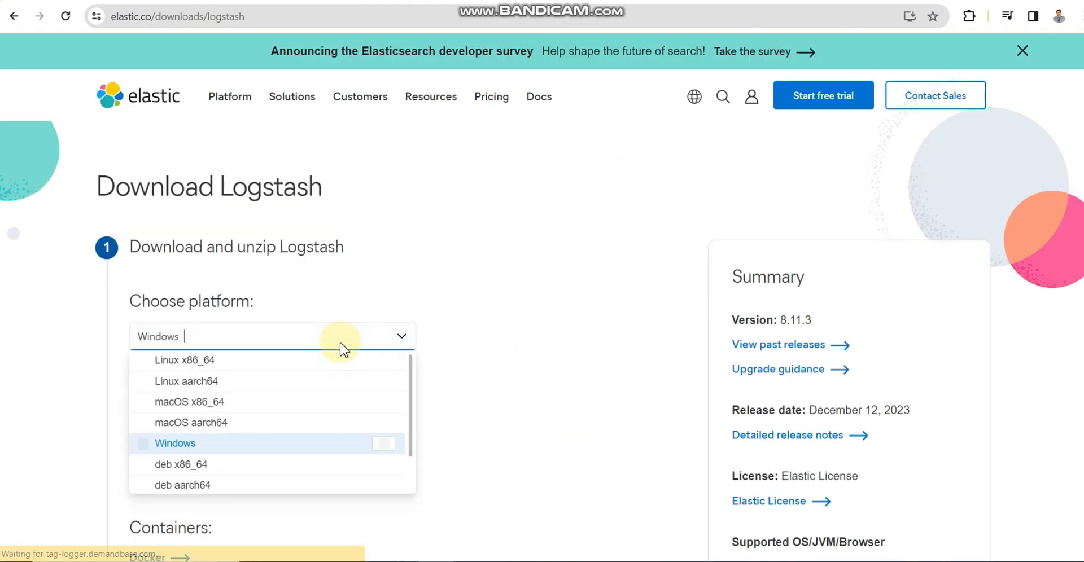
click(175, 444)
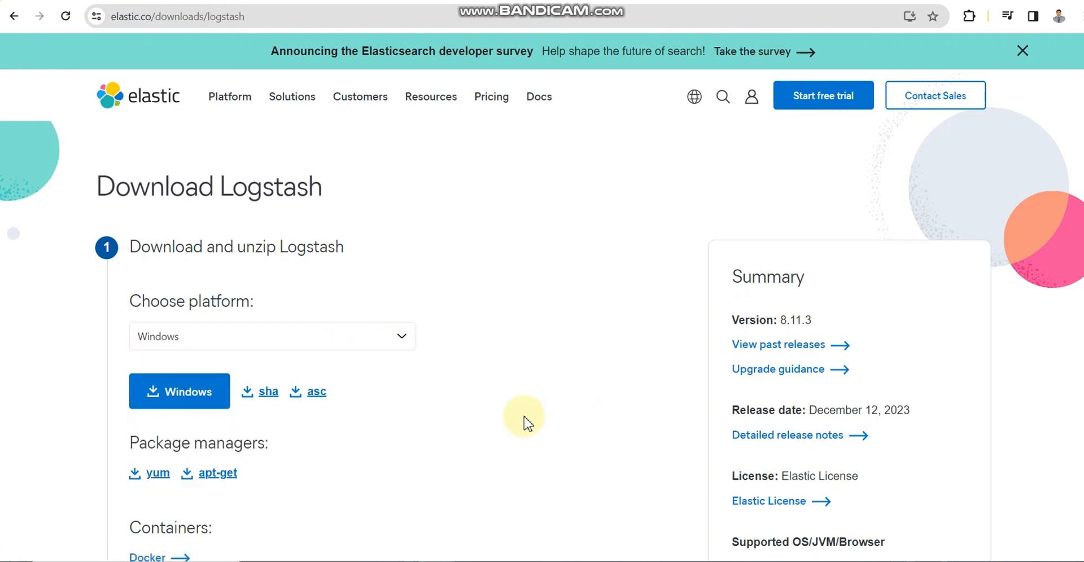
mouse_move(207, 397)
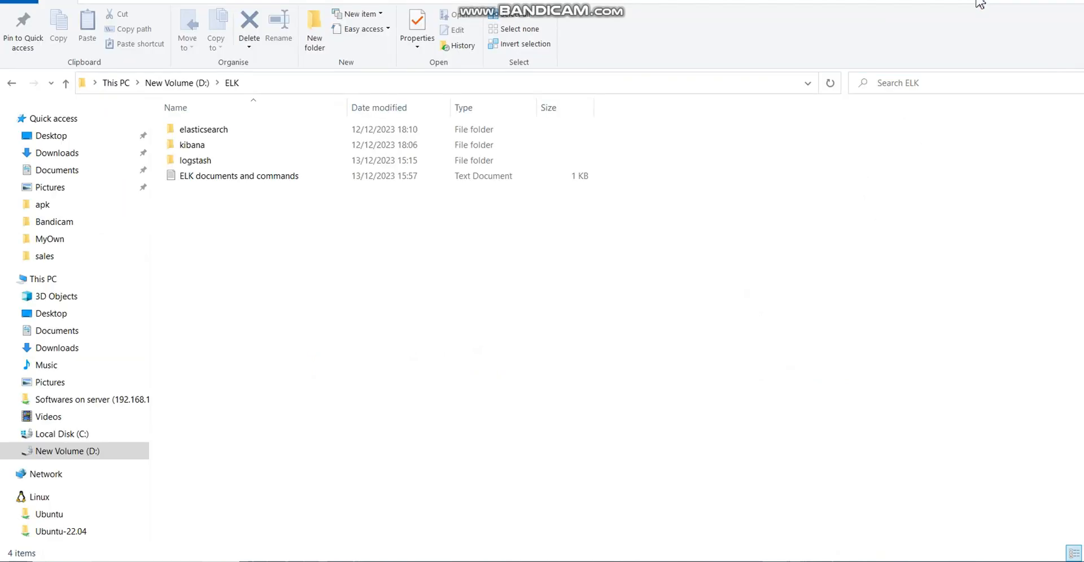
Step: Browse into D:\ELK\elasticsearch\bin, note elasticsearch.bat, and go back up
click(192, 145)
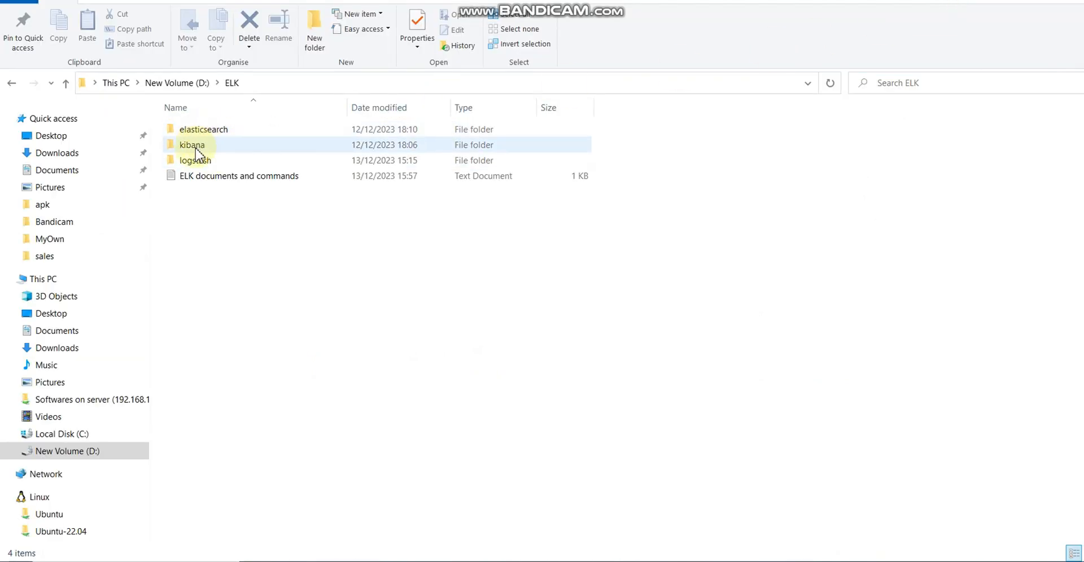
click(195, 159)
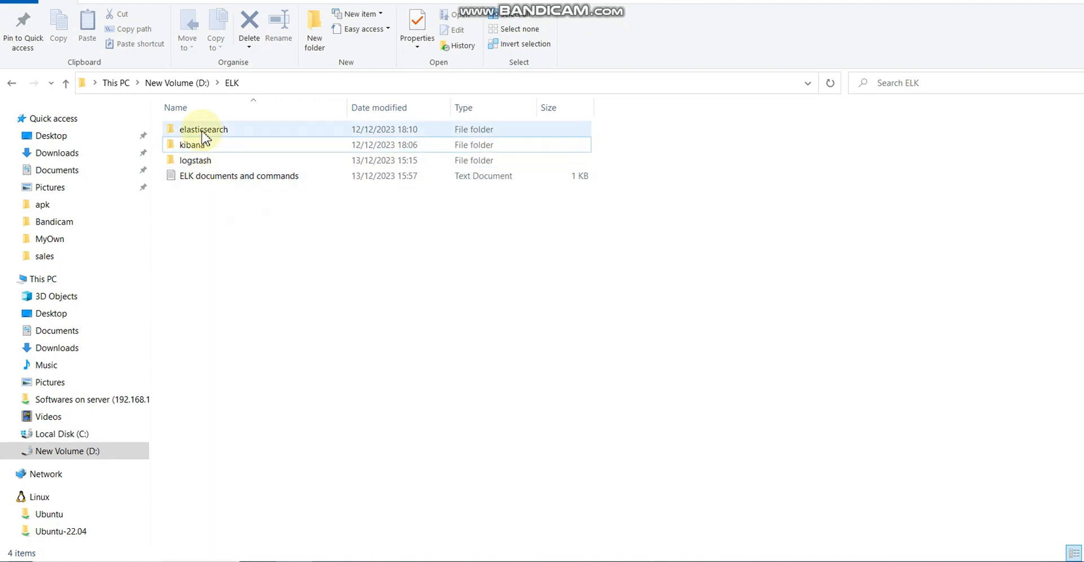
click(202, 130)
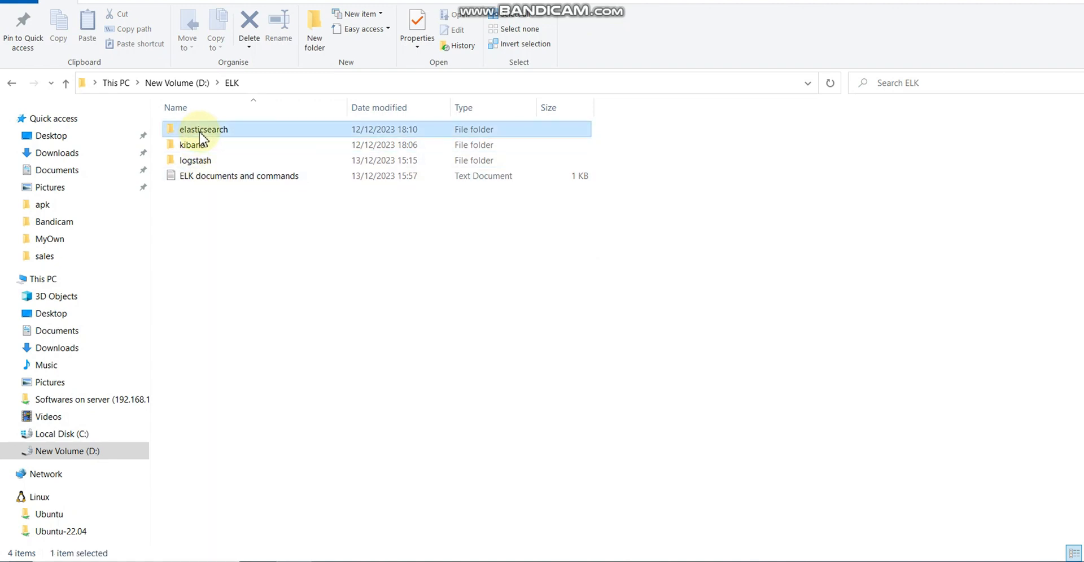
double_click(203, 130)
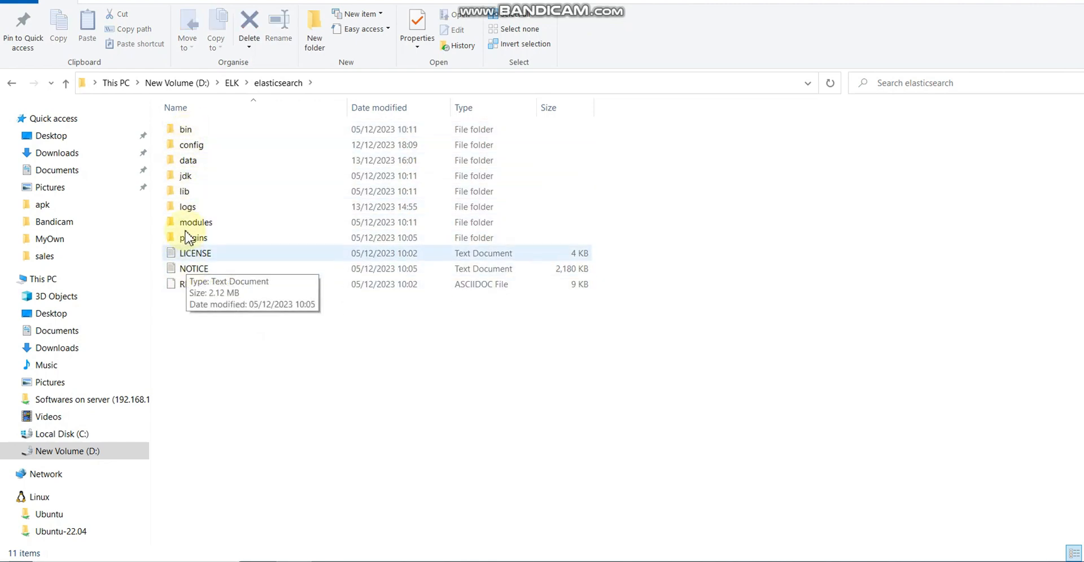
click(184, 130)
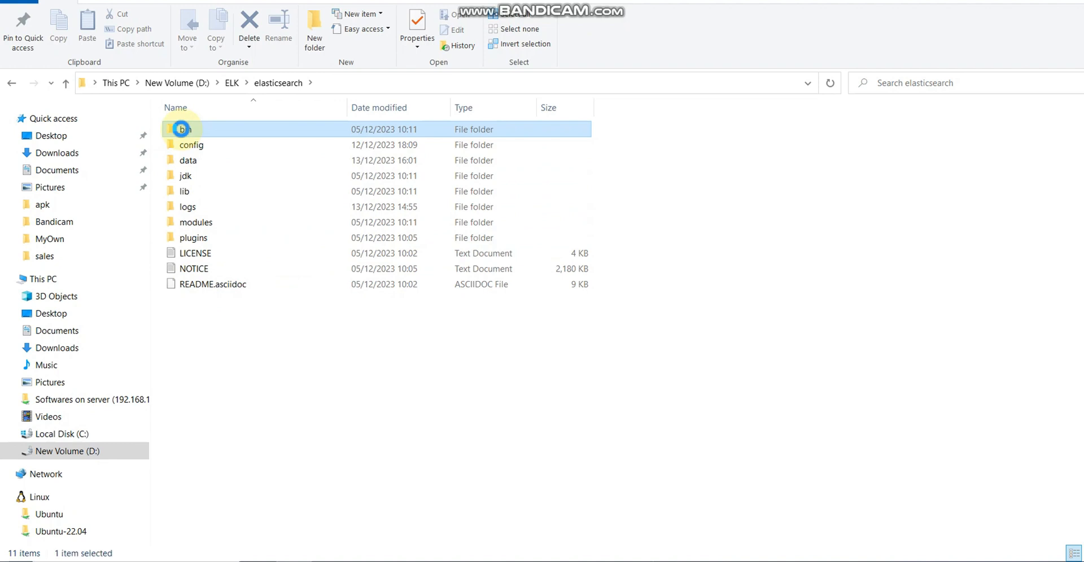
double_click(181, 130)
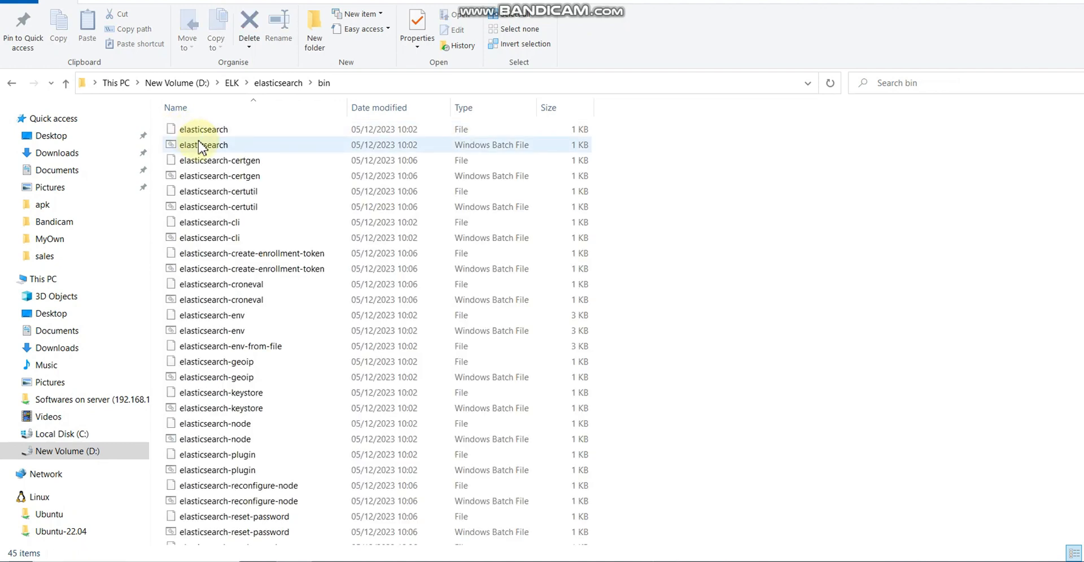
click(208, 144)
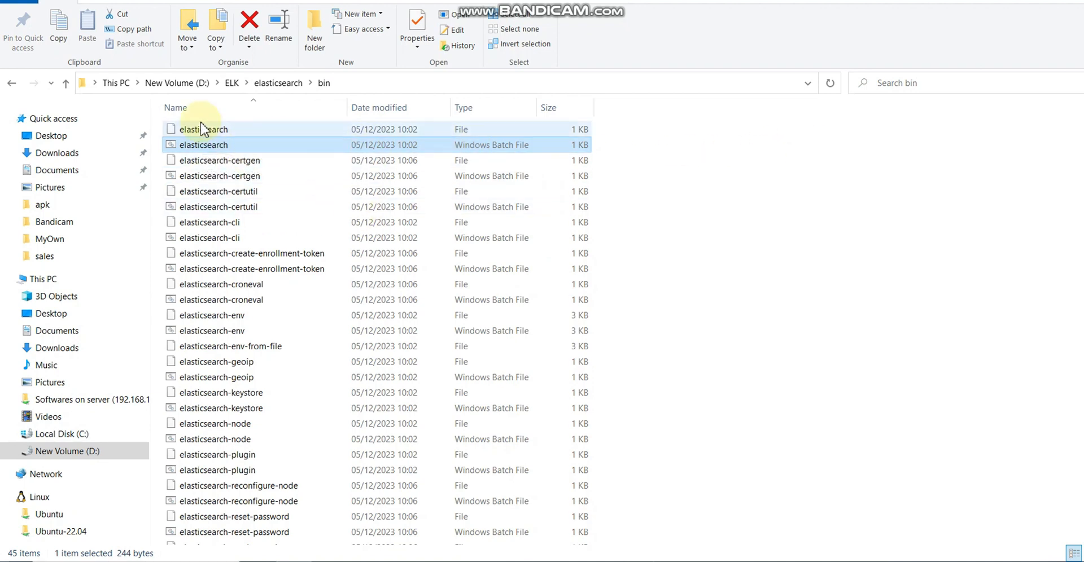
click(65, 83)
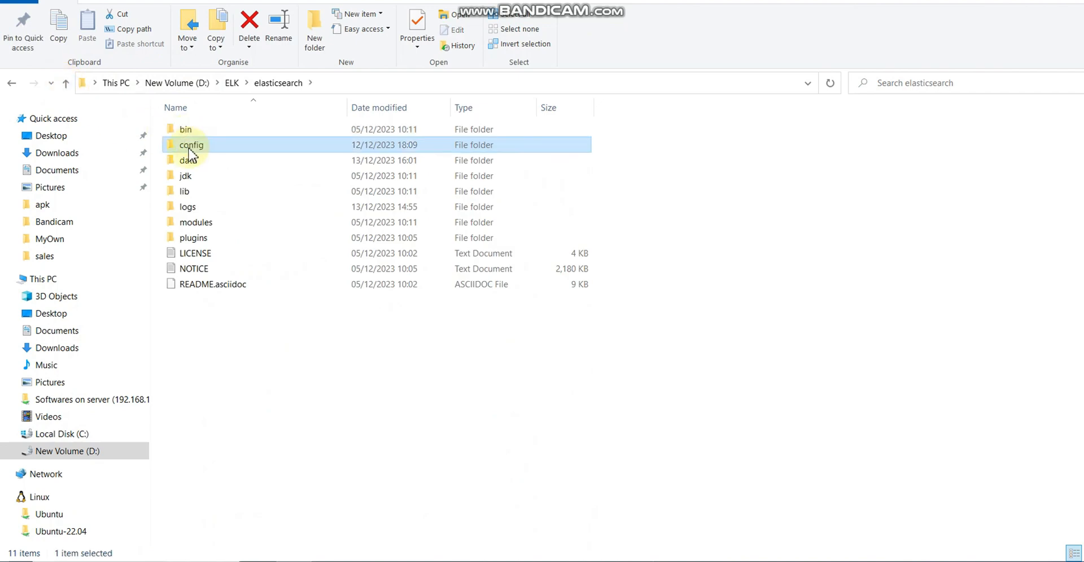
Step: Open elasticsearch.yml from the config folder in Notepad++ via the context menu
click(192, 144)
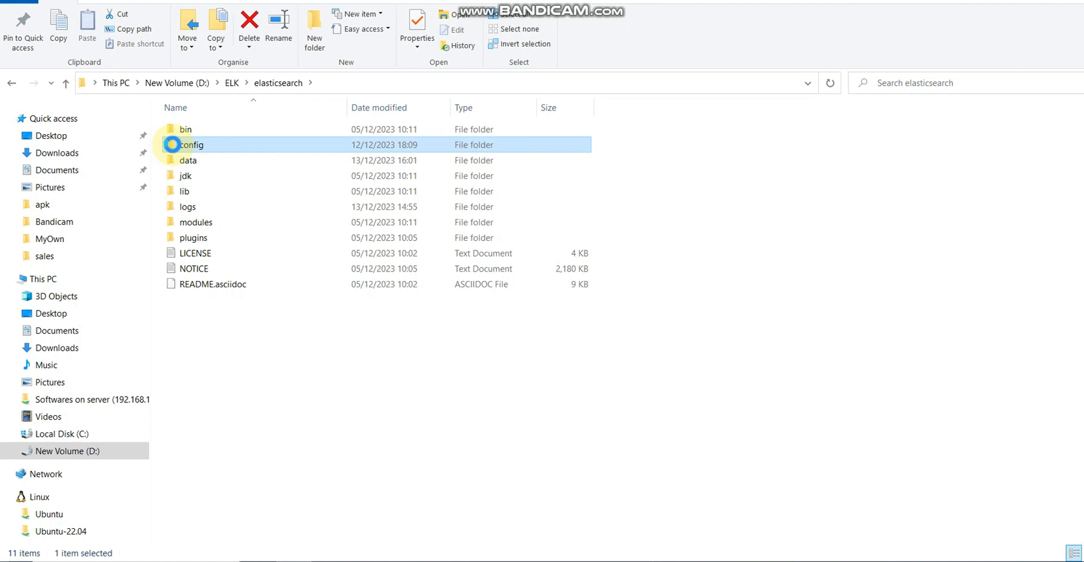
double_click(192, 145)
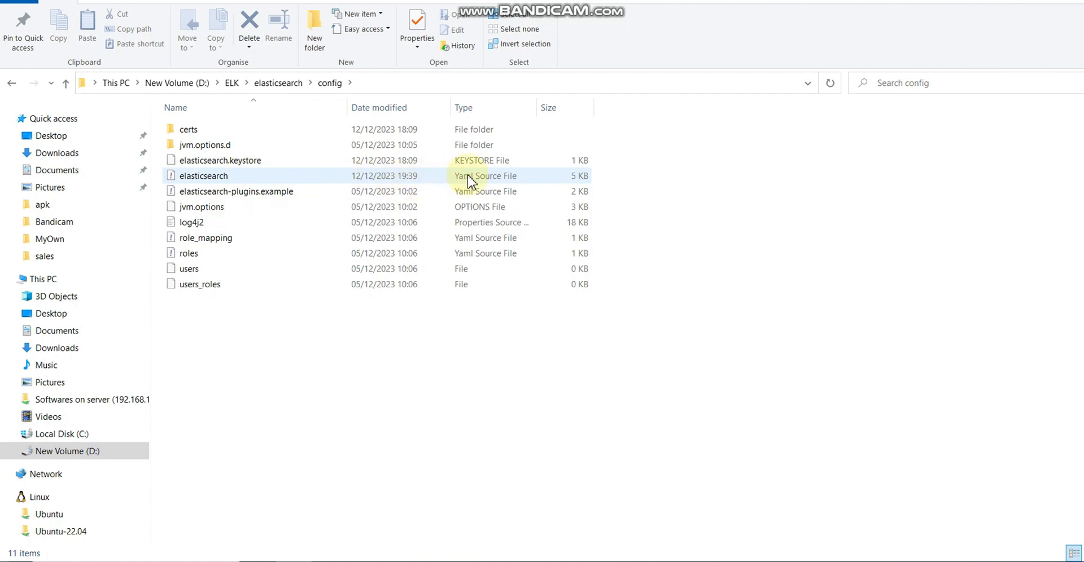
click(202, 176)
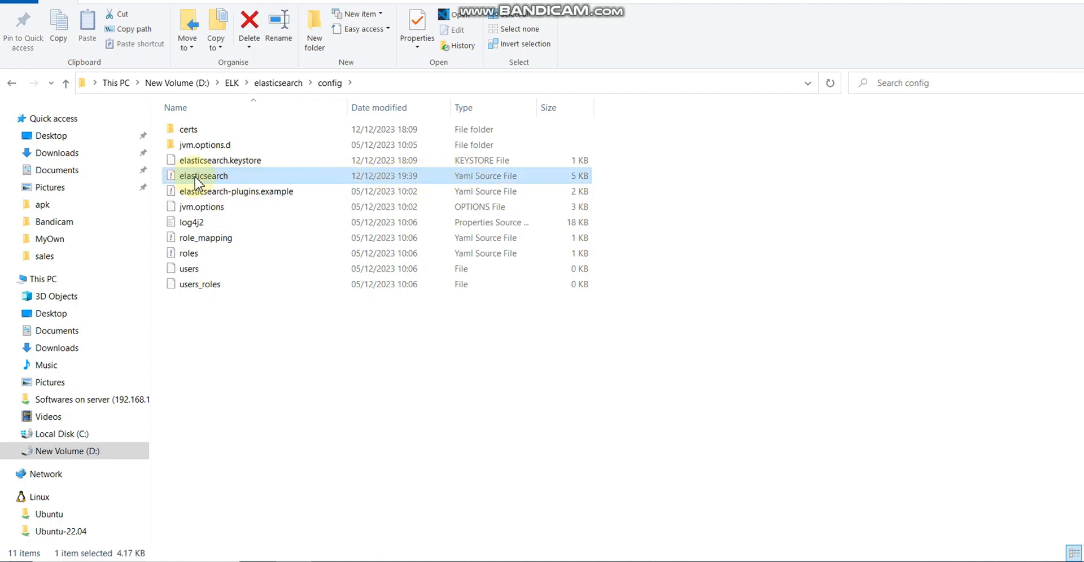
right_click(201, 176)
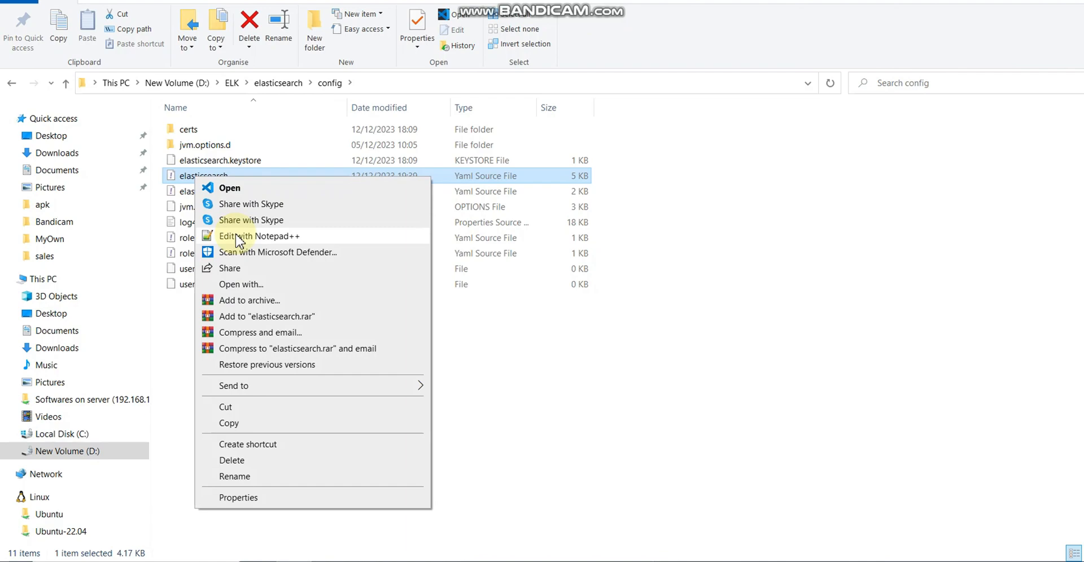
click(259, 236)
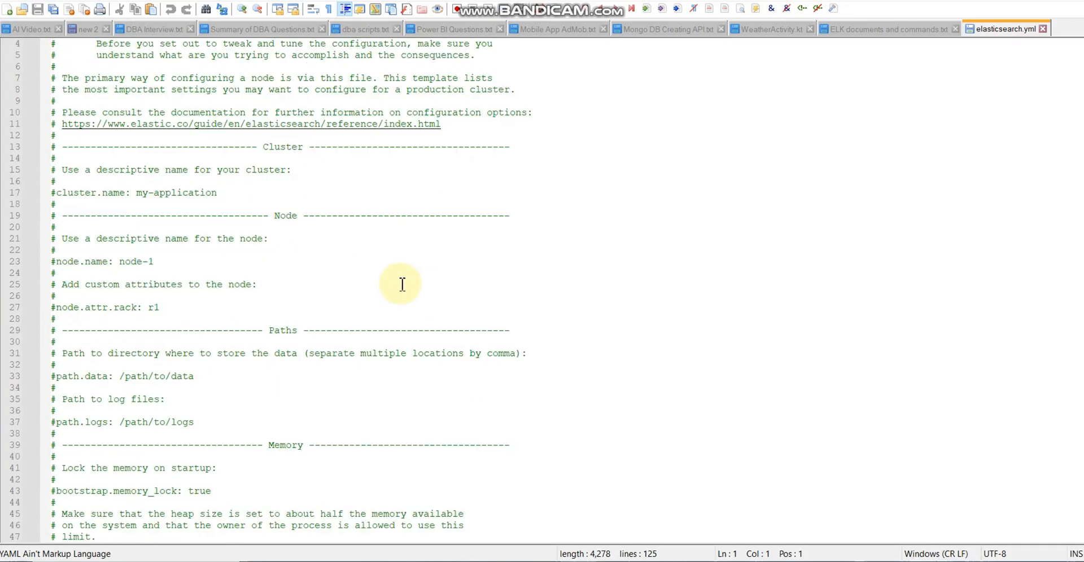
Step: Review the security block: HTTP SSL false and the xpack.security.enabled: false line
scroll(down, 3)
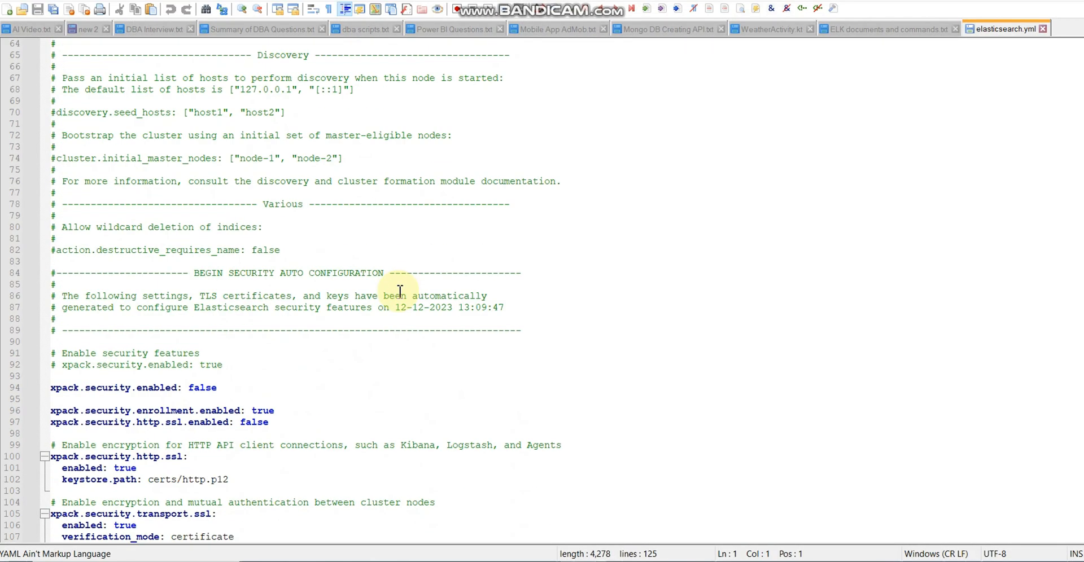
scroll(down, 3)
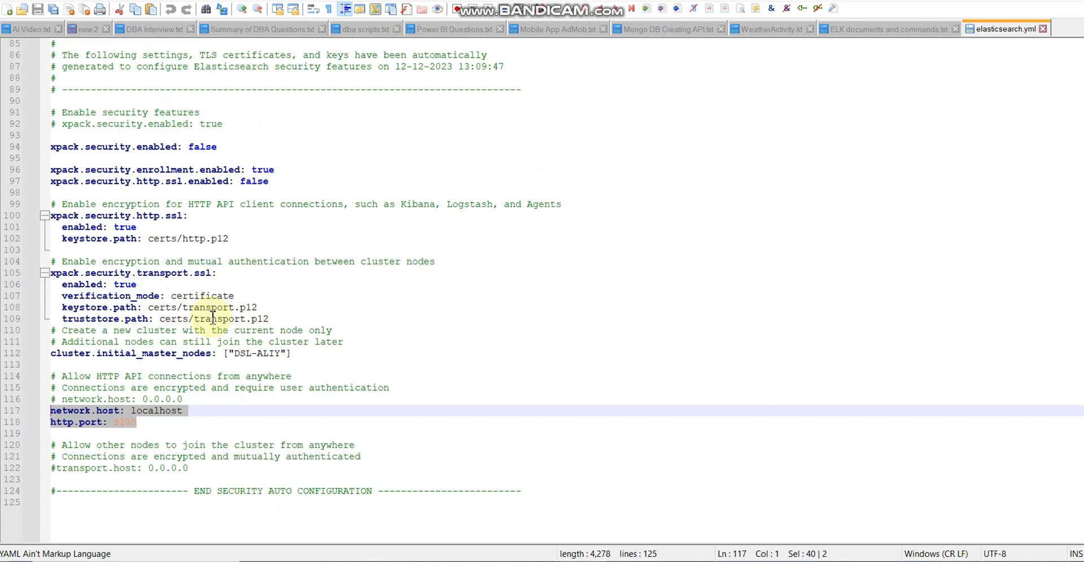
click(61, 158)
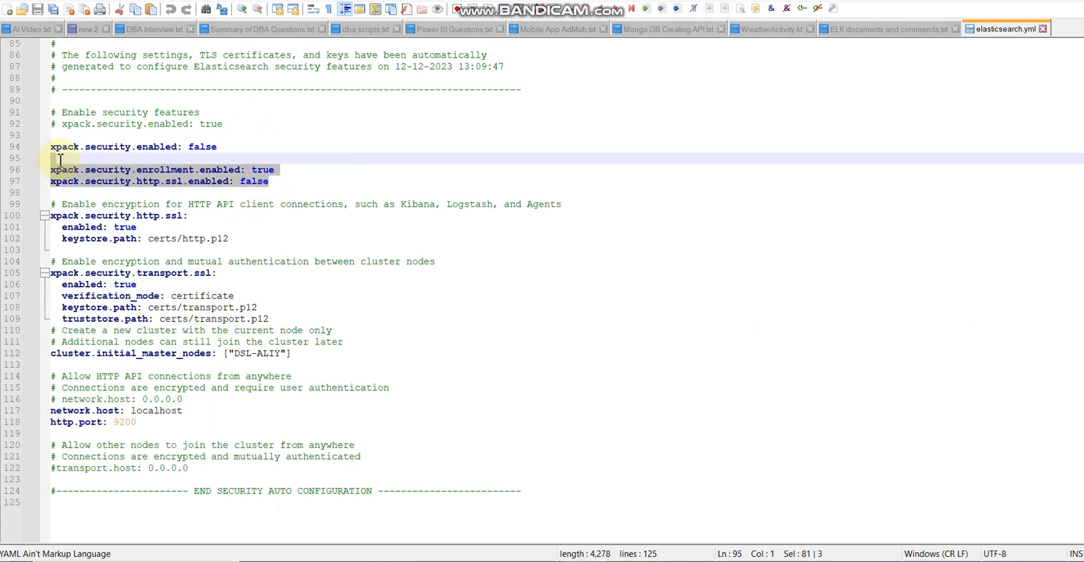
click(217, 147)
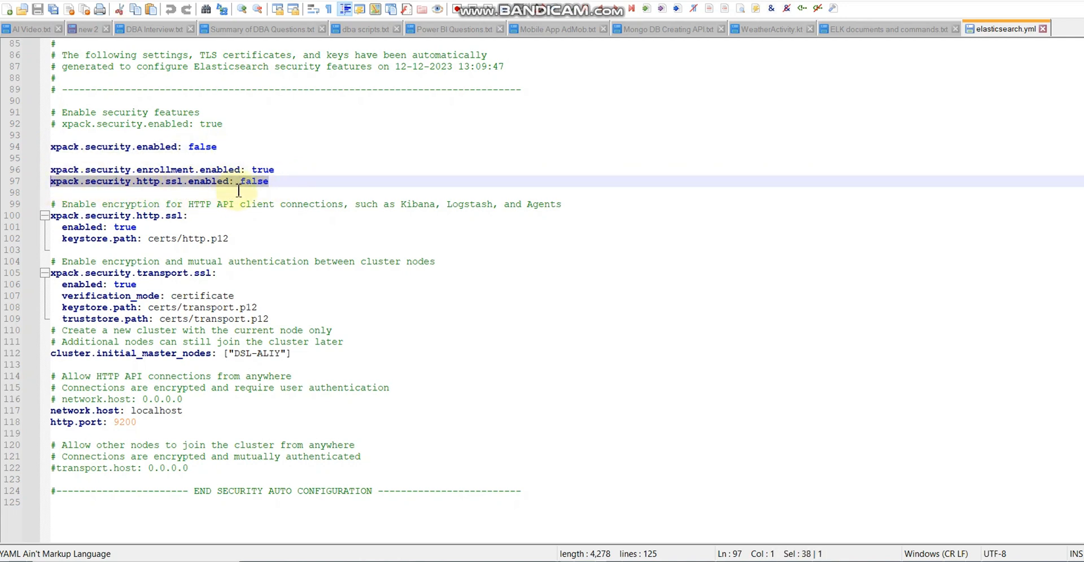
click(217, 146)
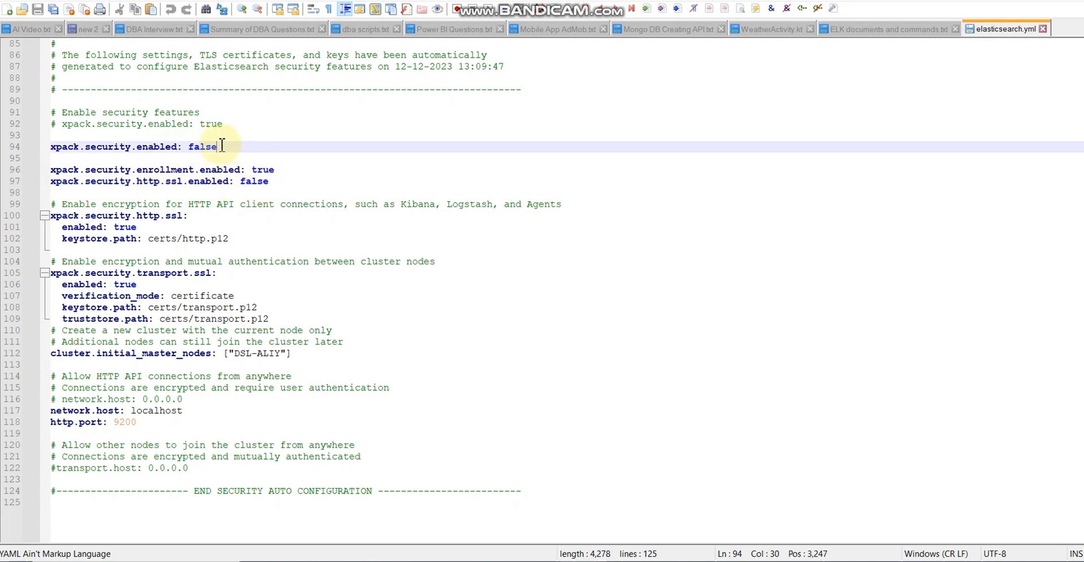
triple_click(131, 147)
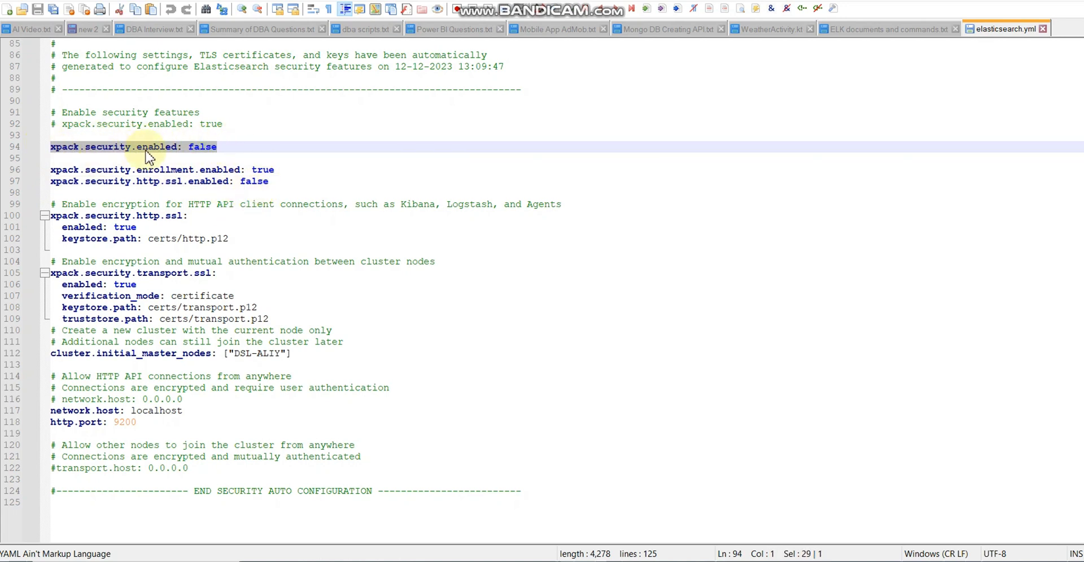
mouse_move(814, 121)
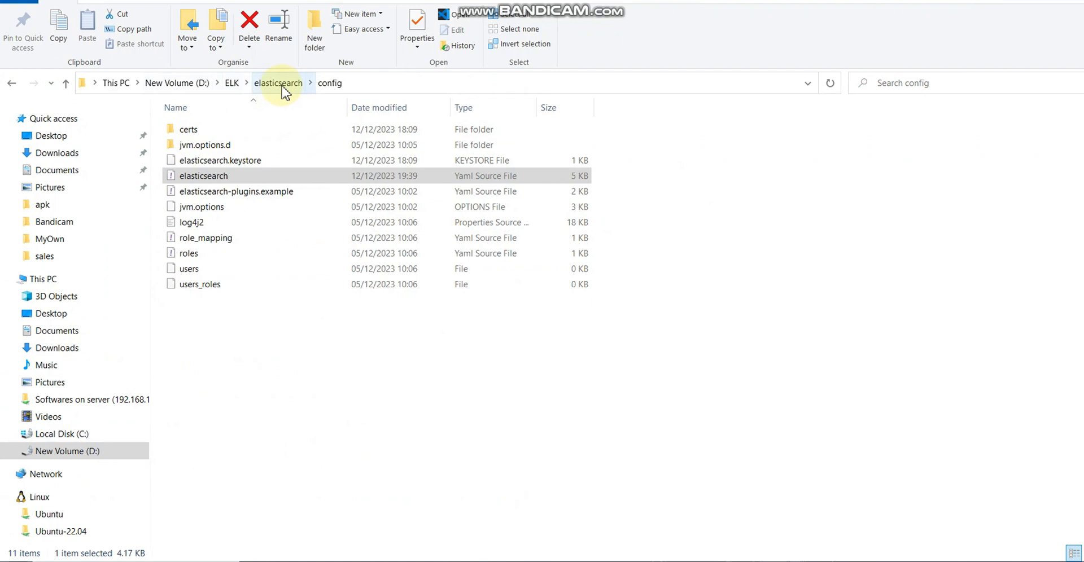
Step: Return to the elasticsearch folder via the breadcrumb and enter its bin folder
click(277, 83)
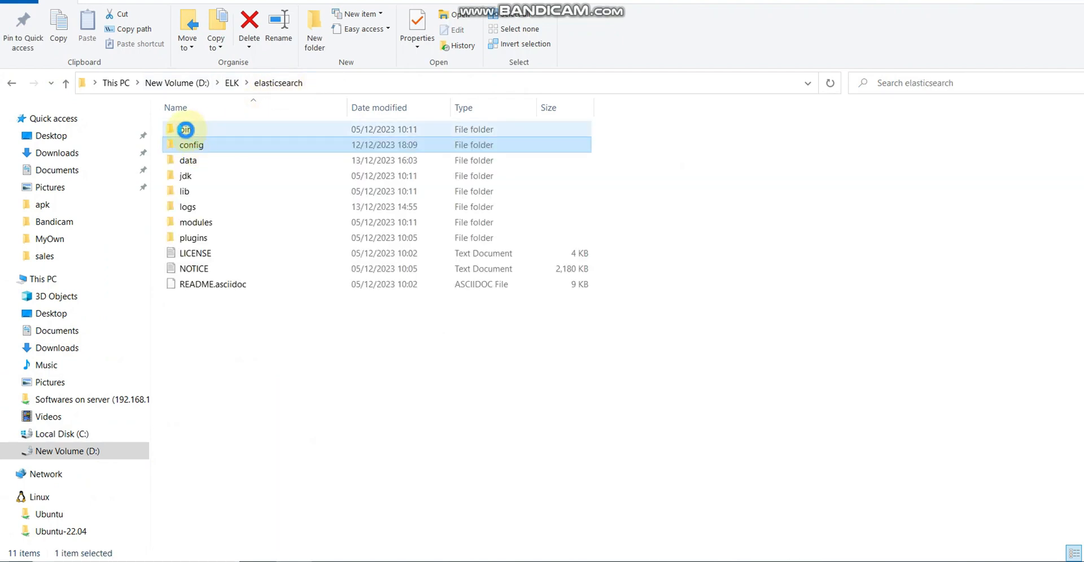
double_click(192, 145)
text(d:)
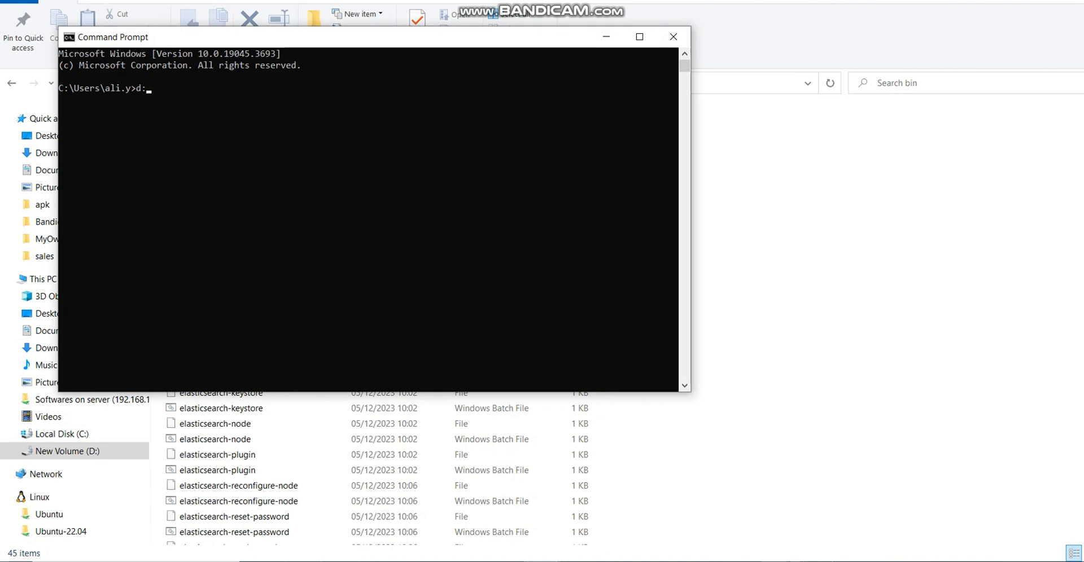
Step: Change into ELK\elasticsearch\bin and run elasticsearch.bat, watching the startup log
text(cd el)
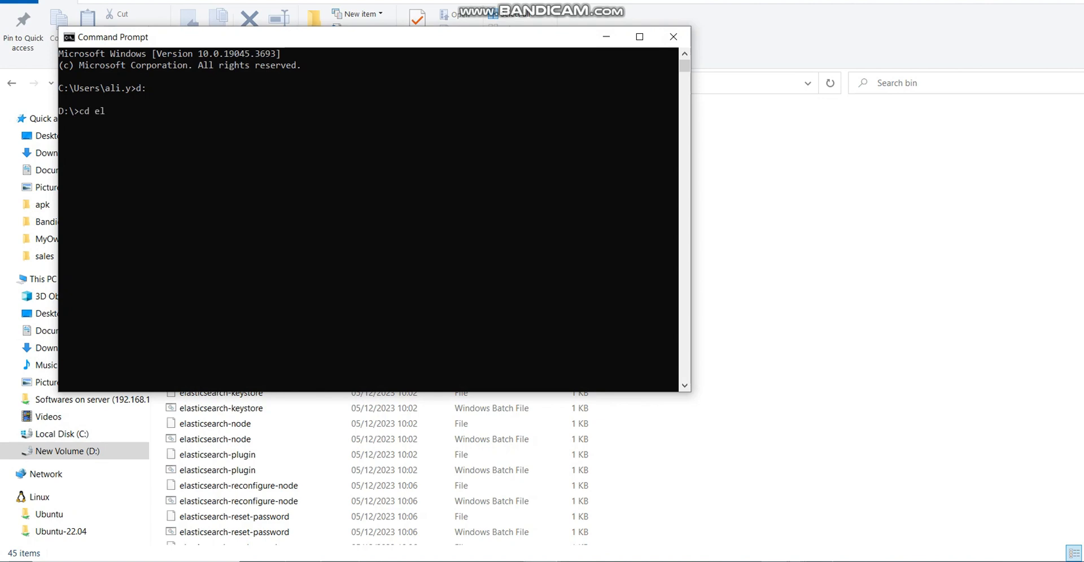
key(enter)
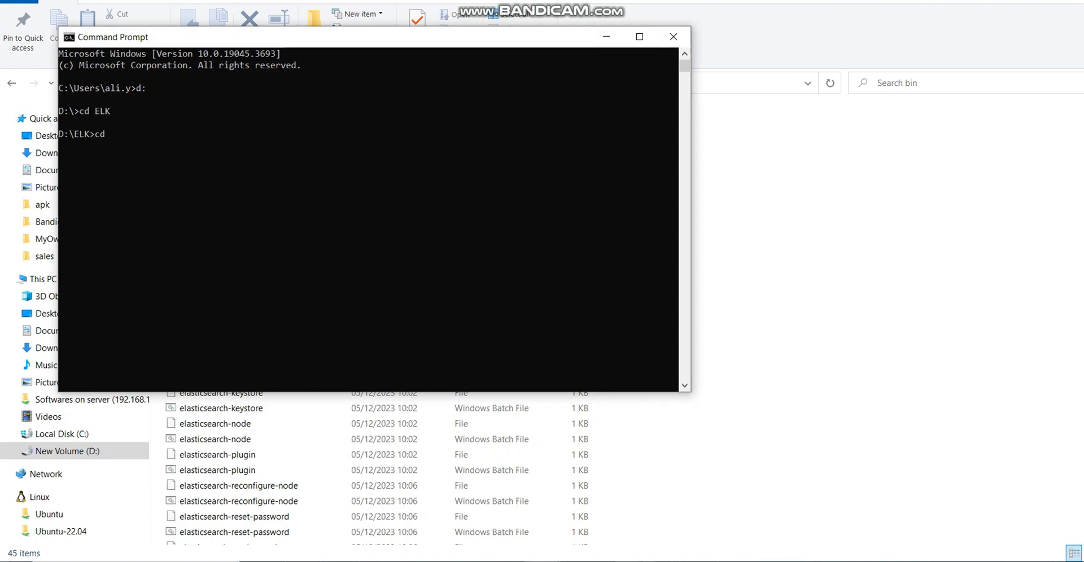
text(elasticsearch)
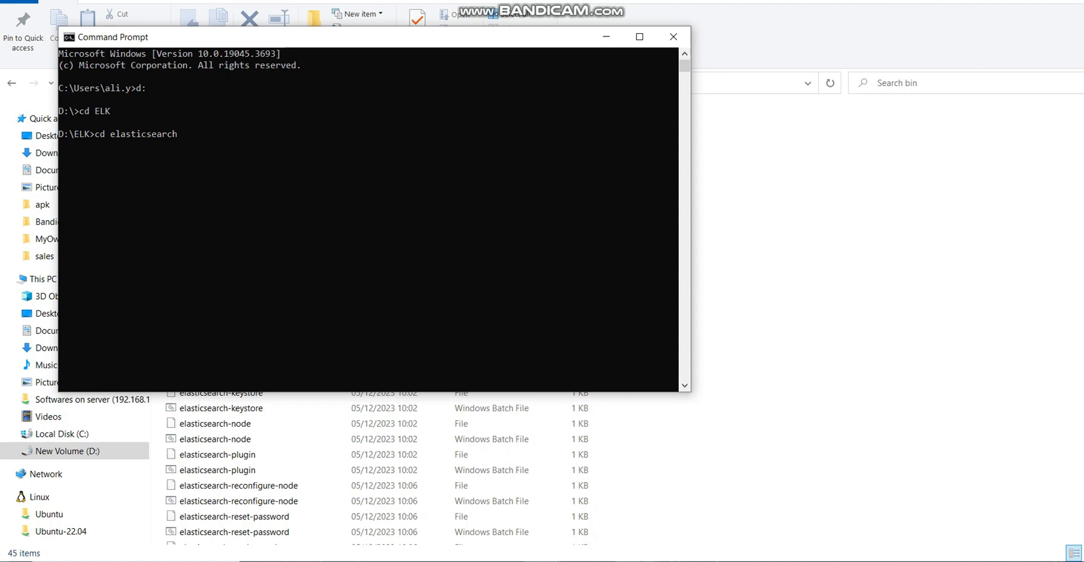
text(cd bin)
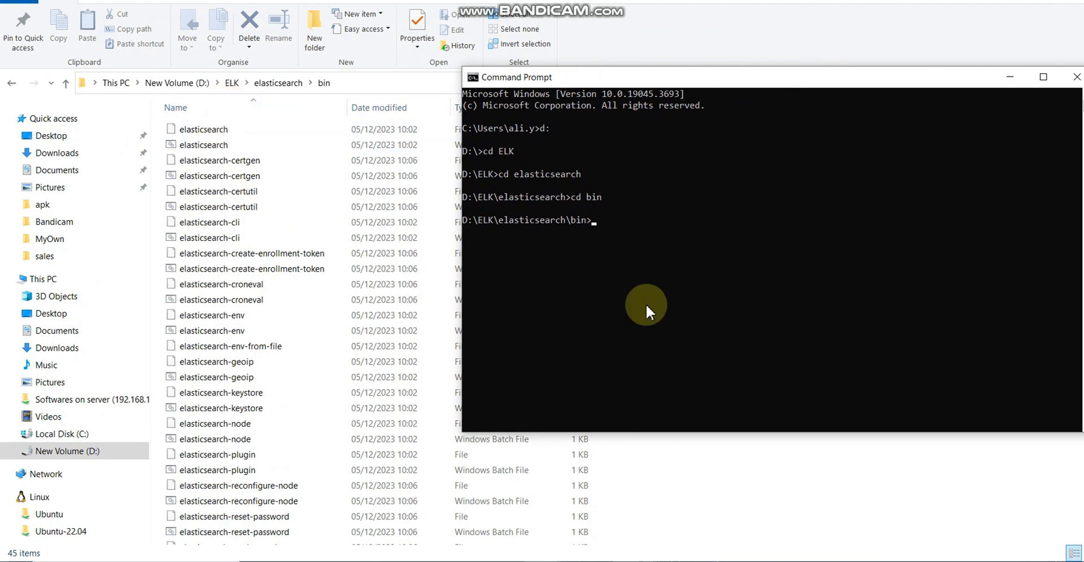
text(elasticsearch.bat)
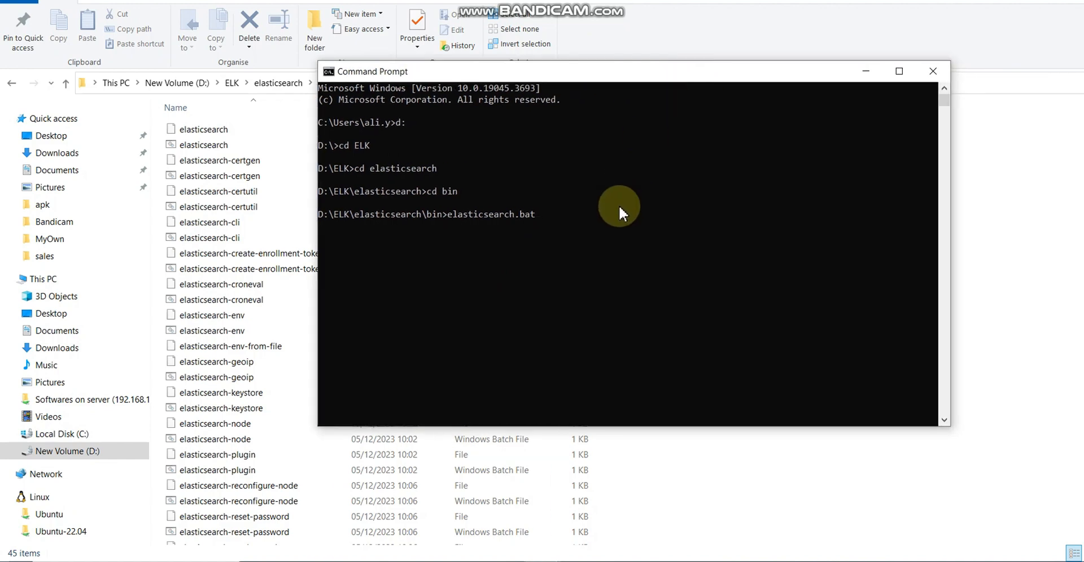
mouse_move(986, 4)
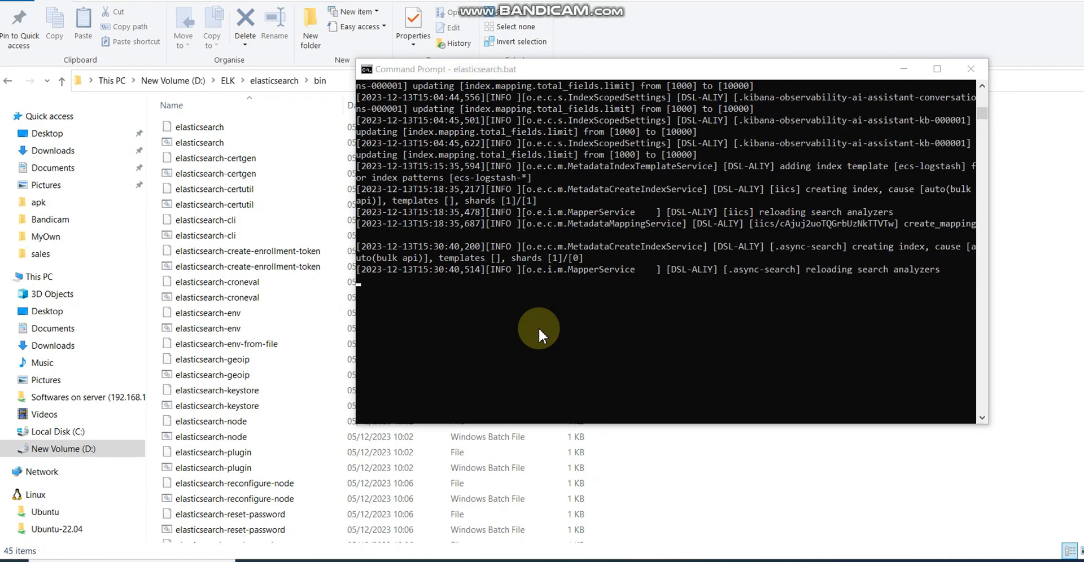
mouse_move(916, 287)
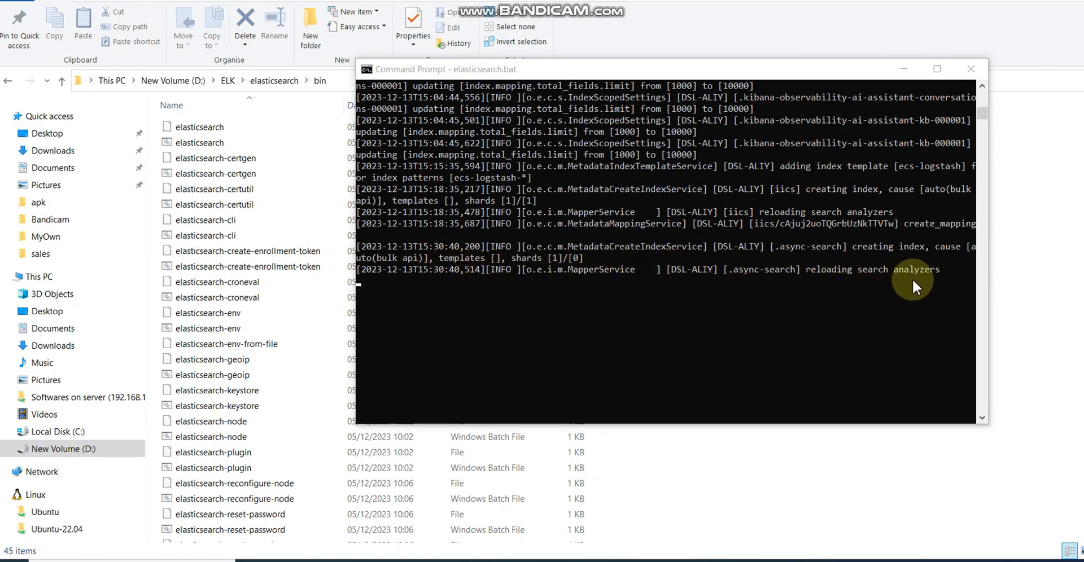
mouse_move(678, 228)
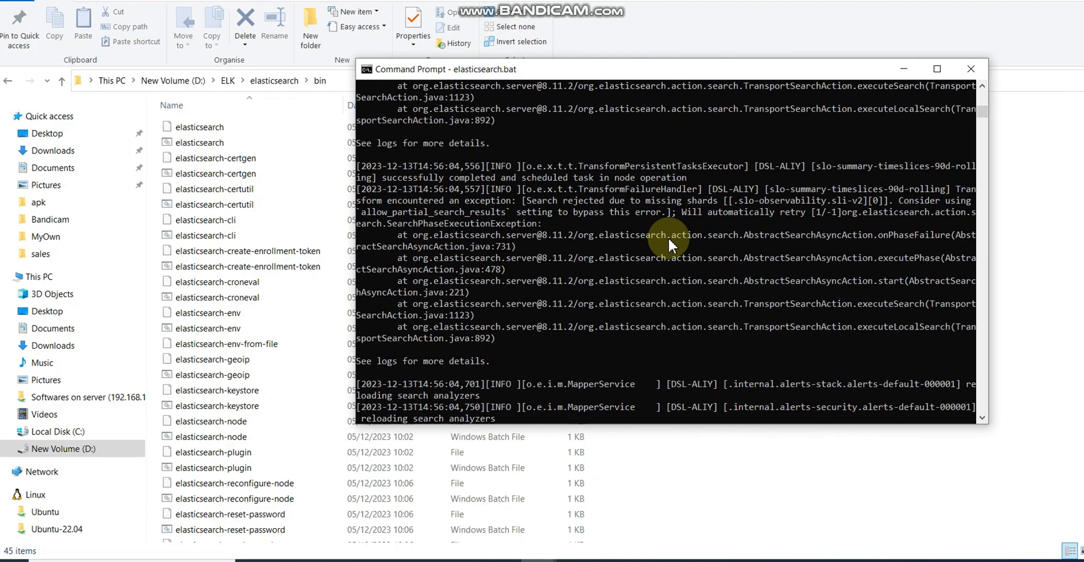
scroll(down, 3)
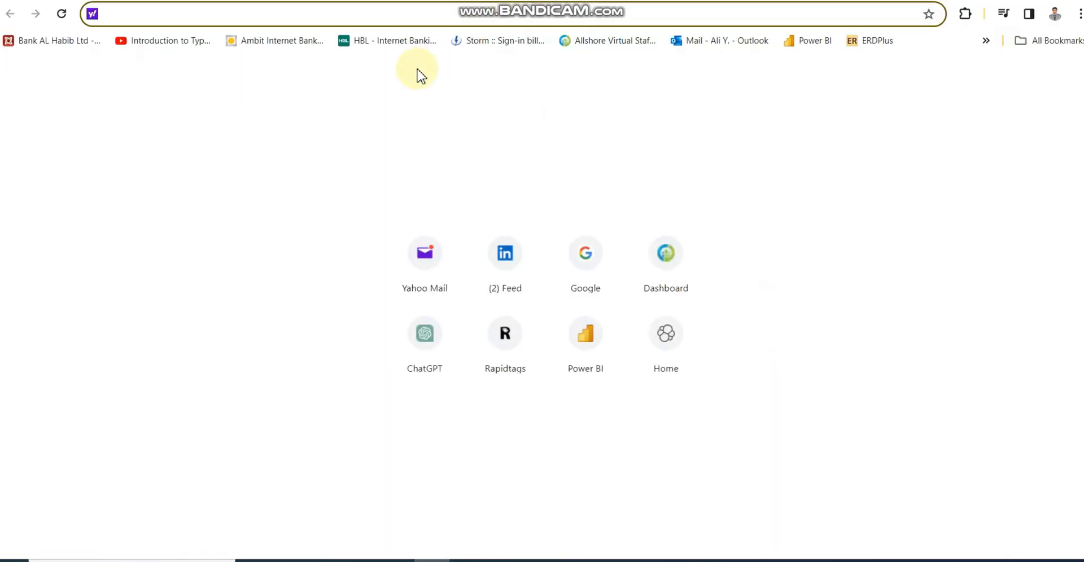
Step: Load the localhost address and pick out the cluster name in the JSON response
text(localhost:5000)
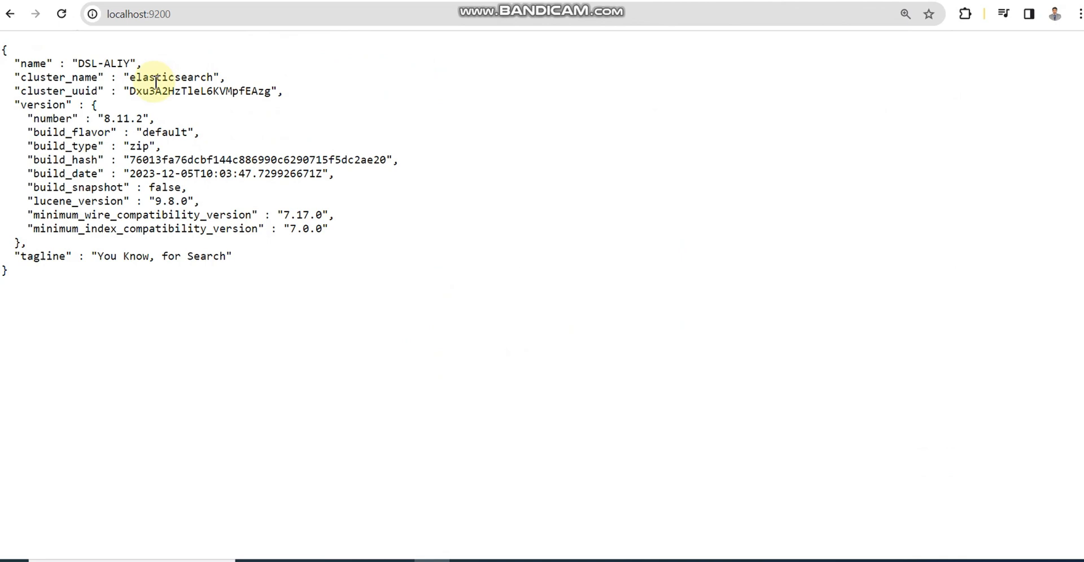
double_click(201, 90)
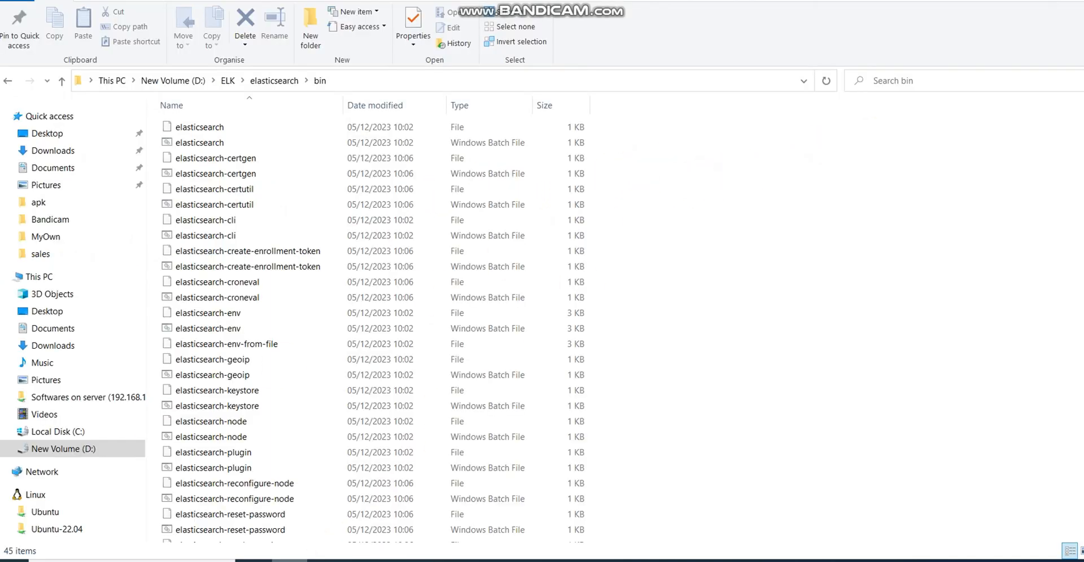
Step: Go up to ELK, enter the kibana folder and peek into its bin folder
click(227, 80)
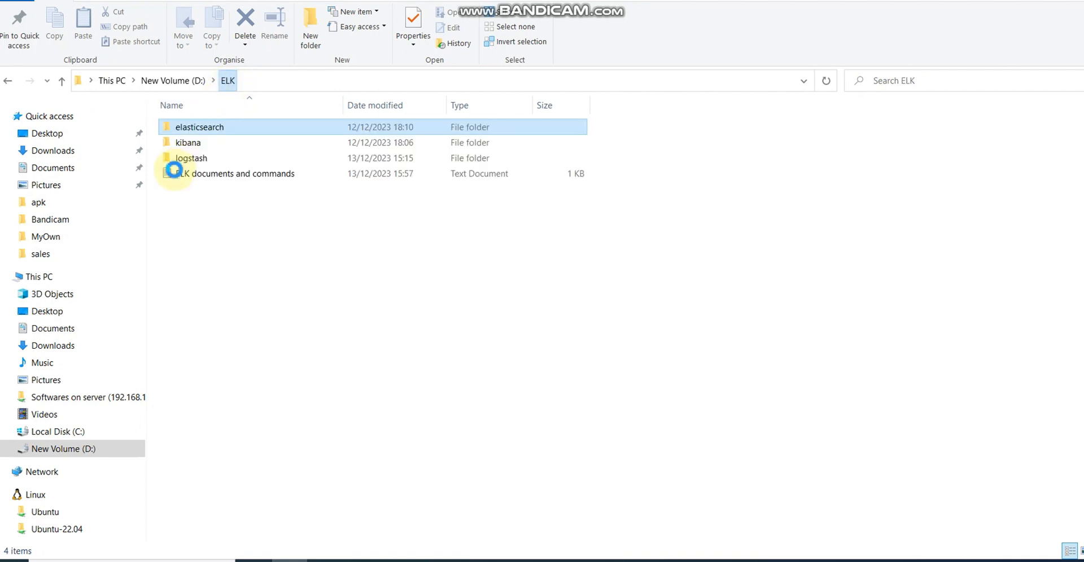
click(186, 143)
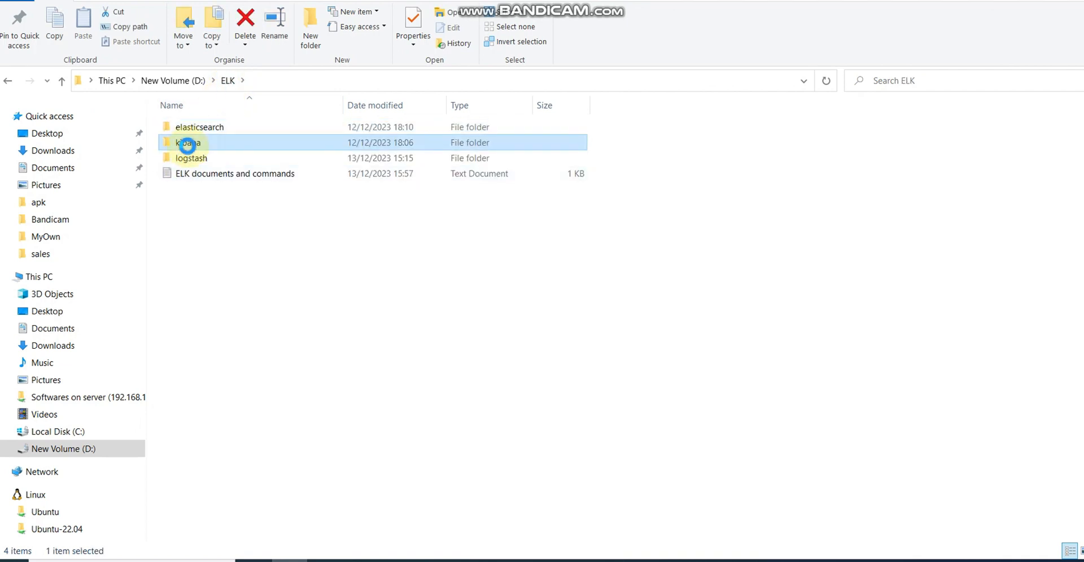
double_click(189, 142)
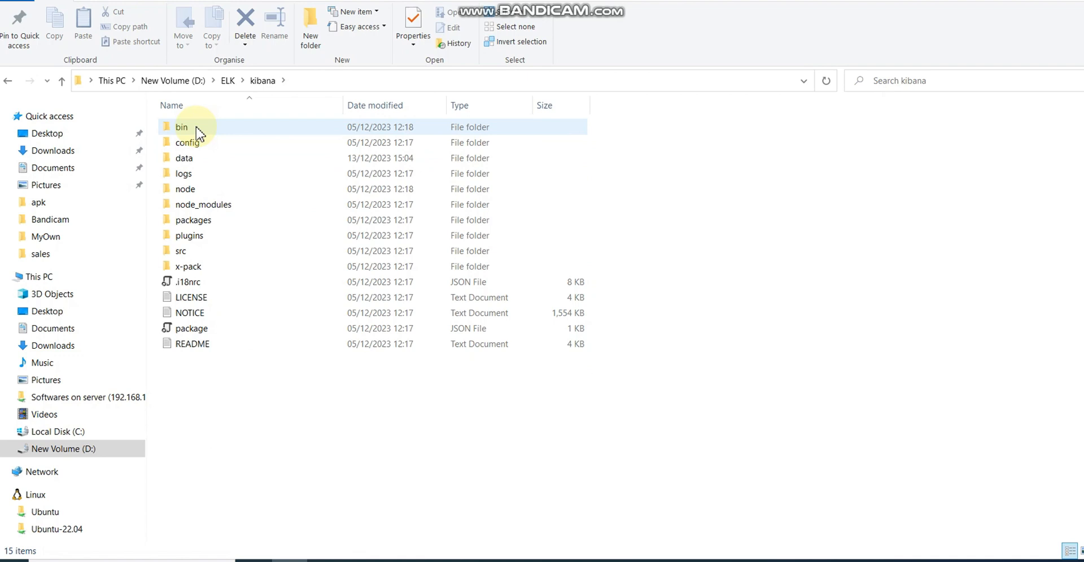
double_click(181, 126)
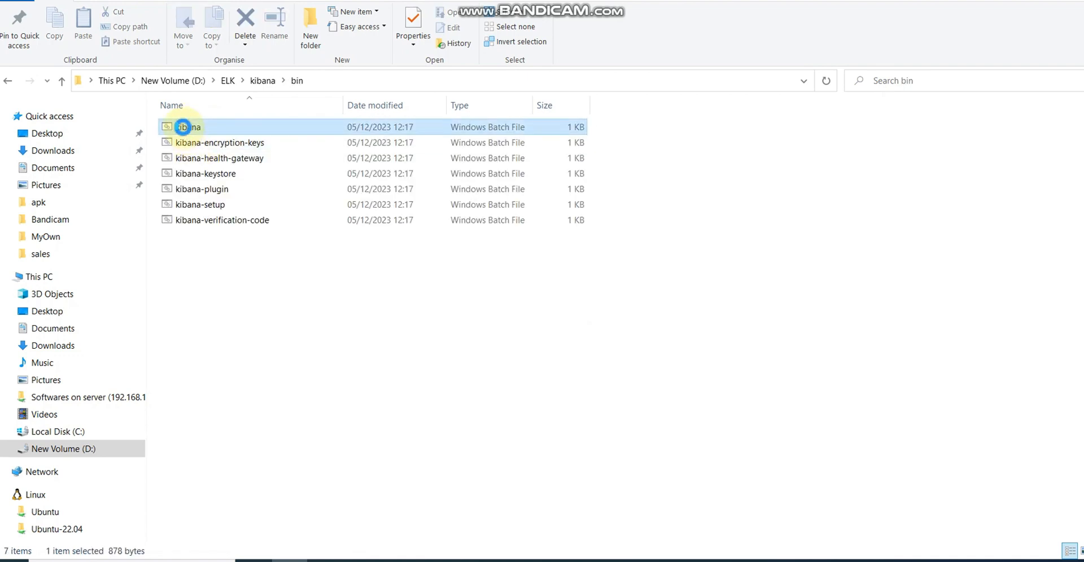
click(61, 80)
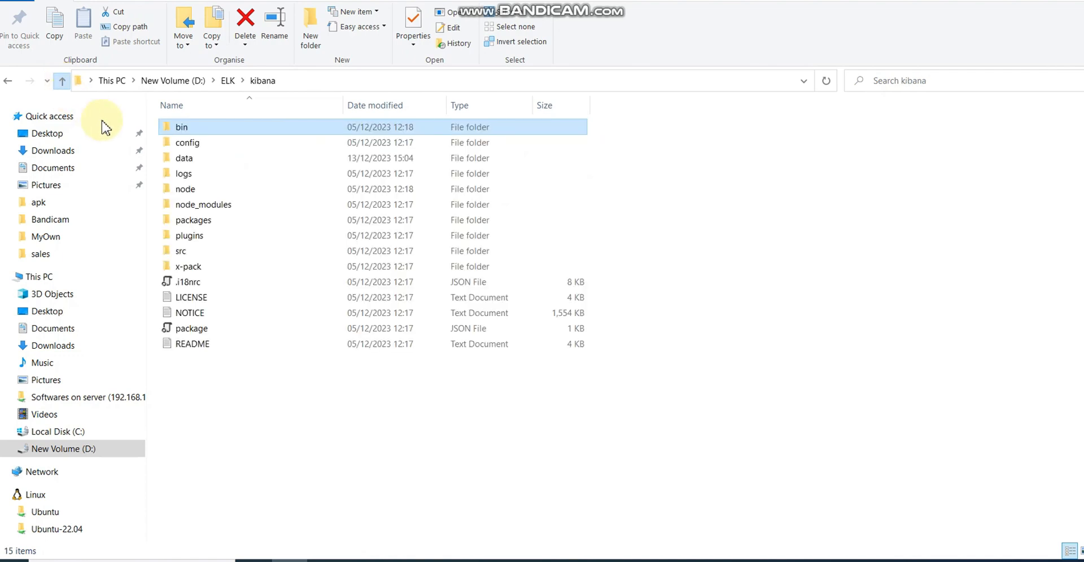
Step: Open kibana.yml from the Kibana config folder in the code editor
click(188, 143)
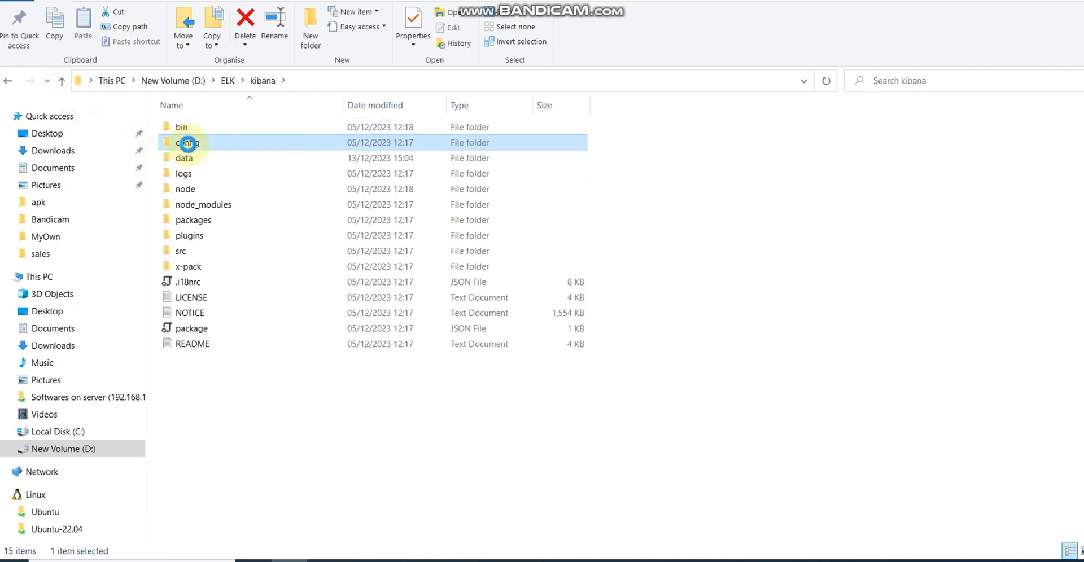
double_click(189, 142)
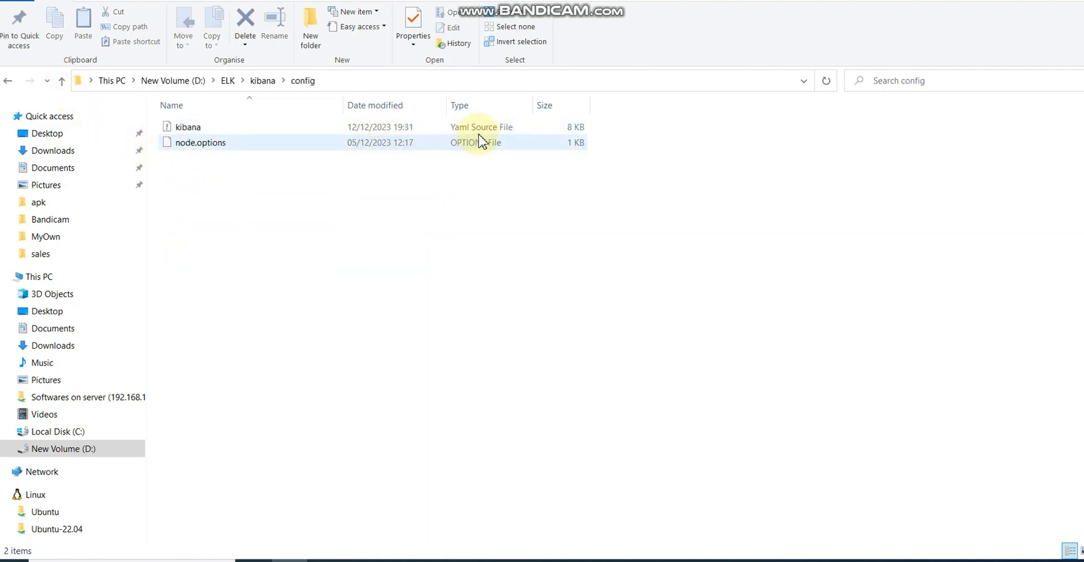
click(188, 126)
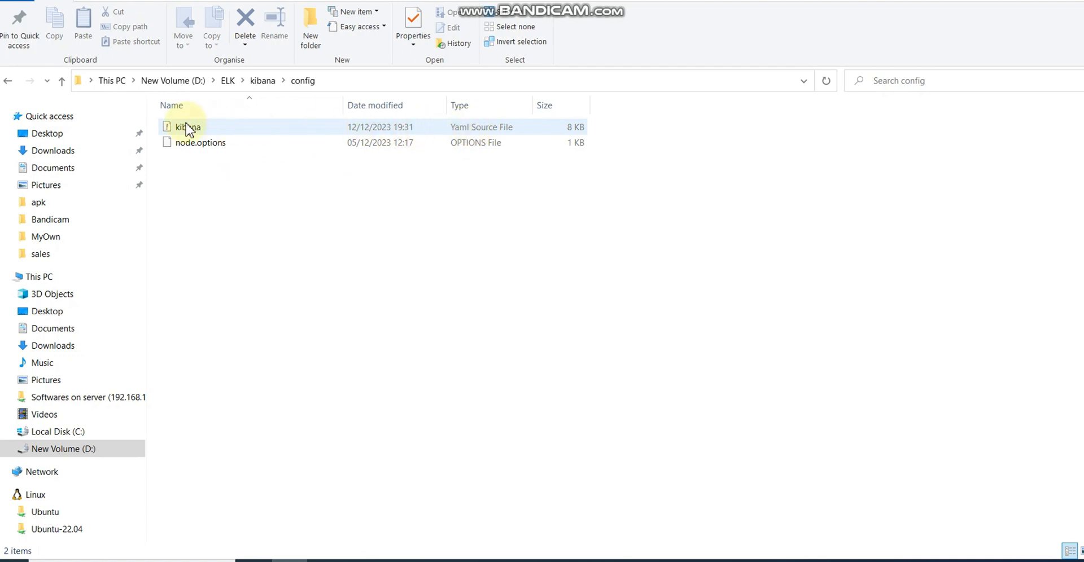
click(190, 126)
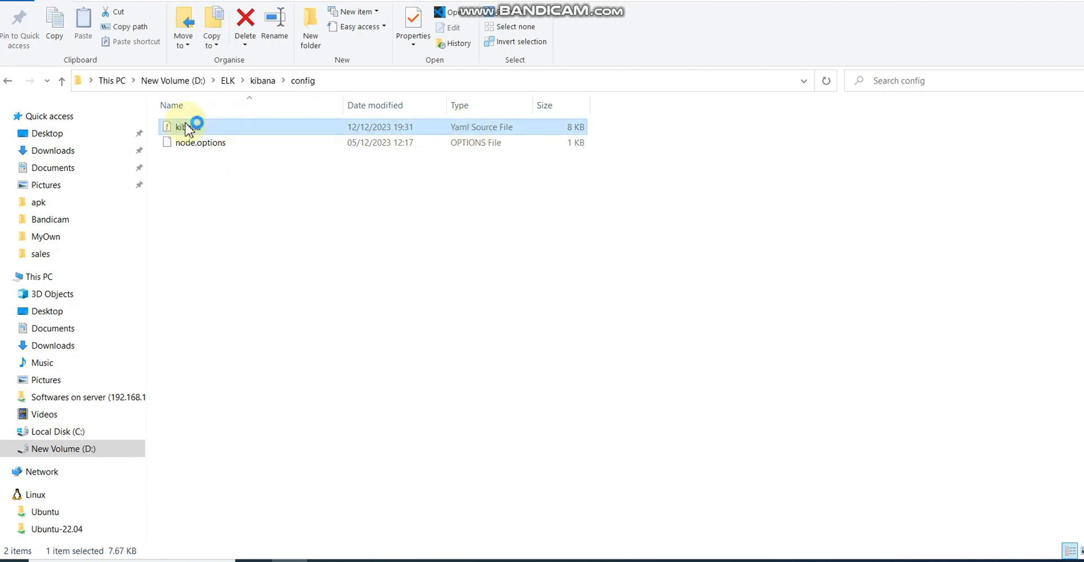
double_click(182, 126)
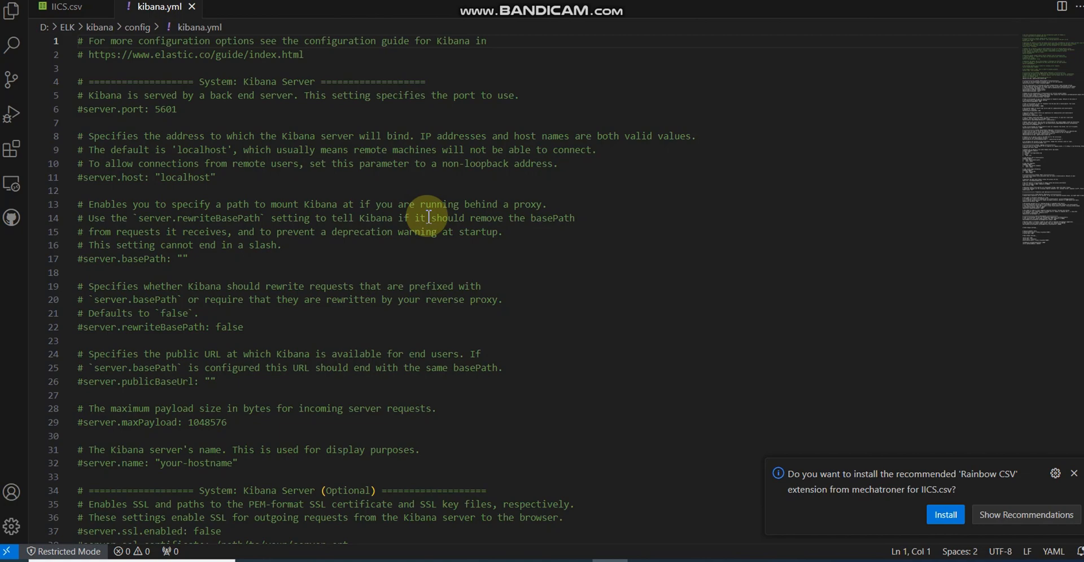
Step: Scroll kibana.yml to the server.port 5601, server.host and elasticsearch.hosts settings
scroll(down, 3)
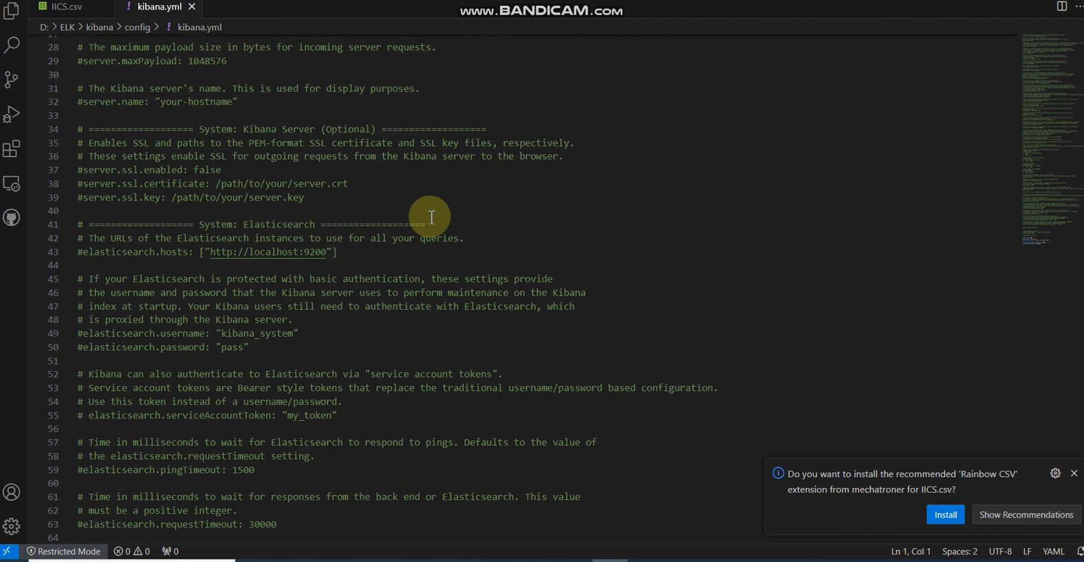
scroll(down, 3)
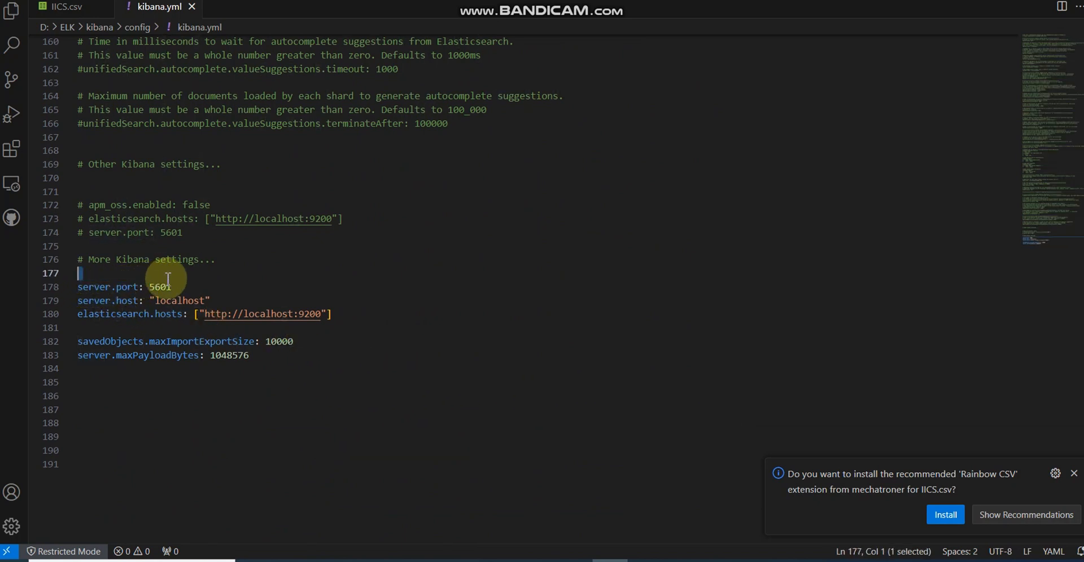
double_click(178, 300)
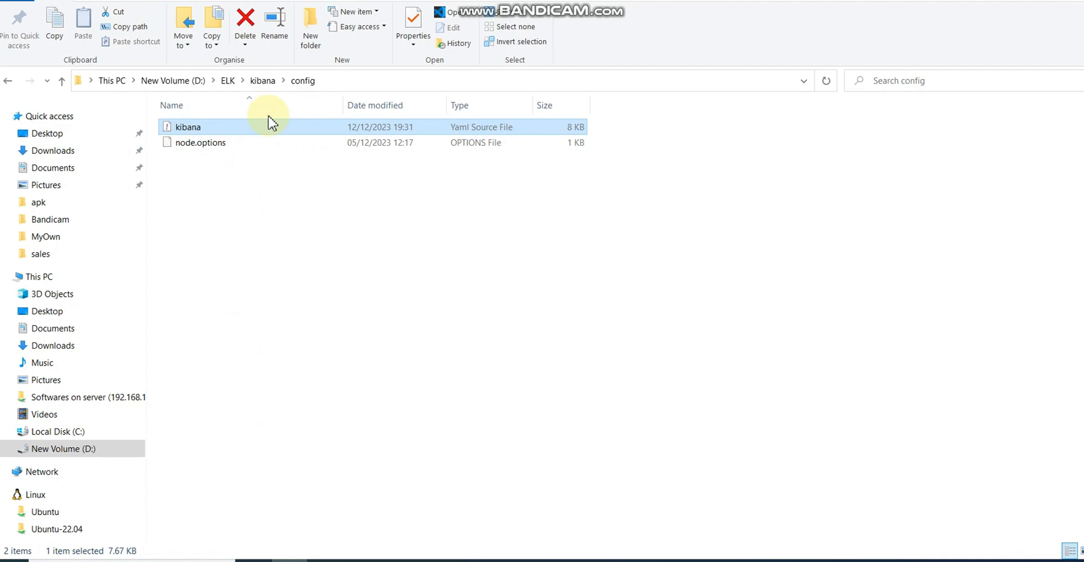
Step: Go back to the kibana folder in Explorer and enter its bin folder
click(262, 80)
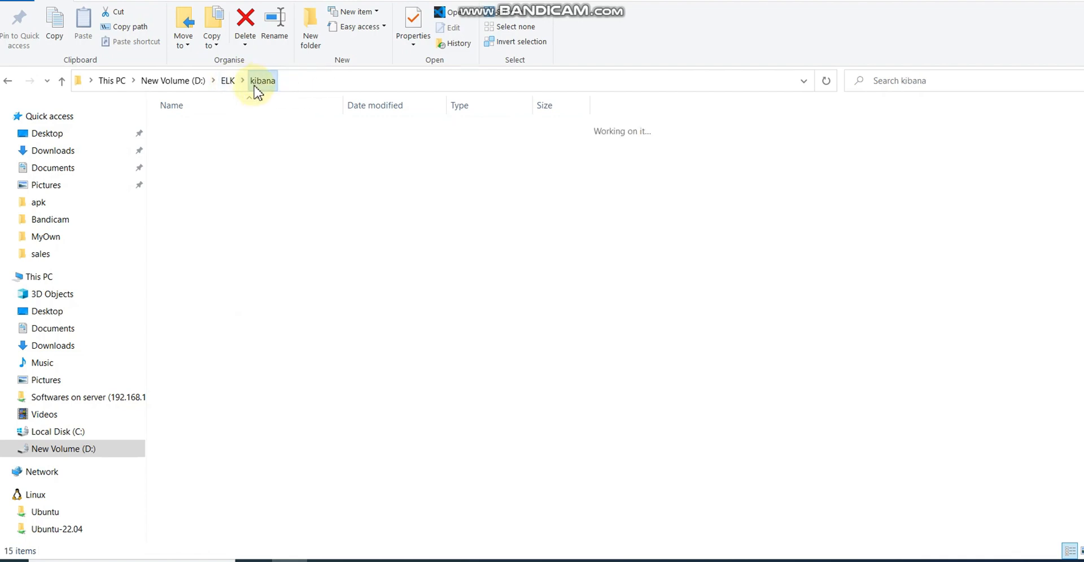
click(183, 127)
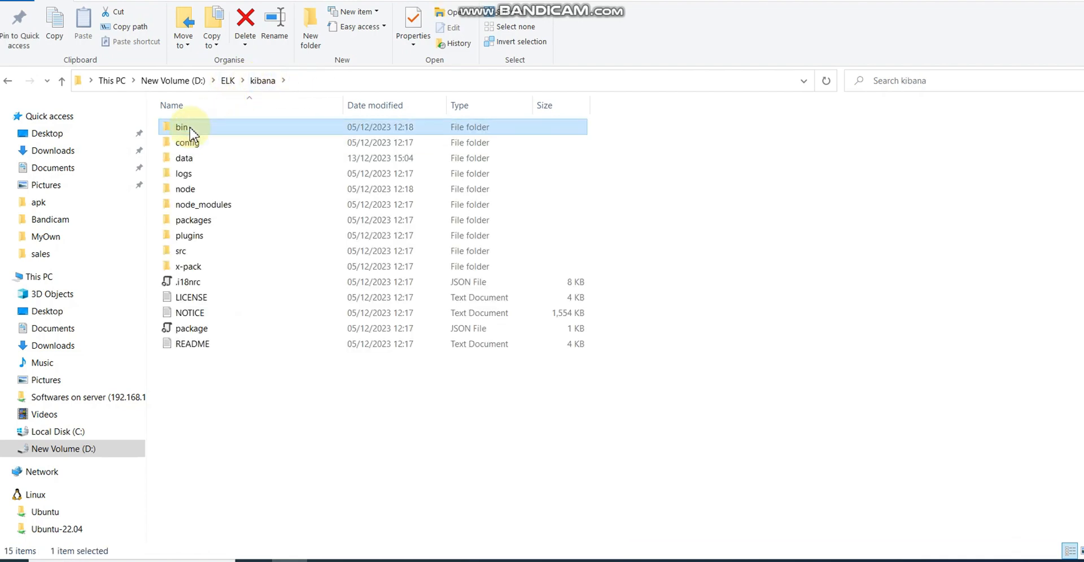
double_click(182, 127)
text(d:)
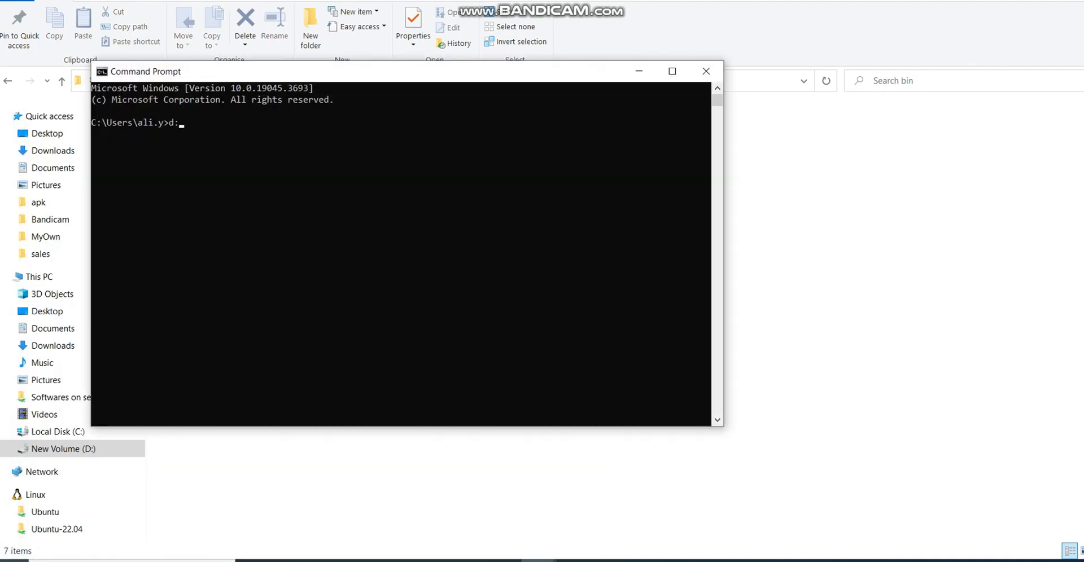
Step: Change into ELK\kibana\bin in Command Prompt and run kibana.bat
text(cd el)
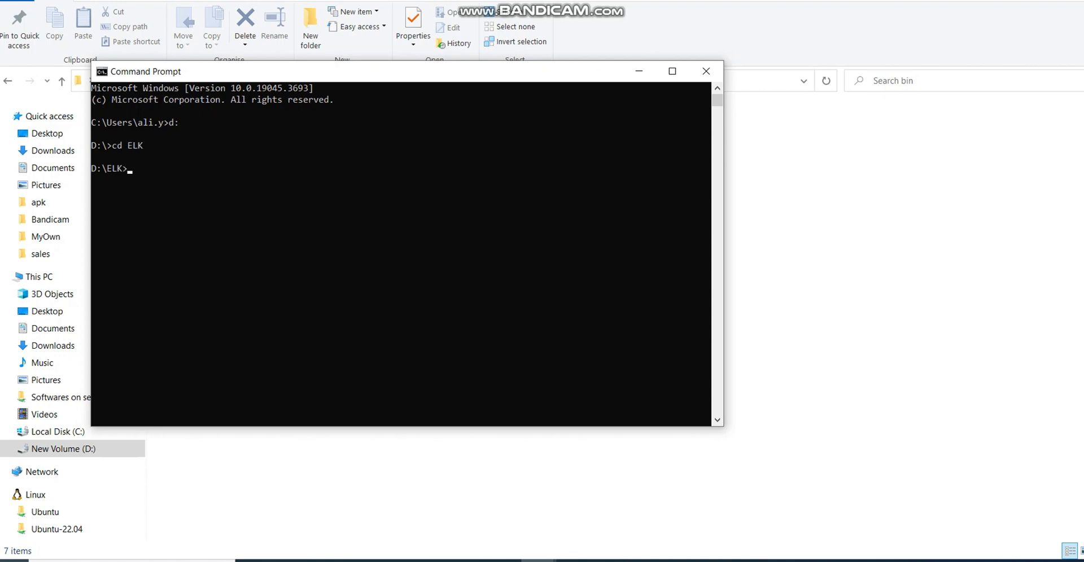
text(cd kibana)
text(cd bin)
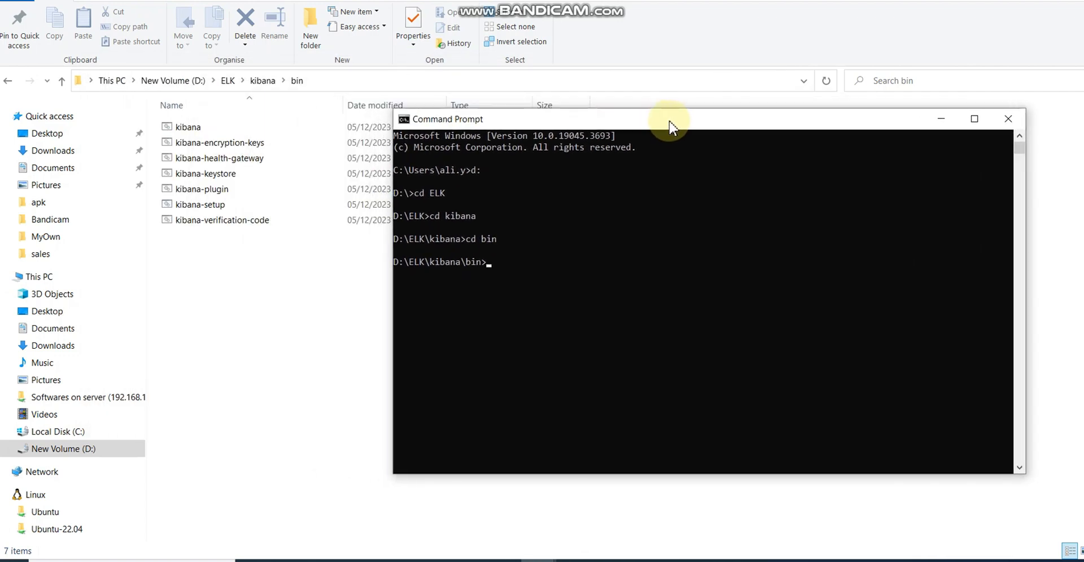
text(k)
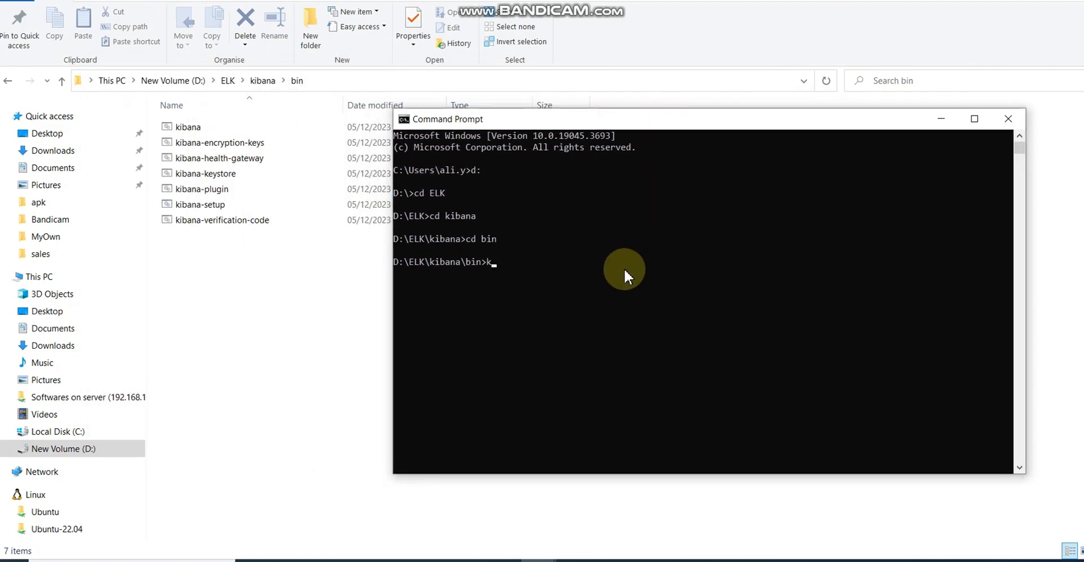
text(ibana.bat)
text(localhost:5)
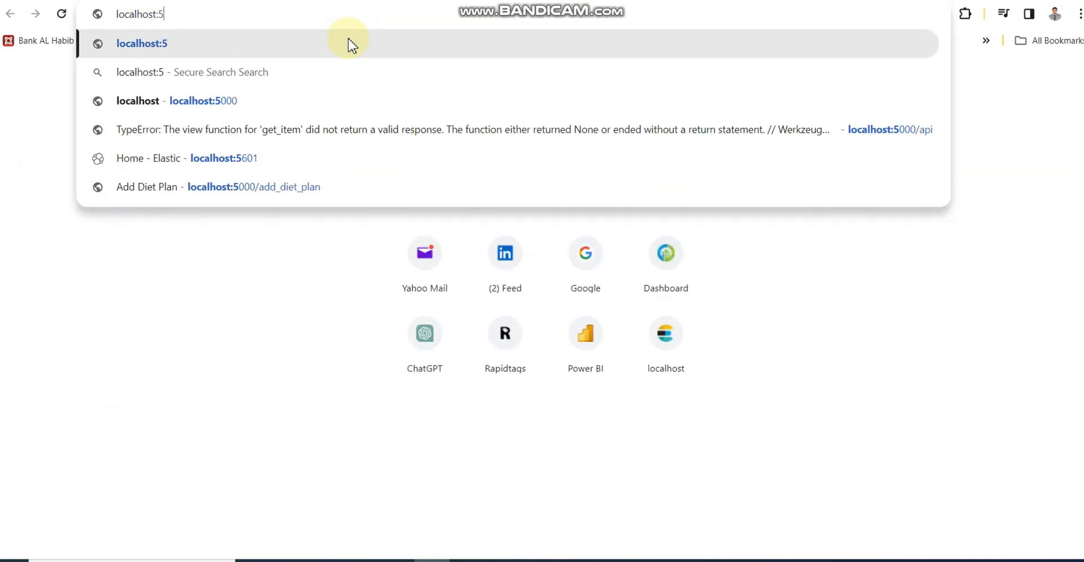
Step: Load localhost:5601 in Chrome and dismiss the 'Your data is not secure' notice
click(223, 158)
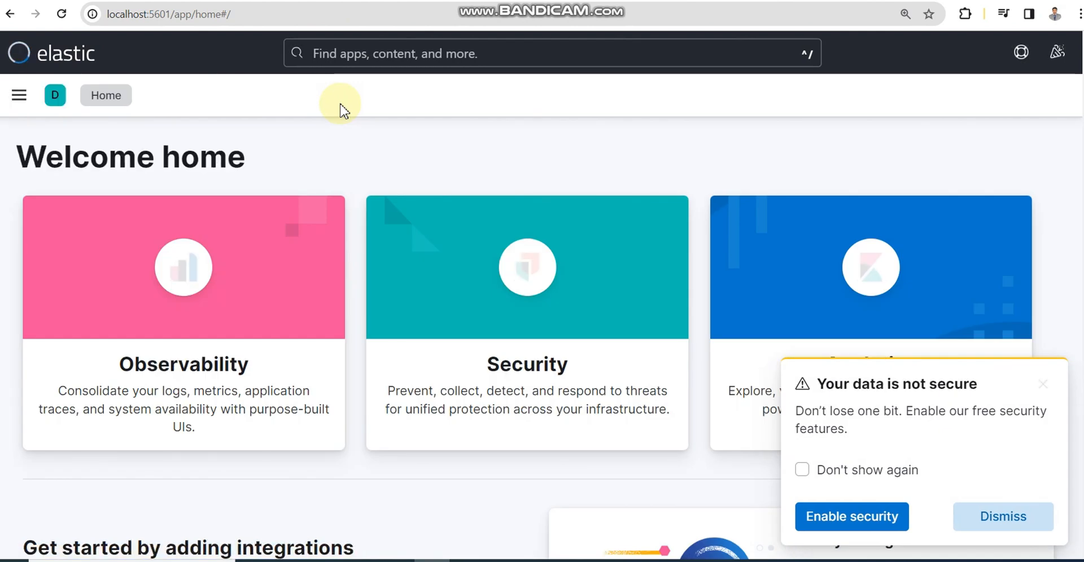
click(1003, 517)
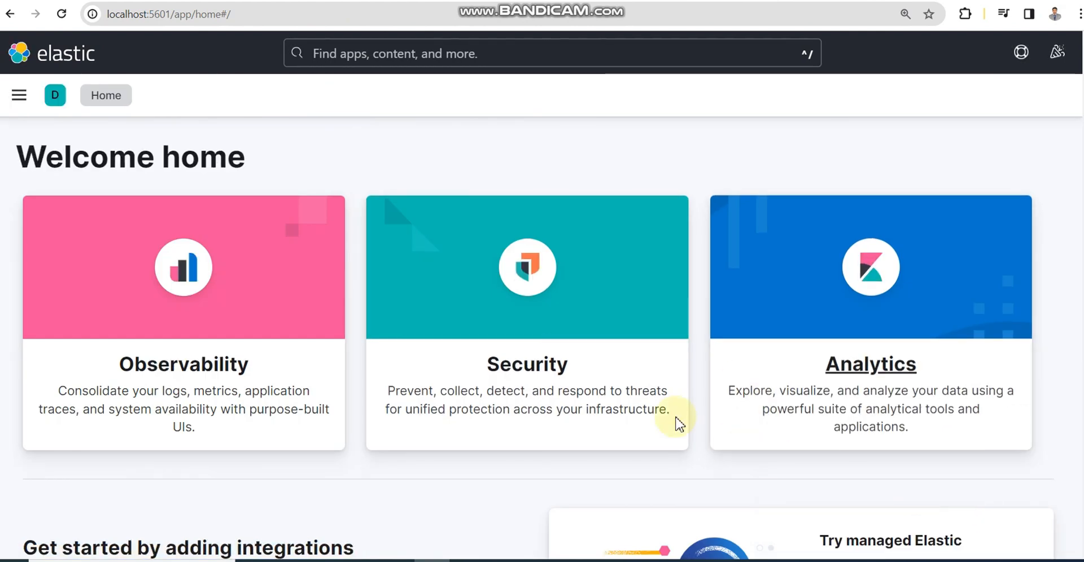
click(19, 94)
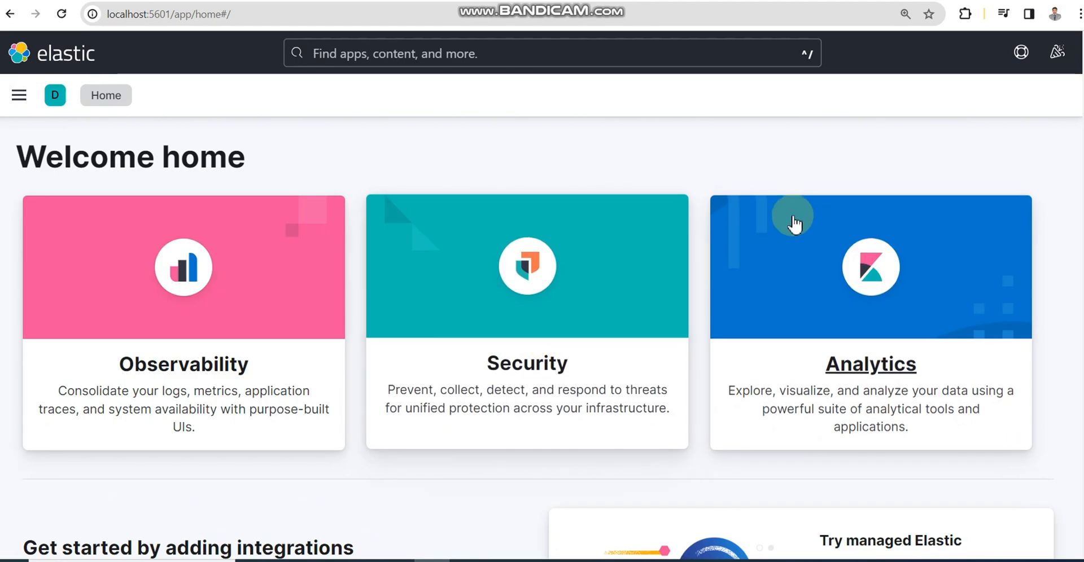
mouse_move(372, 403)
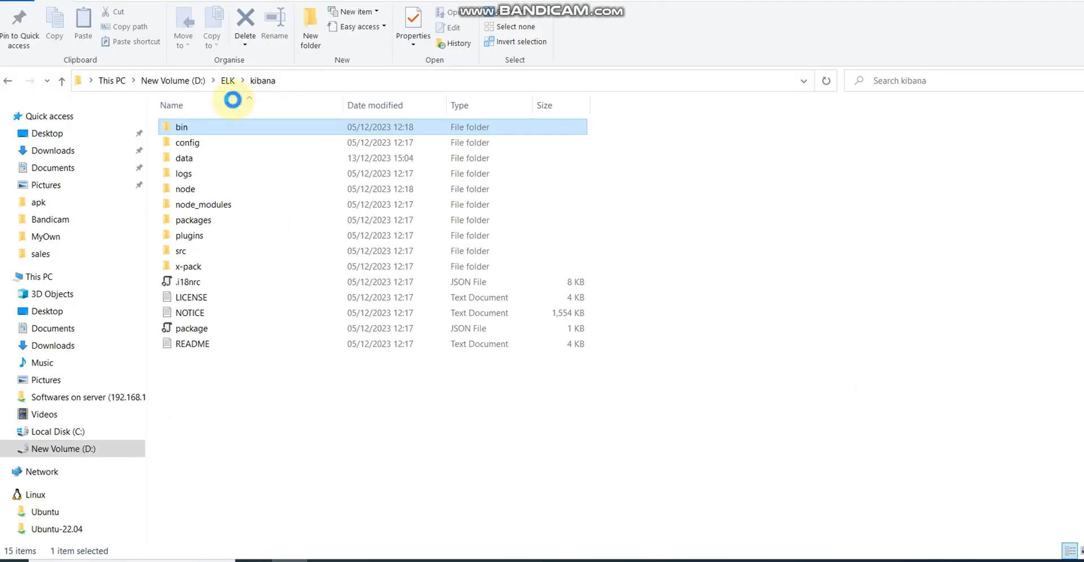
Step: Browse from the ELK folder into D:\ELK\logstash\config
click(227, 80)
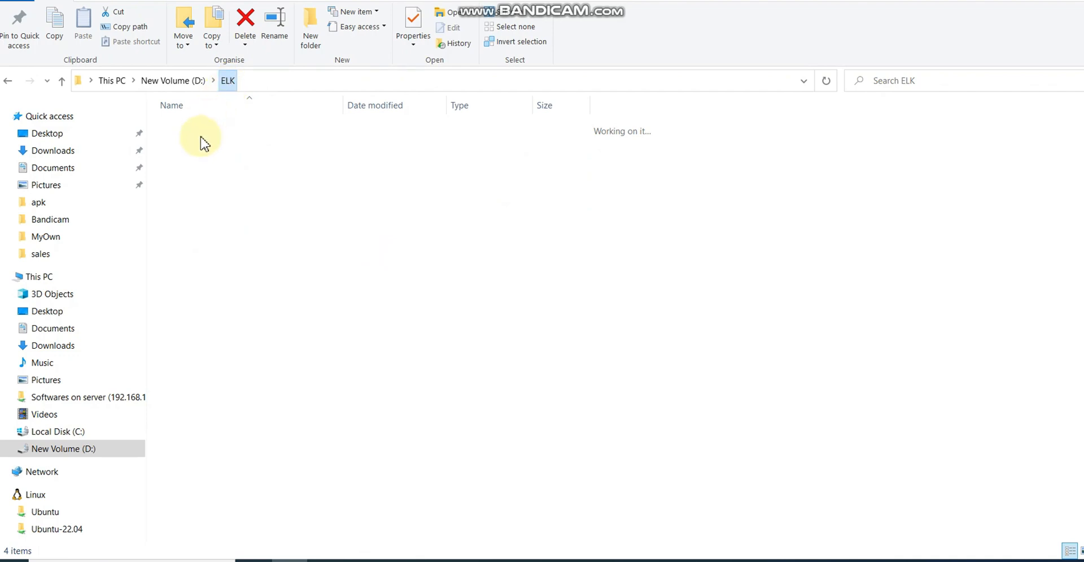
click(188, 143)
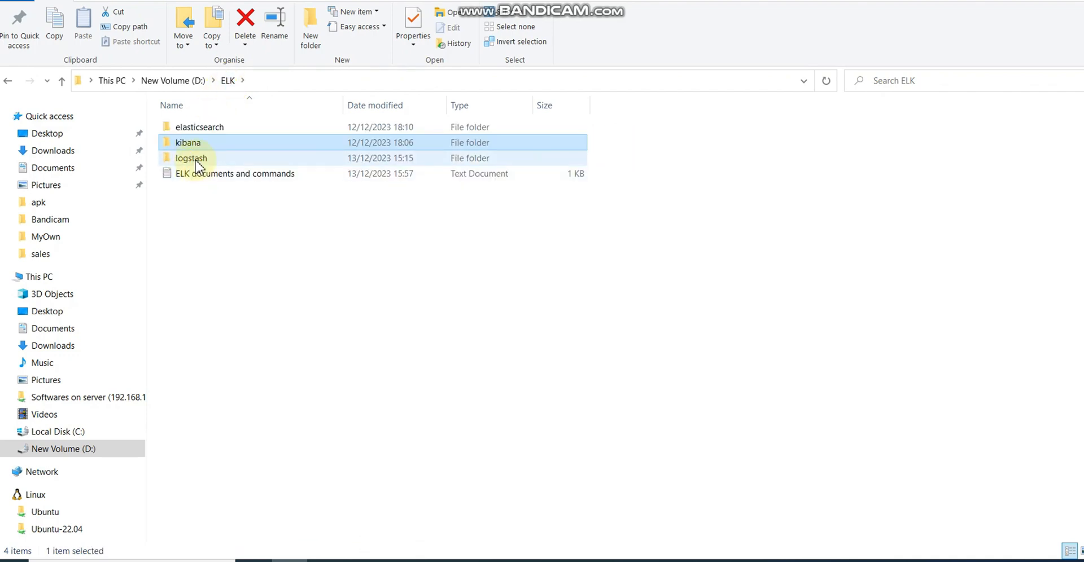
double_click(192, 158)
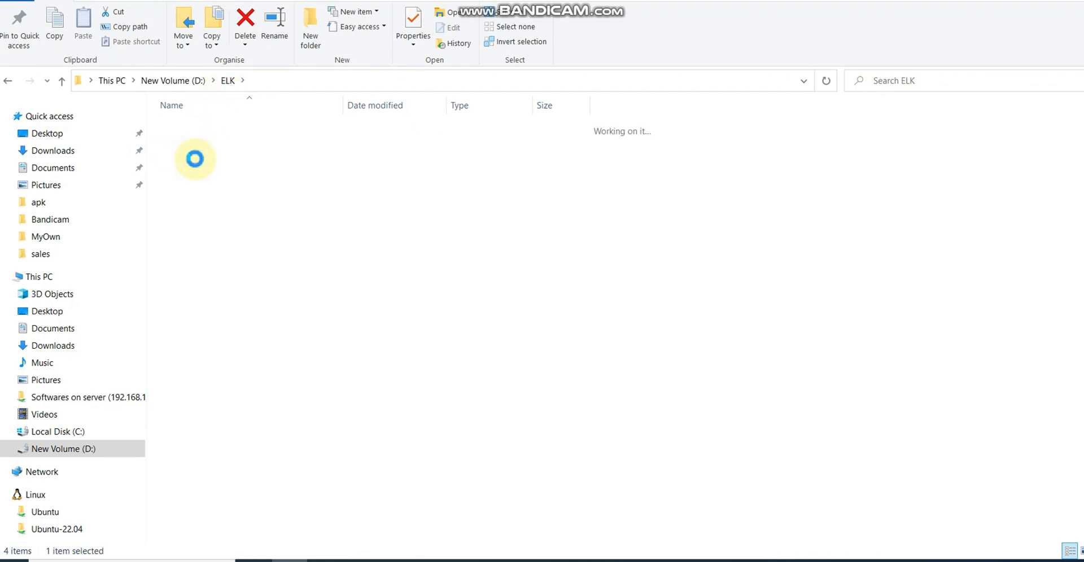
double_click(194, 159)
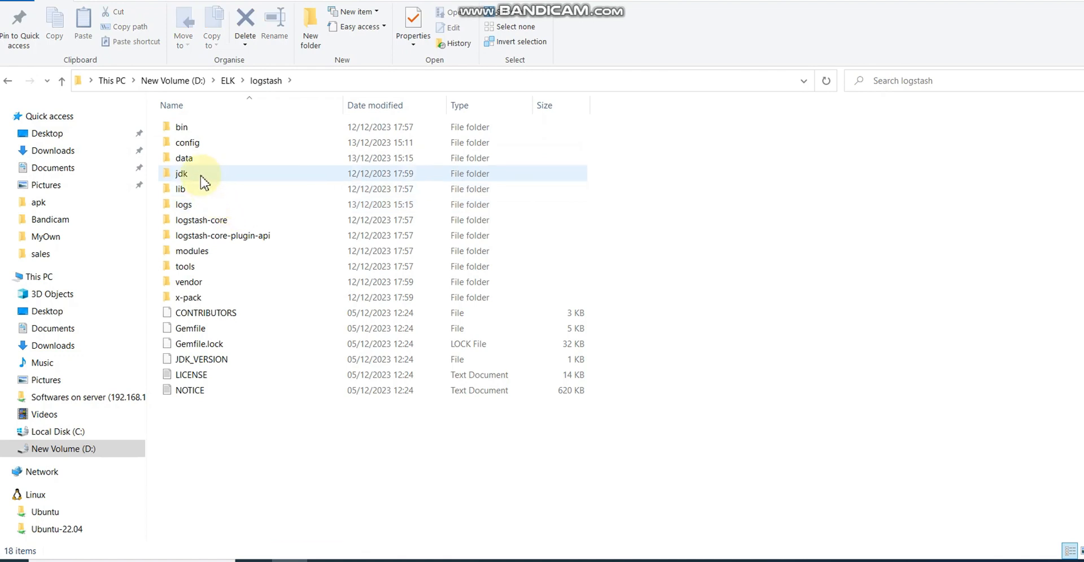
click(186, 143)
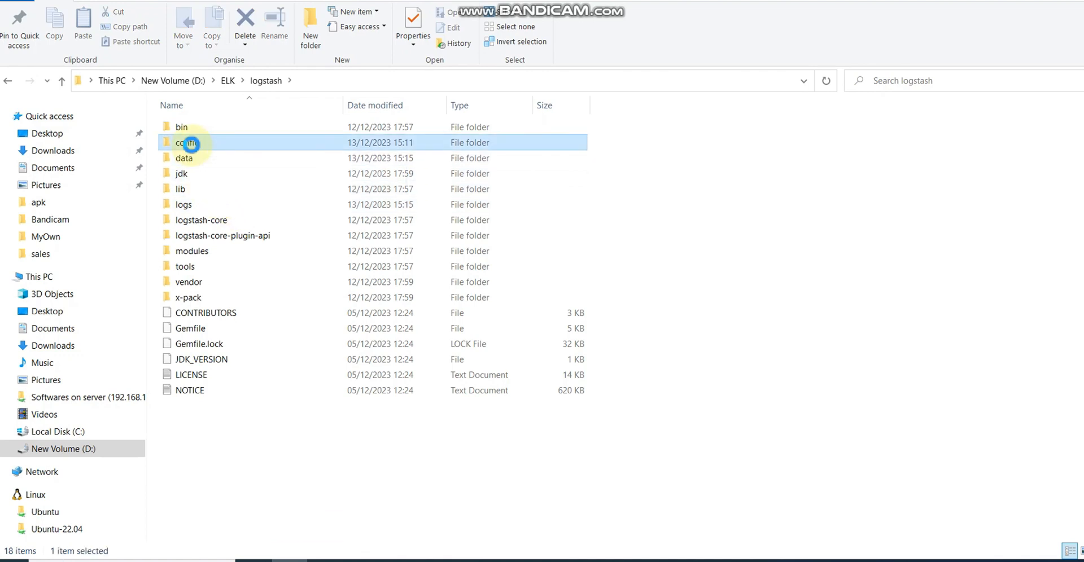
double_click(183, 142)
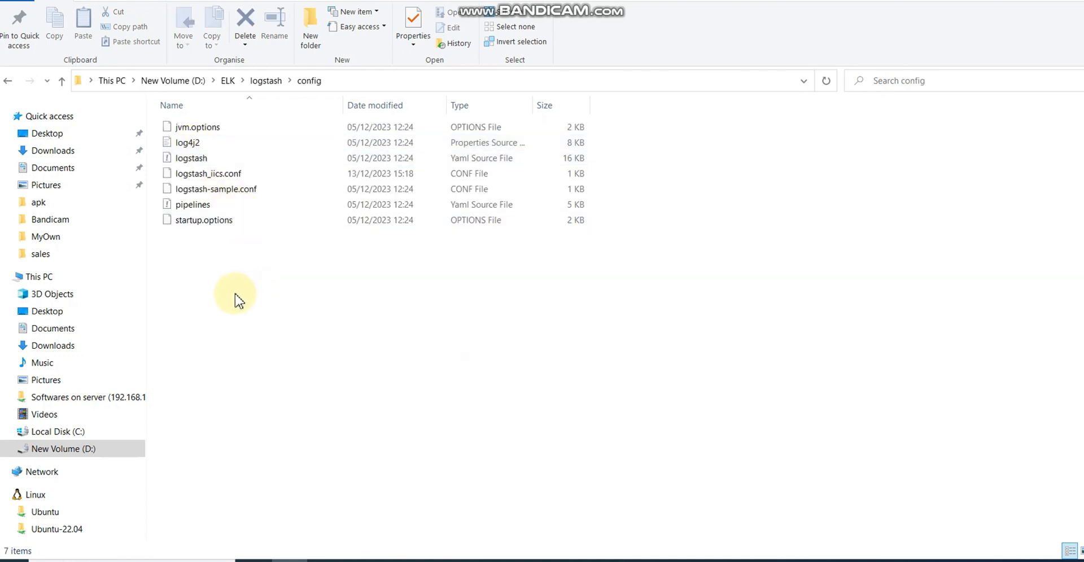
Step: Select the config files and bring up the context menu on logstash-sample.conf
click(208, 174)
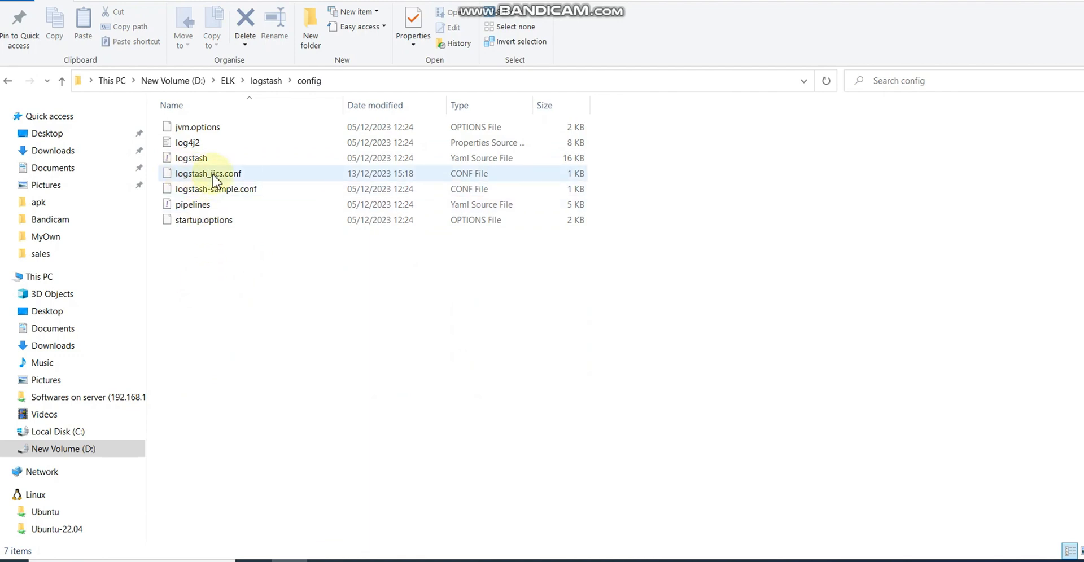
mouse_move(197, 159)
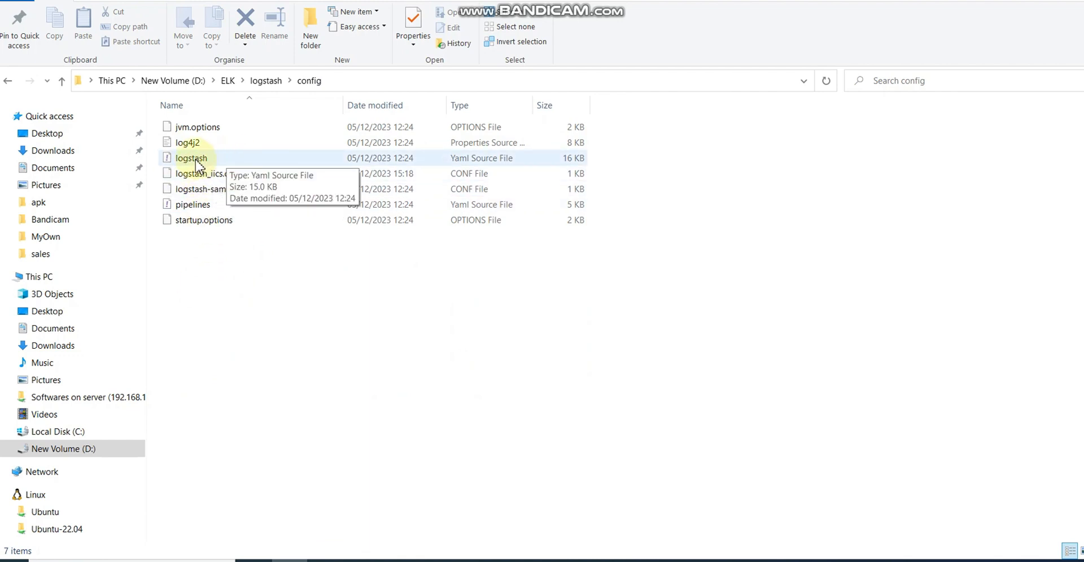
click(207, 174)
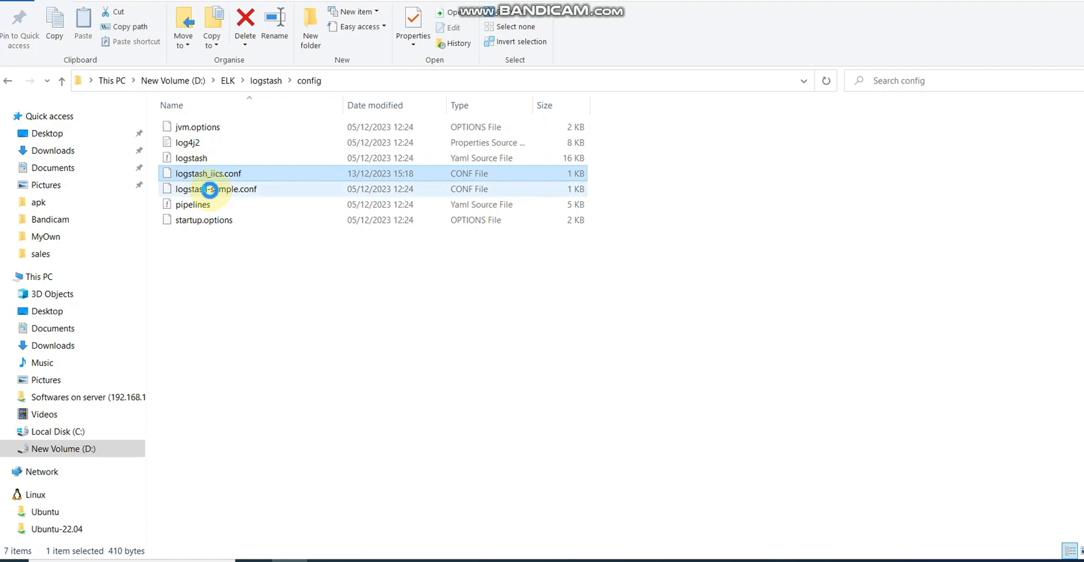
right_click(217, 188)
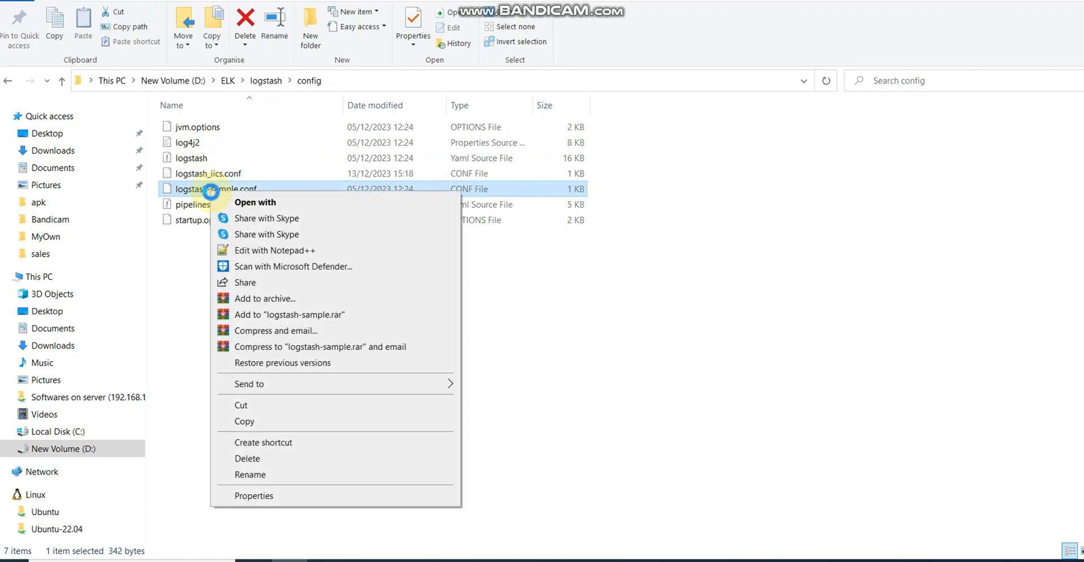
Step: View logstash-sample.conf's beats input and elasticsearch output in Notepad++, then select logstash_iics.conf back in Explorer
click(274, 250)
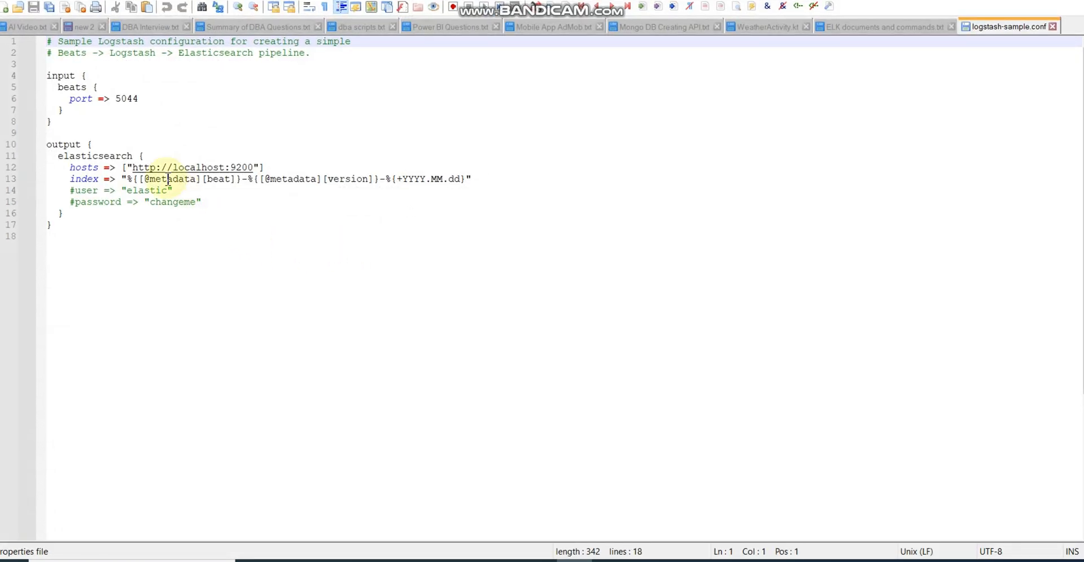
key(ctrl+a)
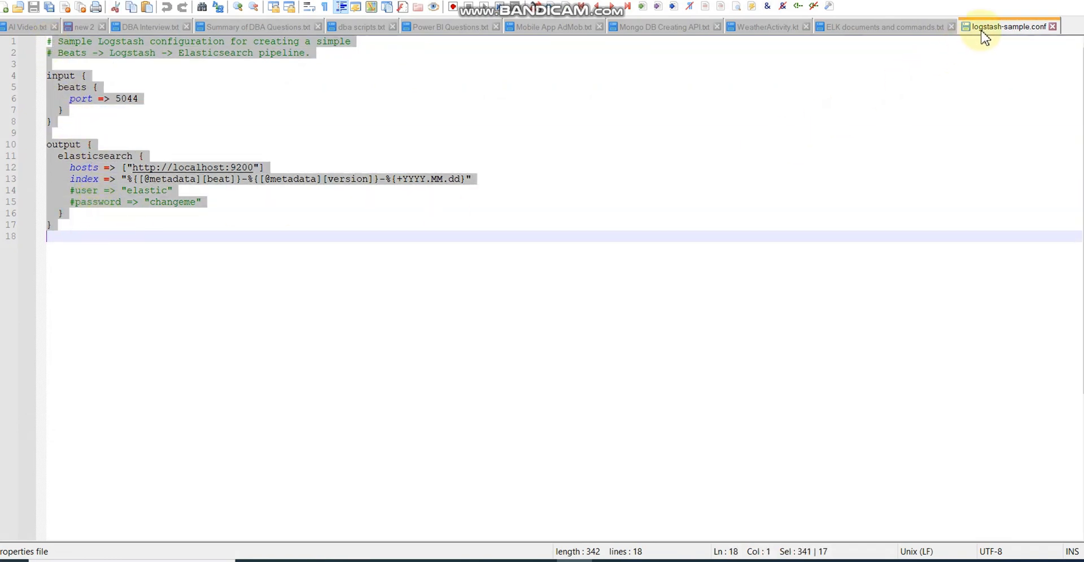
mouse_move(961, 52)
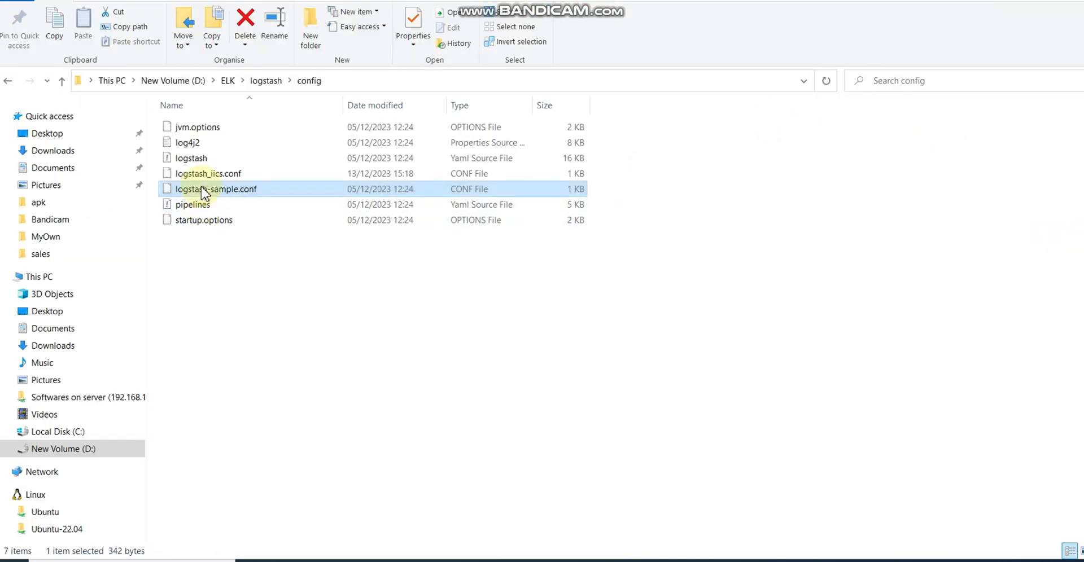
click(207, 174)
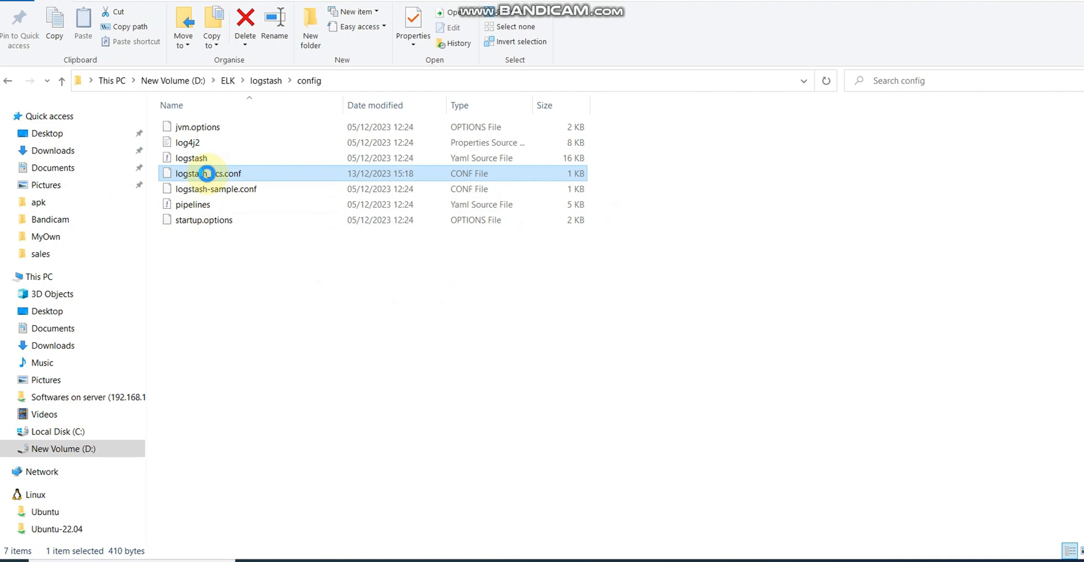
Step: Open logstash_iics.conf in Notepad++, highlight its file input block and compare with IICS.csv
right_click(205, 173)
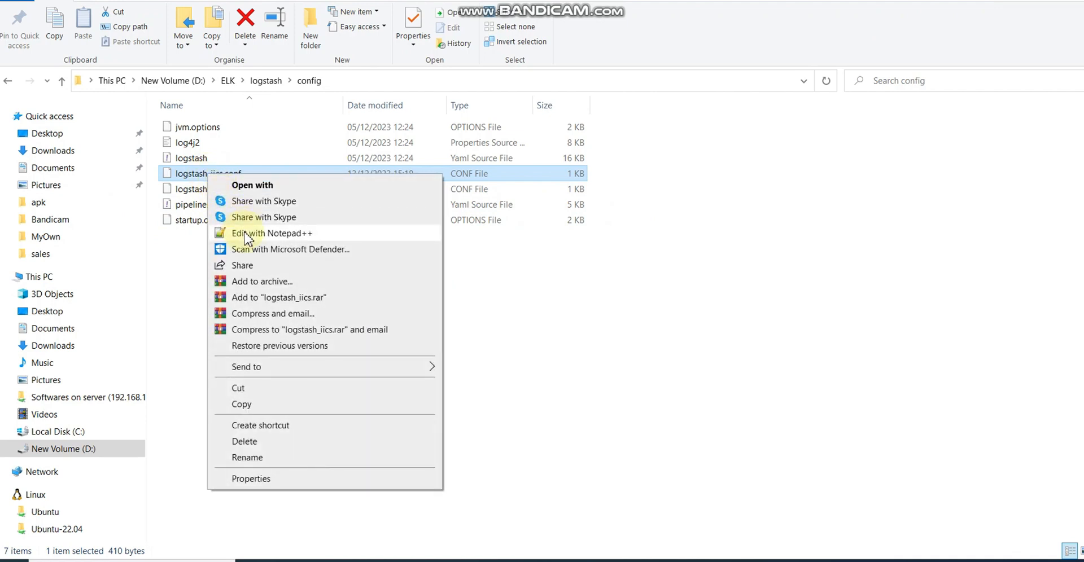
click(270, 232)
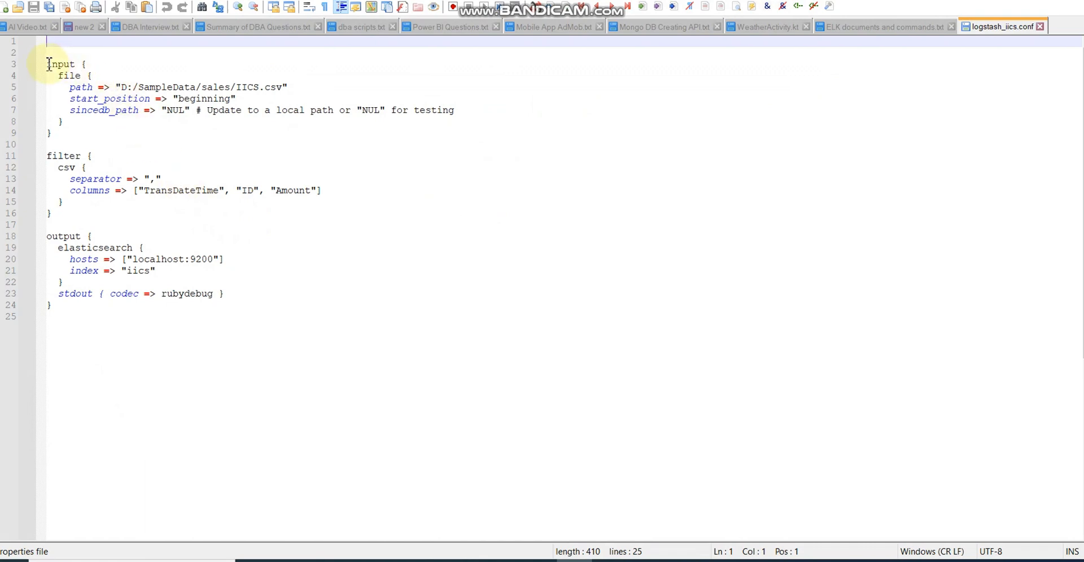
drag(48, 64, 51, 133)
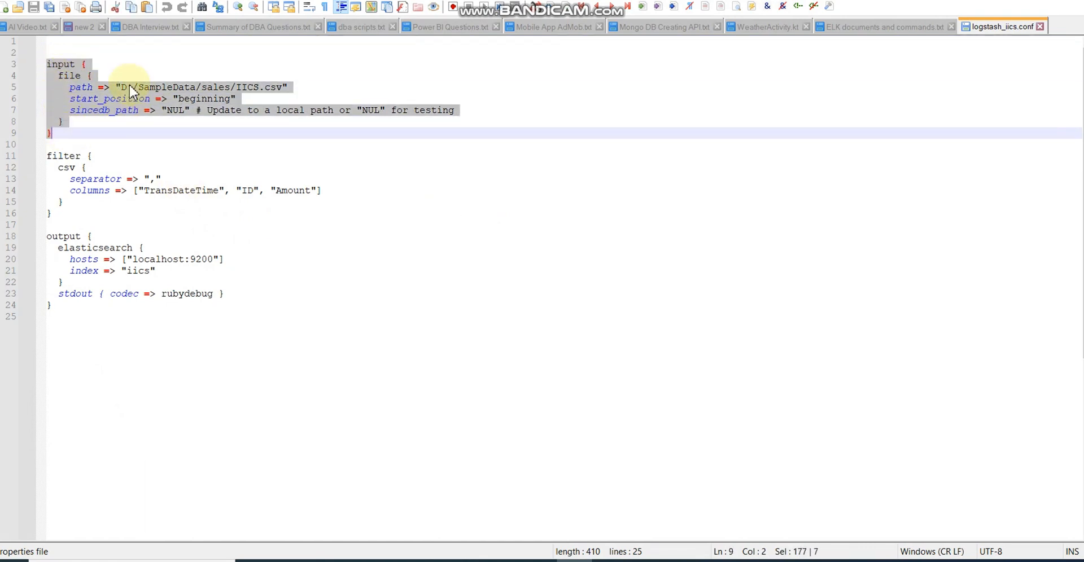
click(231, 87)
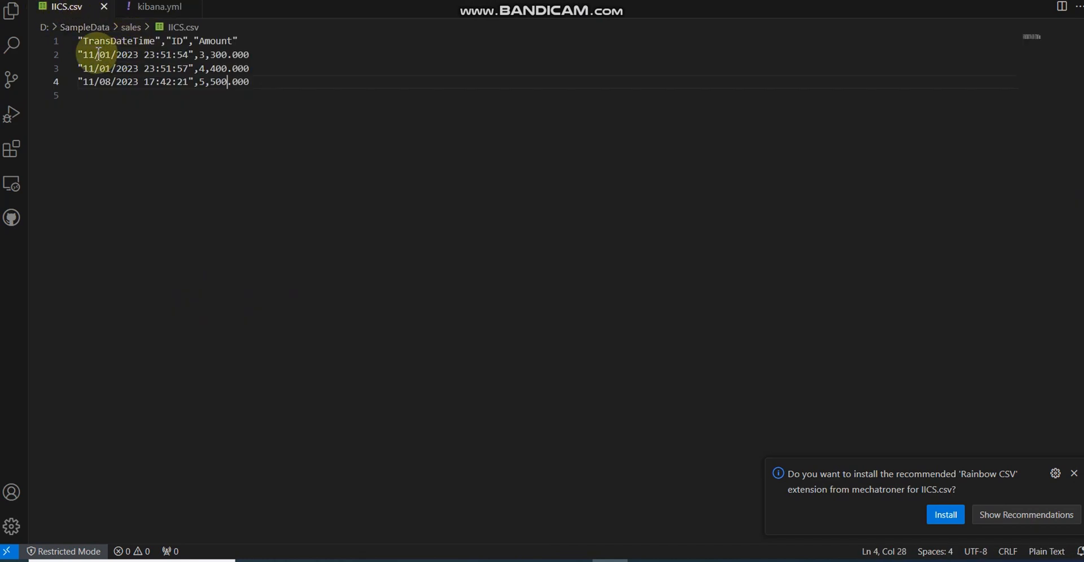
Step: Review the csv filter's TransDateTime and Amount columns and the elasticsearch output to index iics
key(ctrl+a)
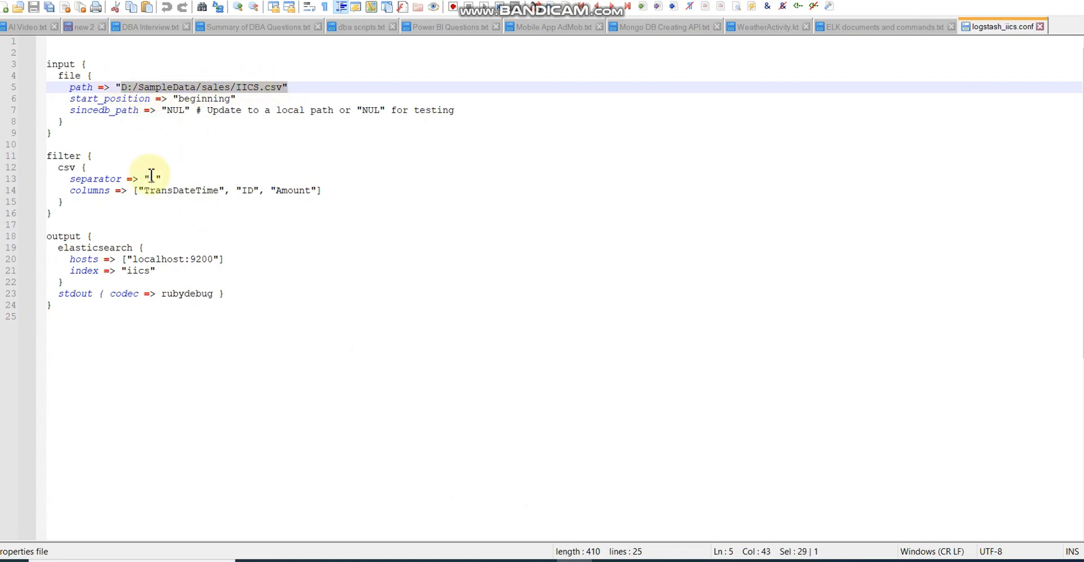
double_click(179, 190)
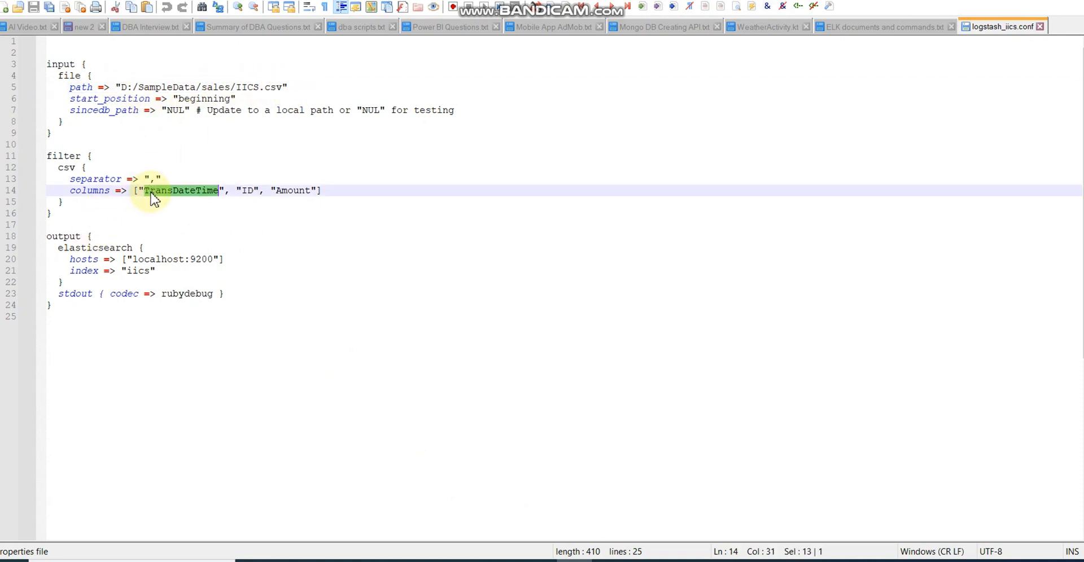
double_click(291, 189)
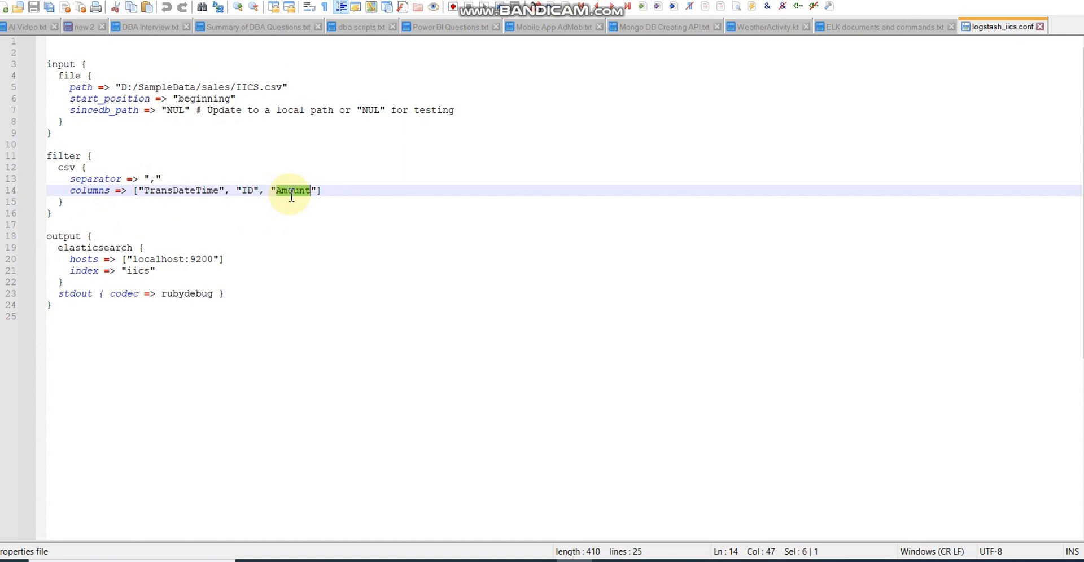
click(147, 178)
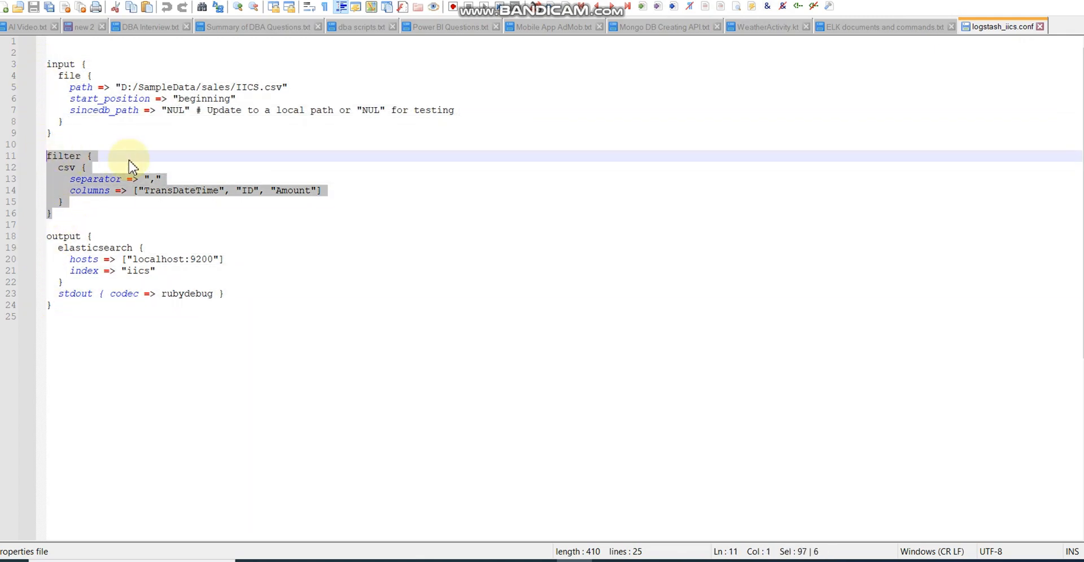
mouse_move(859, 91)
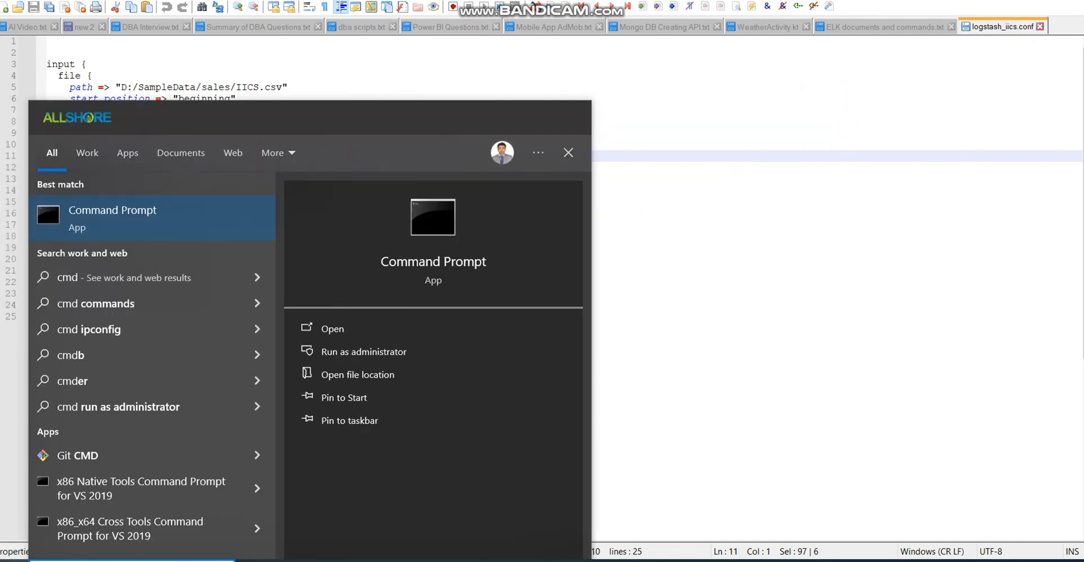
Step: Launch Command Prompt and change directory into D:\ELK\logstash, correcting a mistyped folder name
click(331, 327)
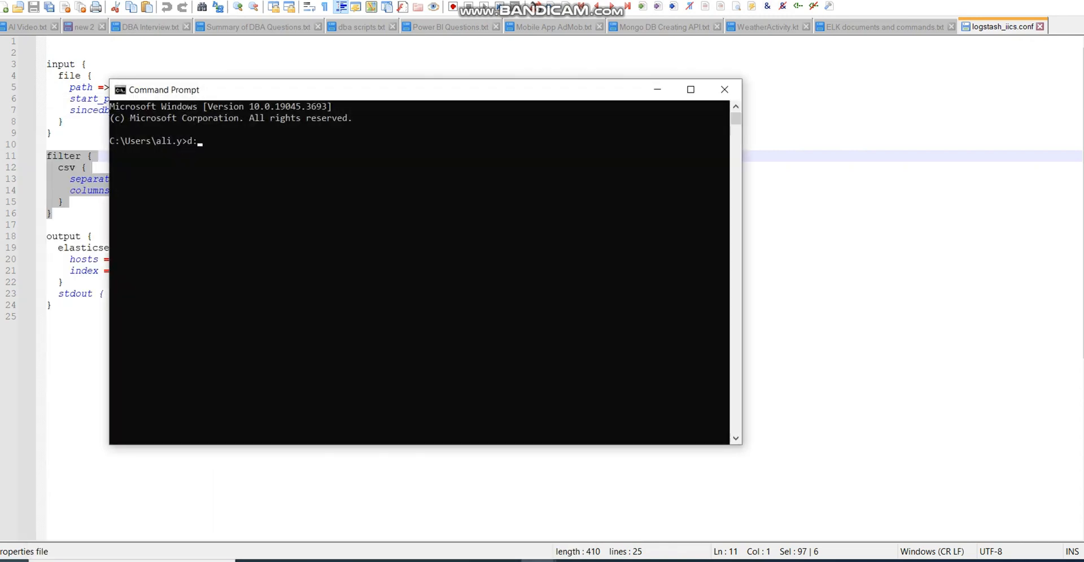
text(cd)
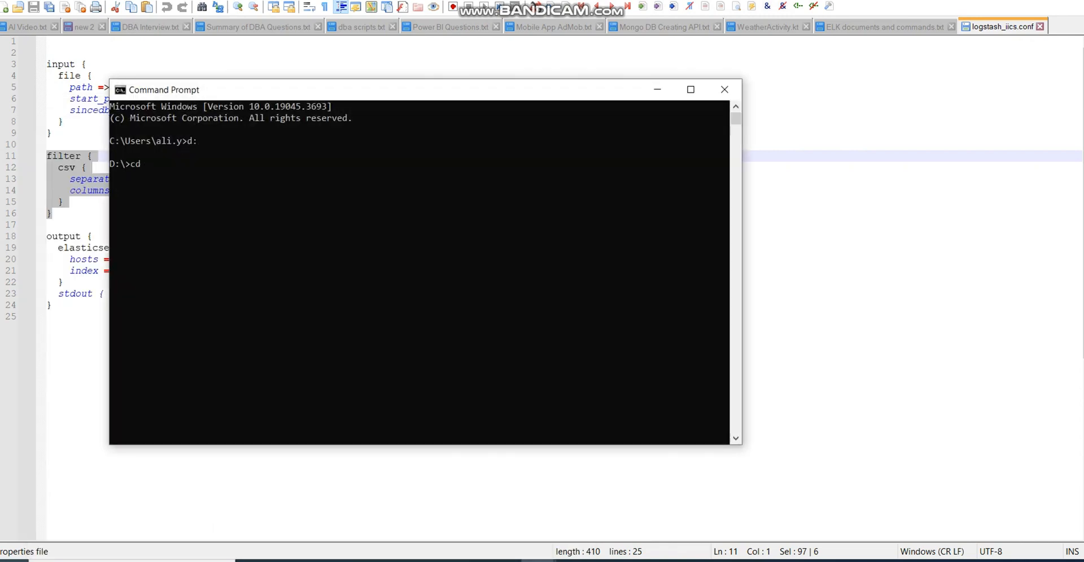
text(kafkajob)
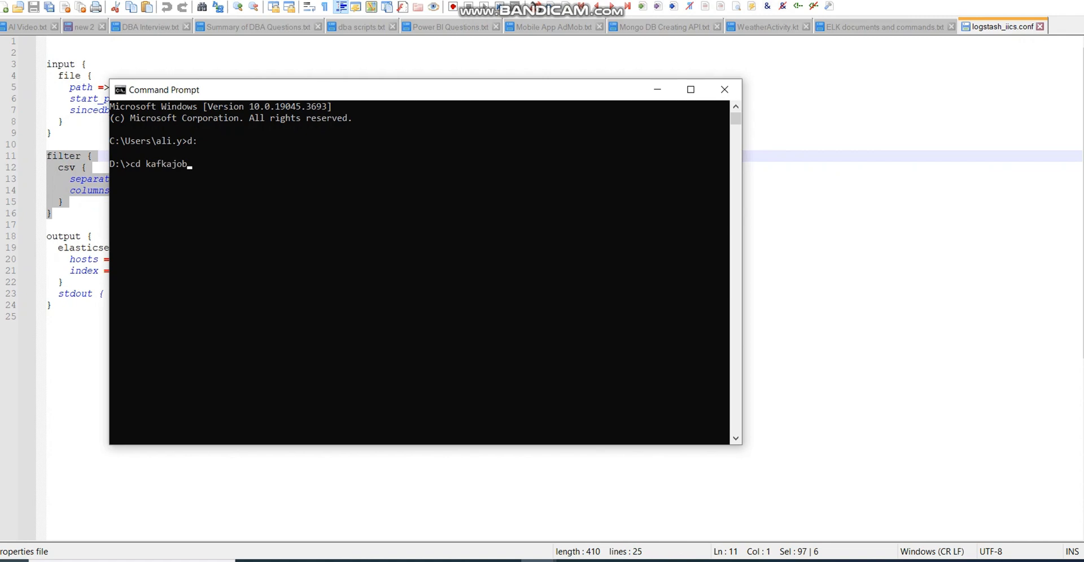
key(backspace)
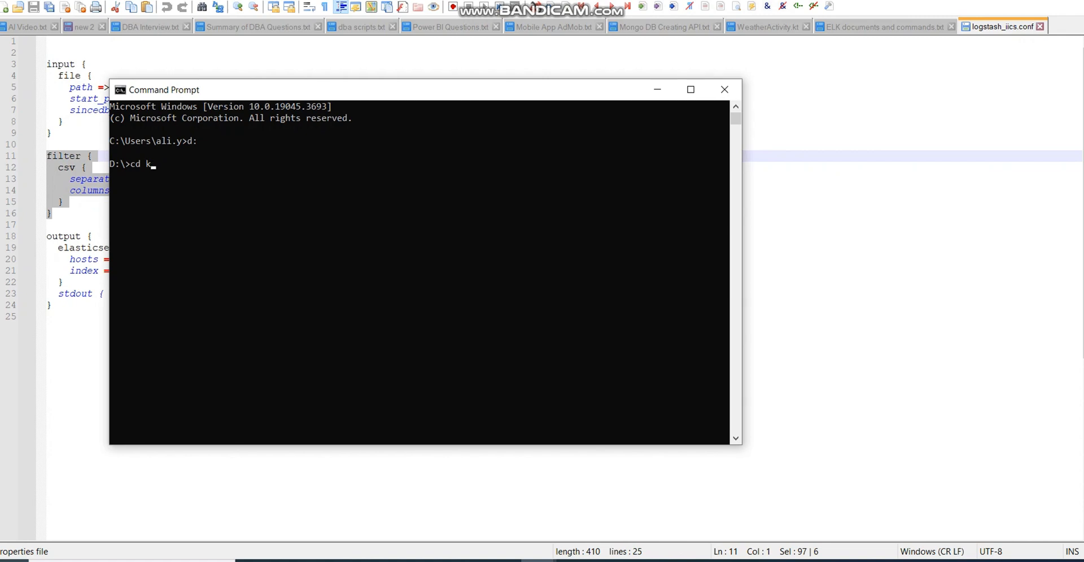
text(ELK)
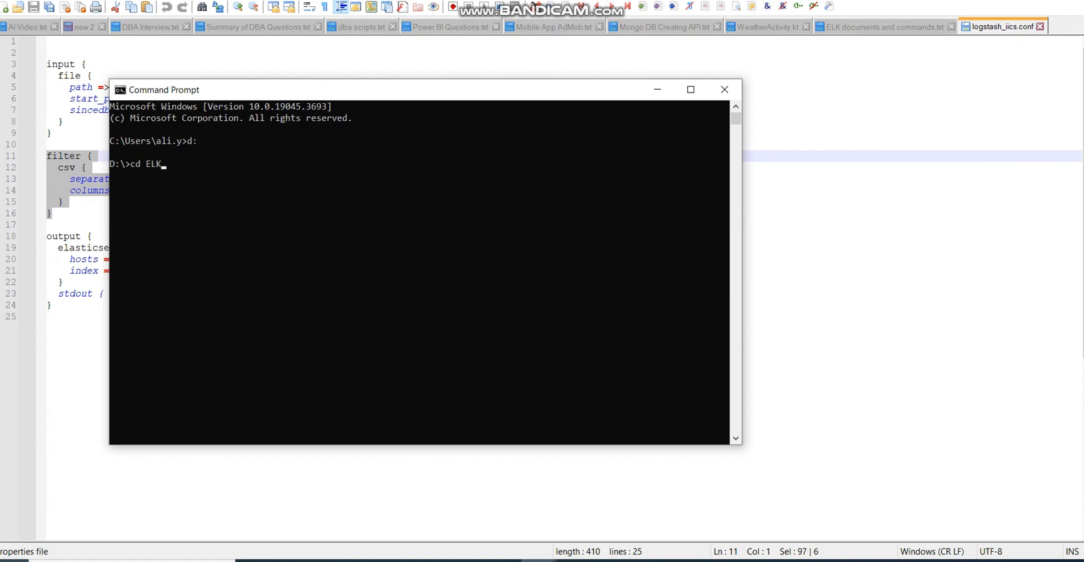
text(cd logstash)
text(cd bin)
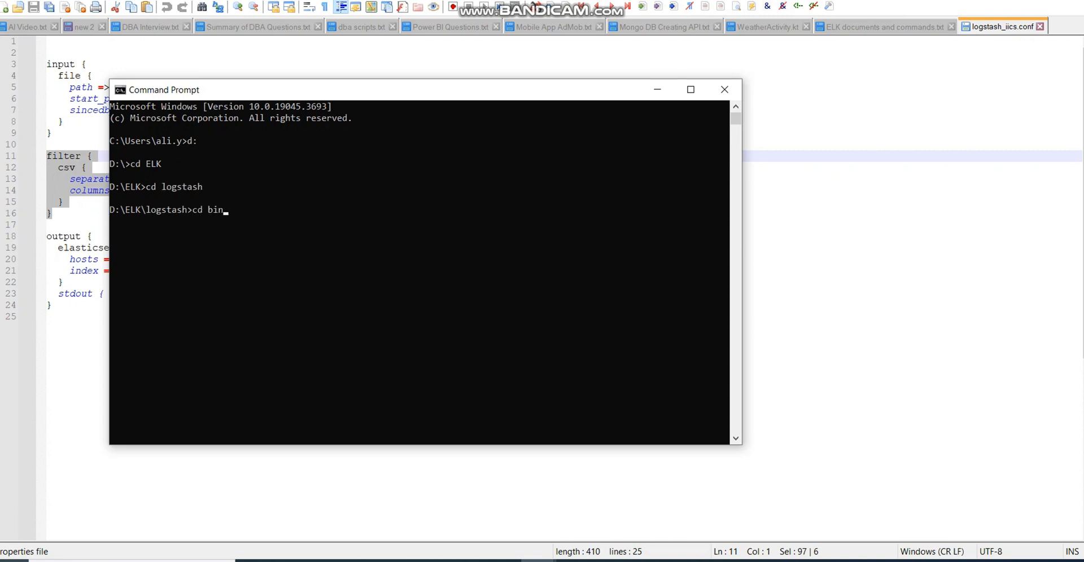
Step: List the bin folder contents with dir and mark the logstash.bat entry
text(dir)
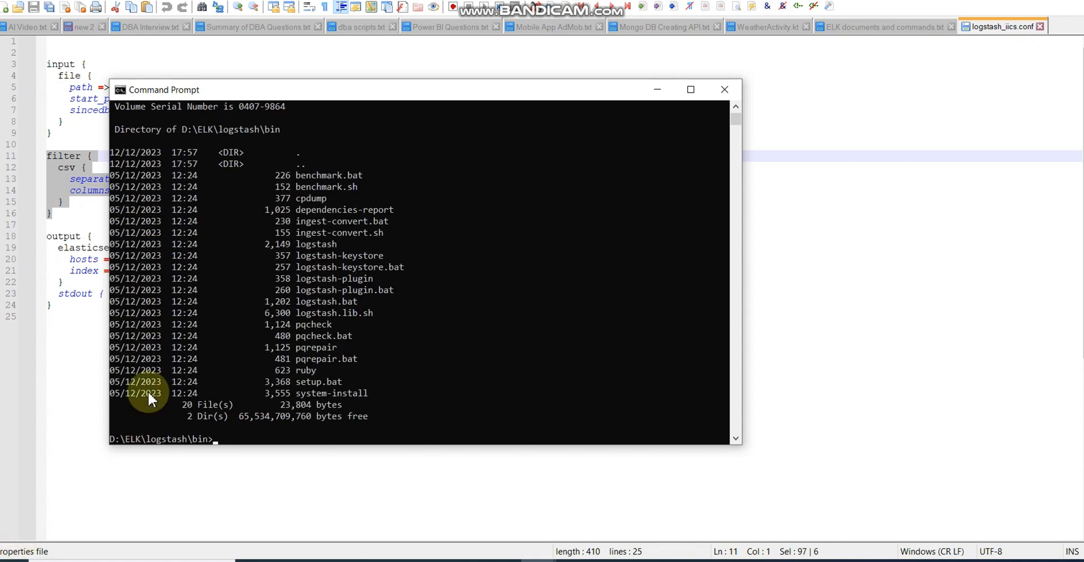
mouse_move(320, 290)
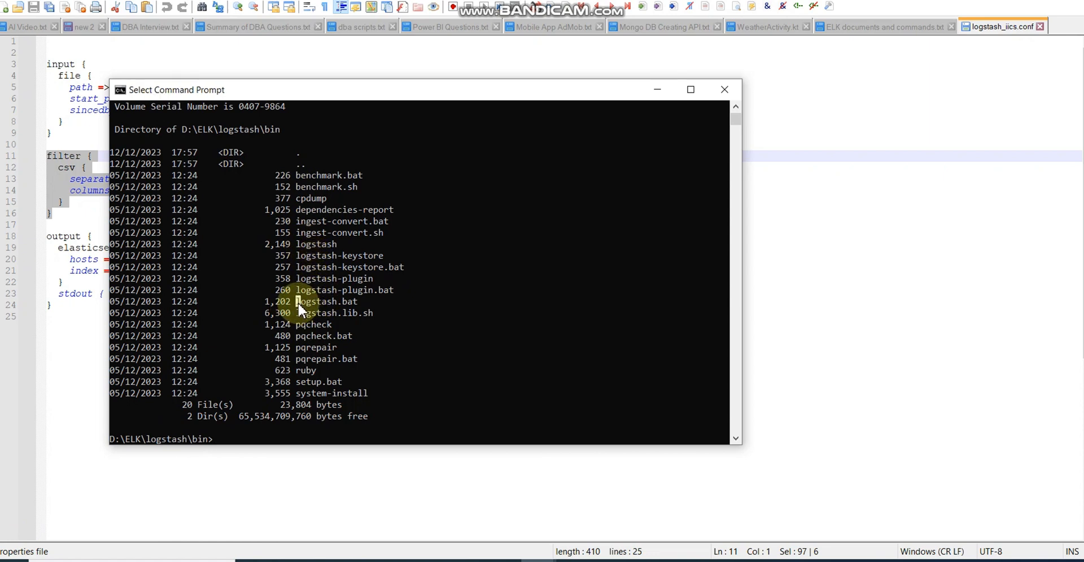
double_click(325, 301)
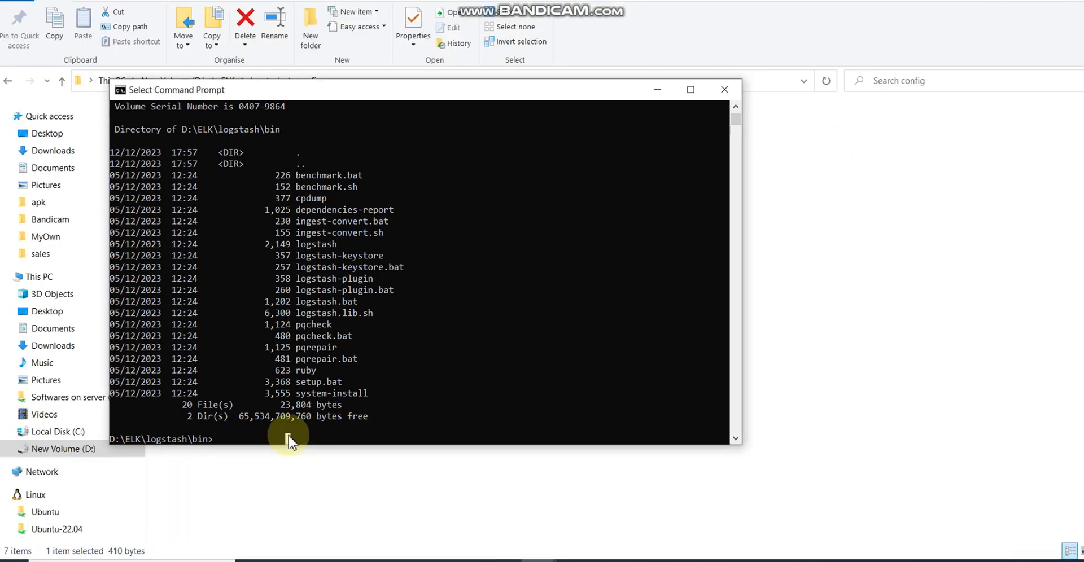
Step: Run logstash -f d:\elk\logstash\config\logstash_iics.conf and watch the parsed IICS.csv events print
text(logstash -f d:\elk\logstash\config\logstash_iics.conf)
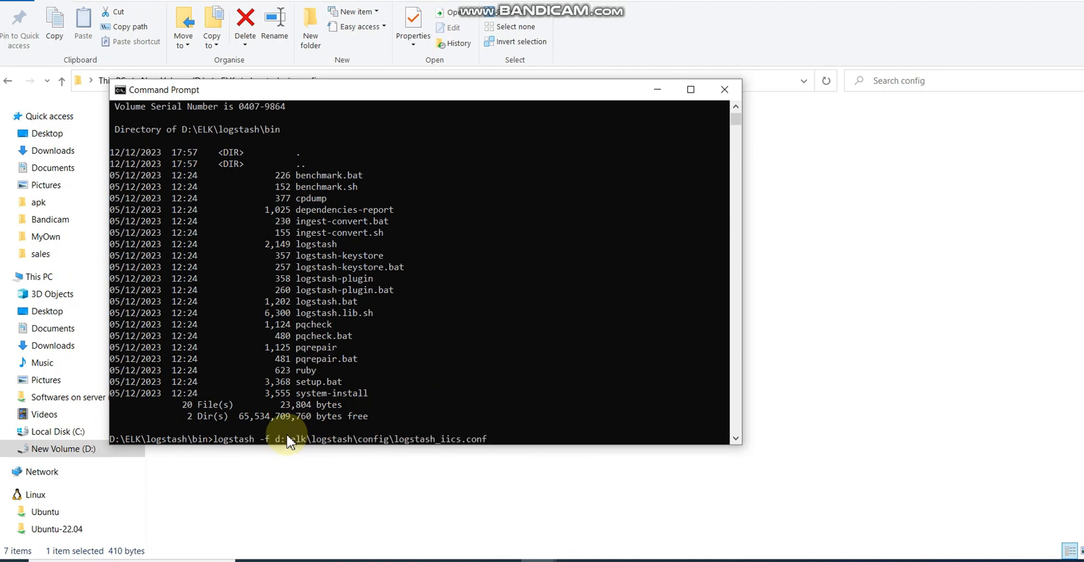
mouse_move(269, 443)
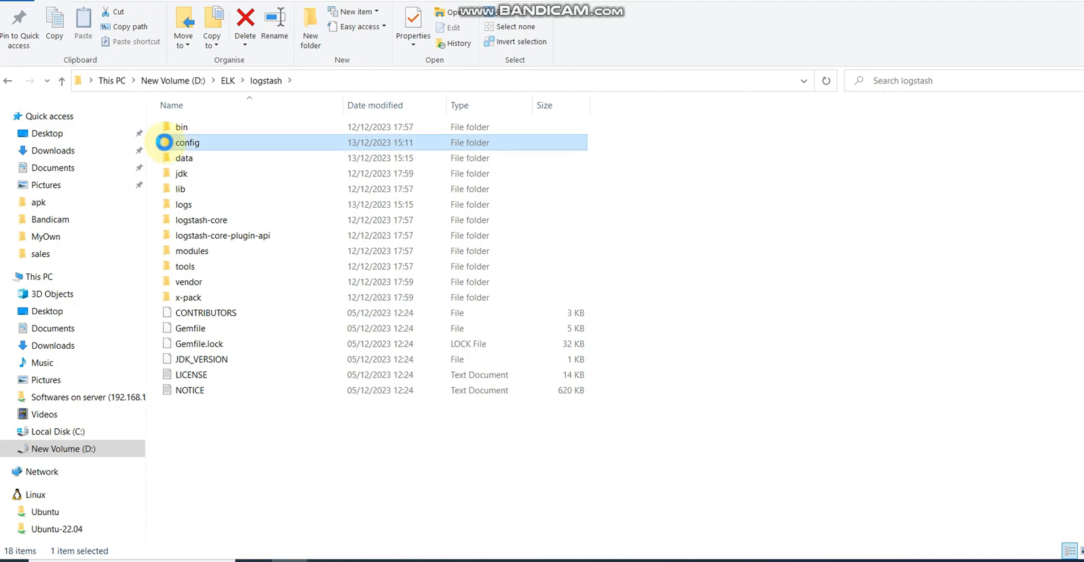
double_click(188, 143)
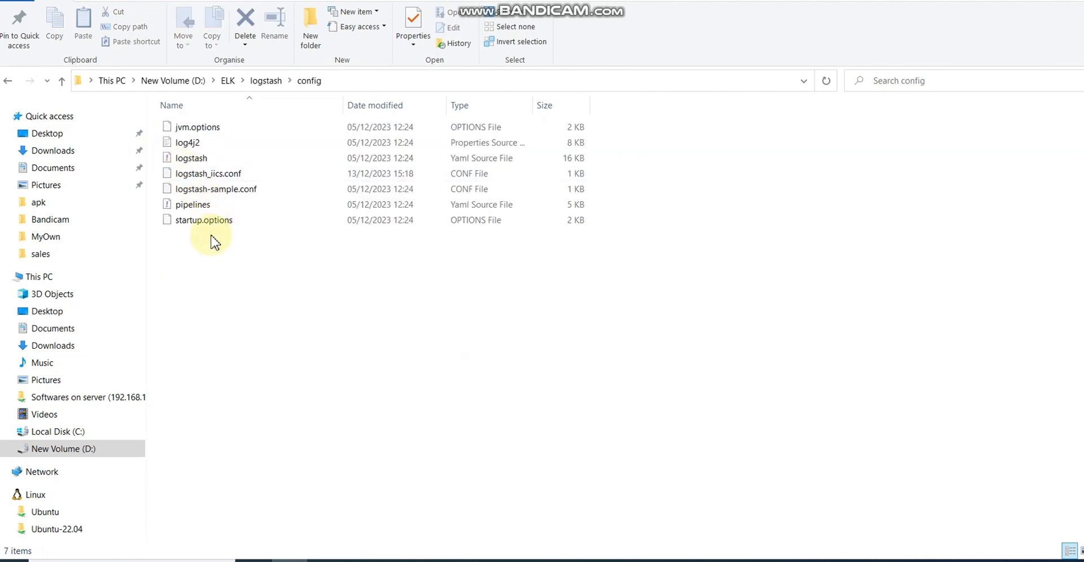
click(208, 174)
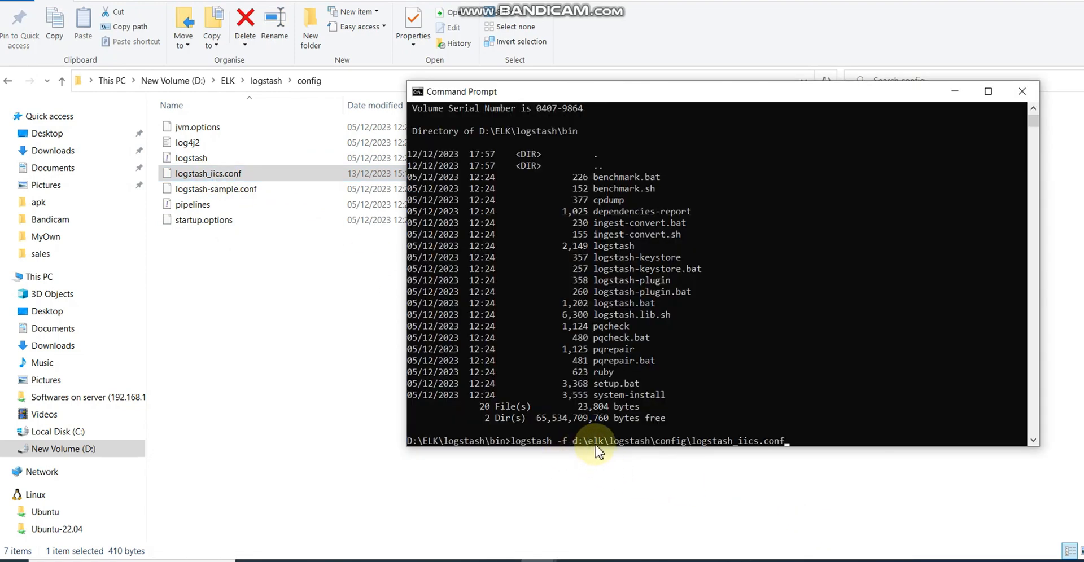
mouse_move(550, 446)
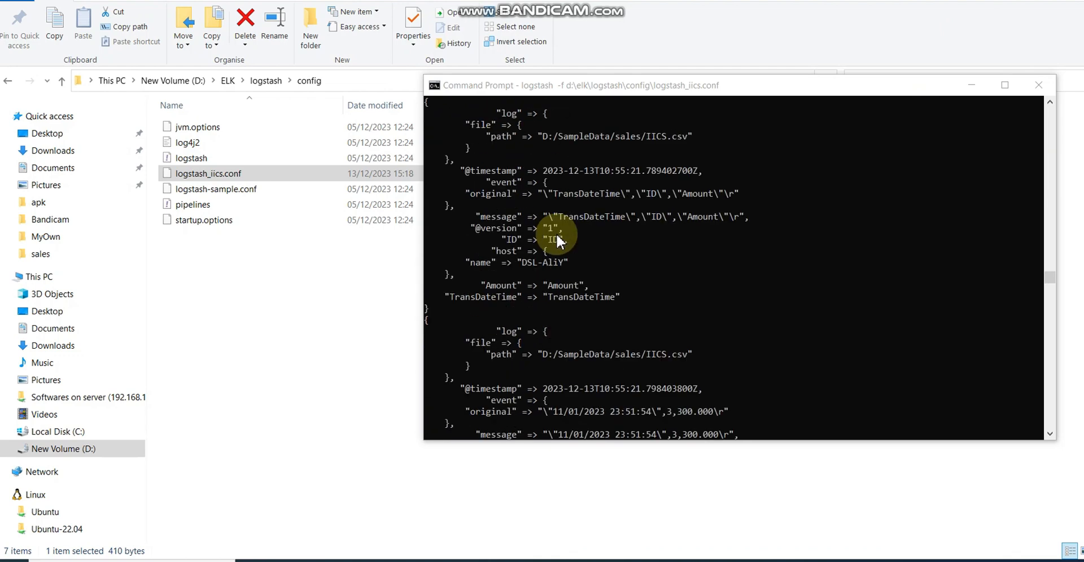
scroll(down, 3)
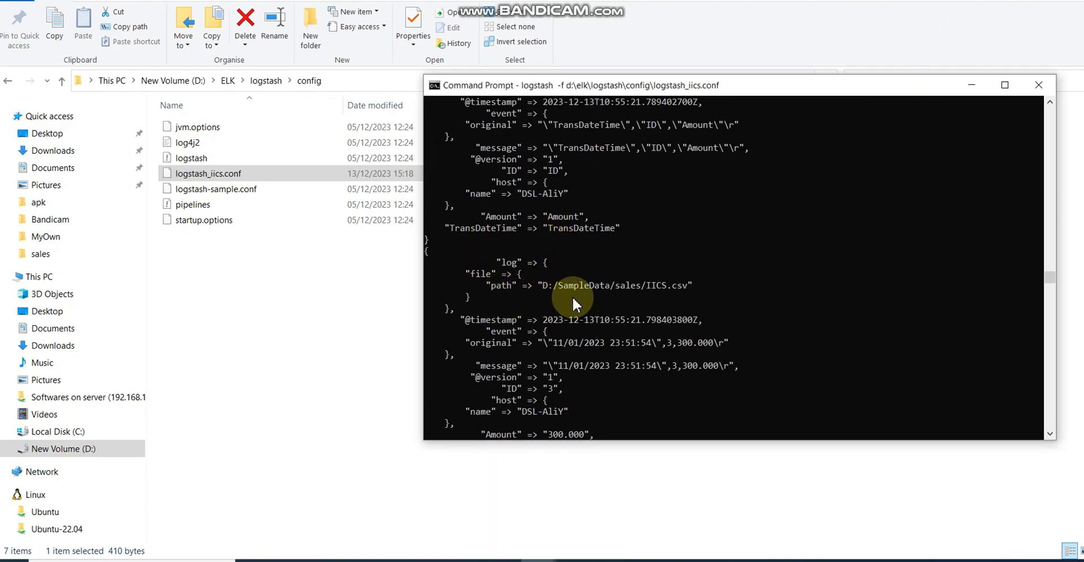
scroll(down, 3)
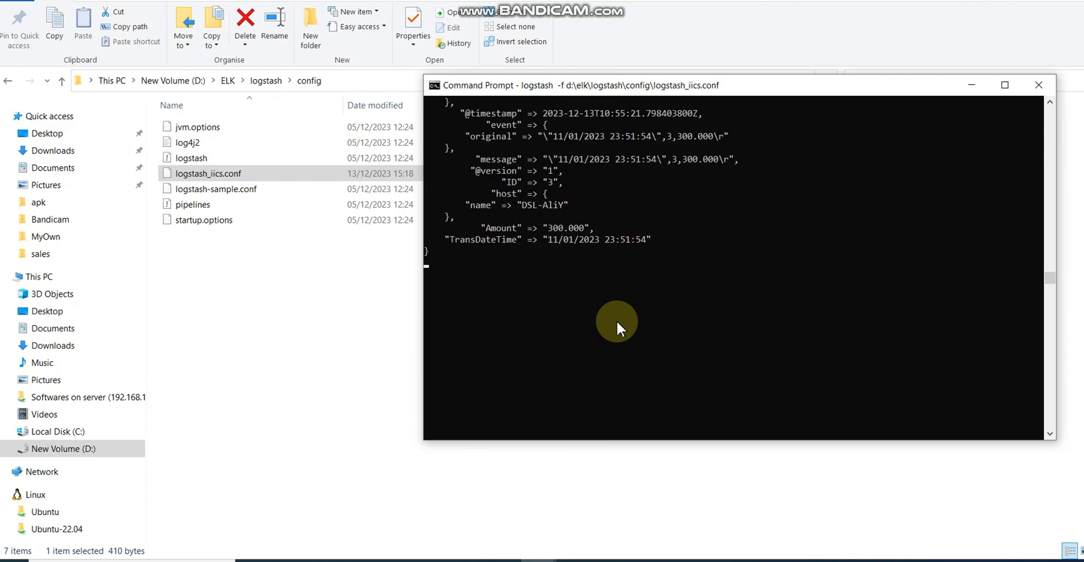
mouse_move(557, 517)
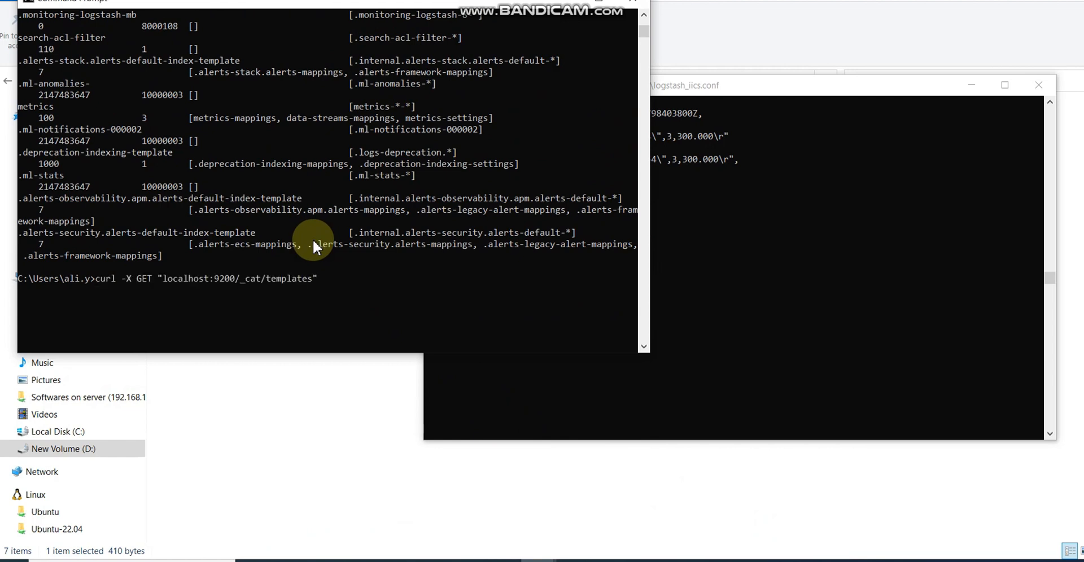
Step: Run curl -X GET "localhost:9200/_cat/indices?v" to list the iics index with 9 documents
text(count)
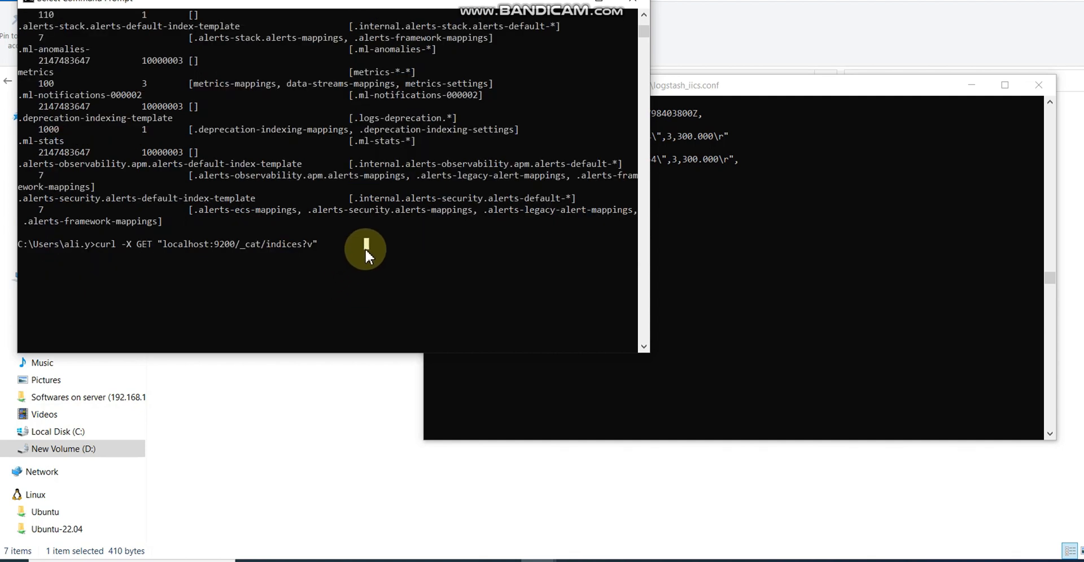
mouse_move(349, 253)
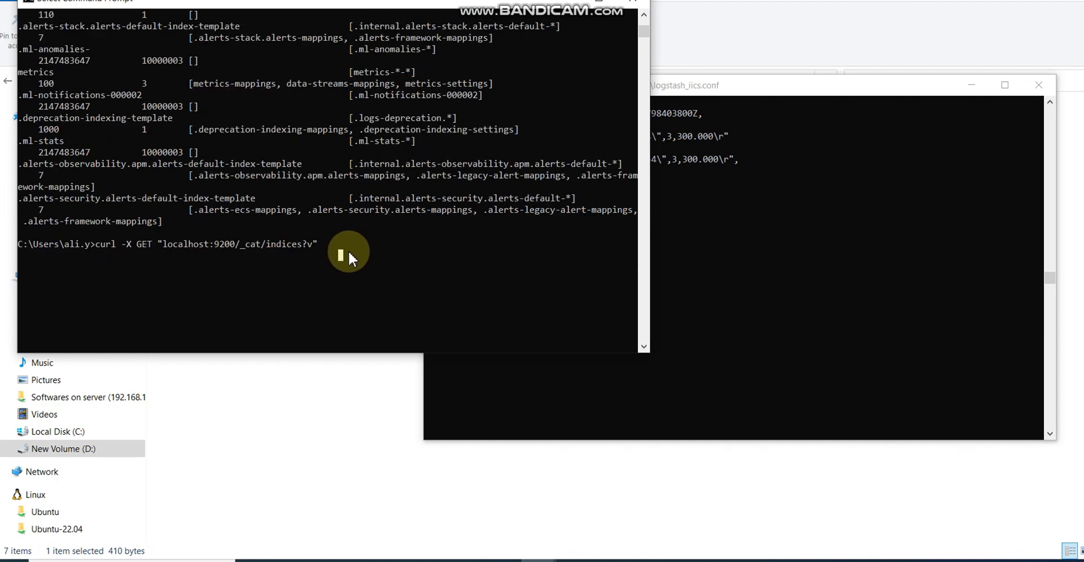
key(enter)
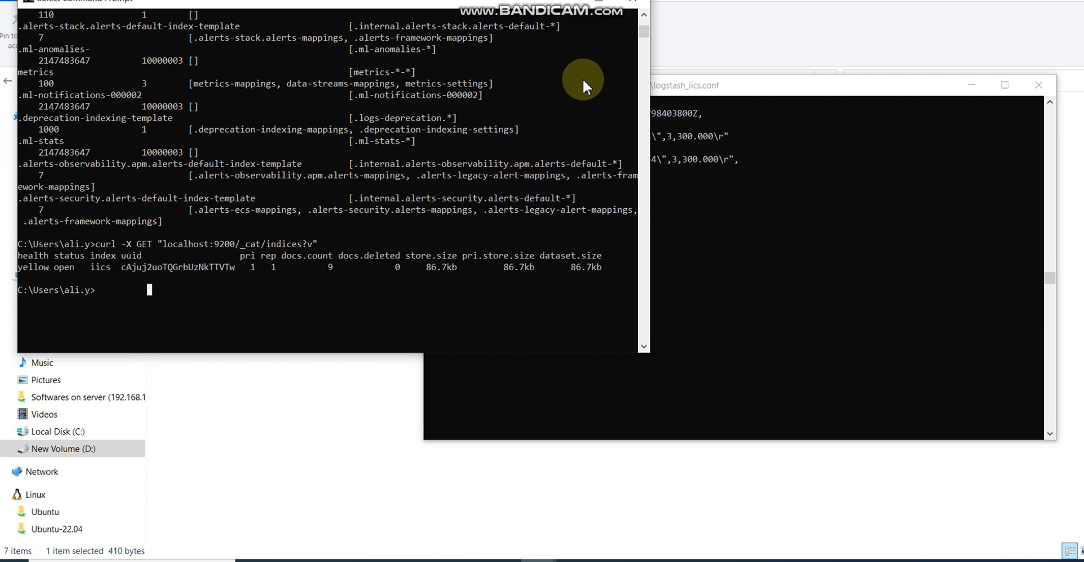
mouse_move(980, 5)
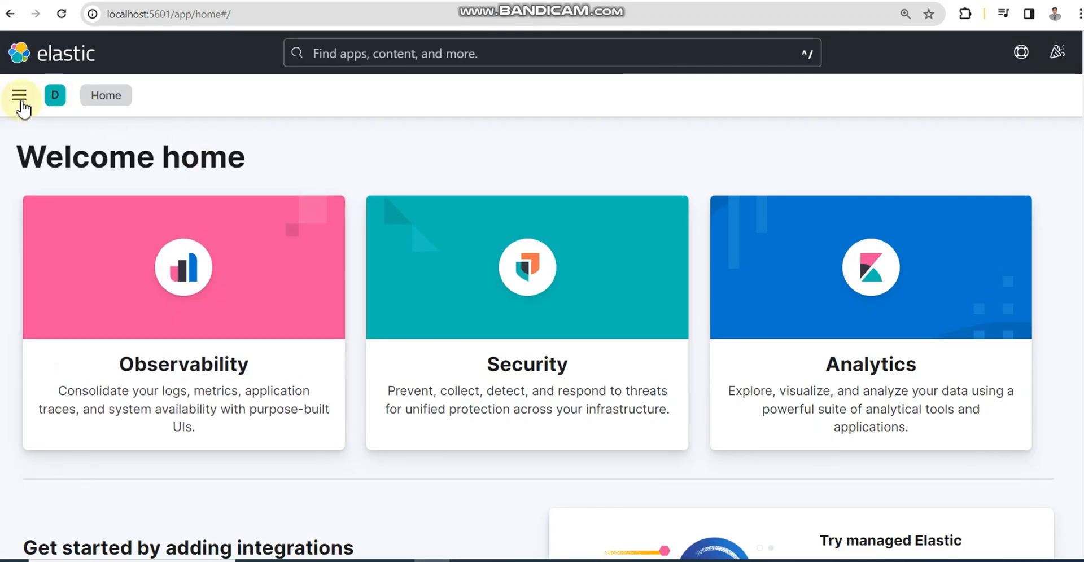
Step: Open Discover on the iics_csv data view to see the 9 documents, then head to Dashboard
click(19, 95)
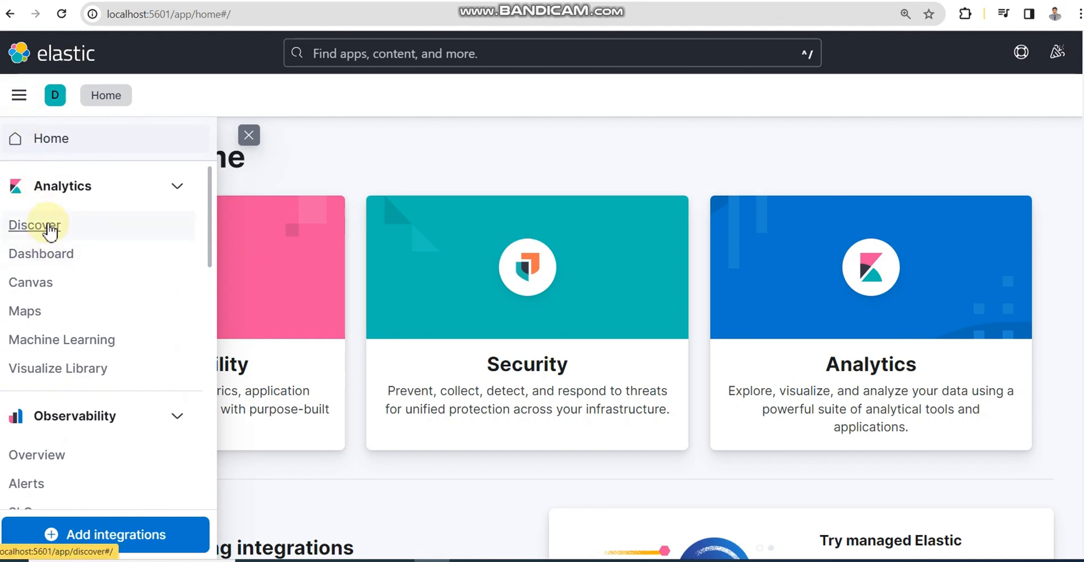
click(34, 225)
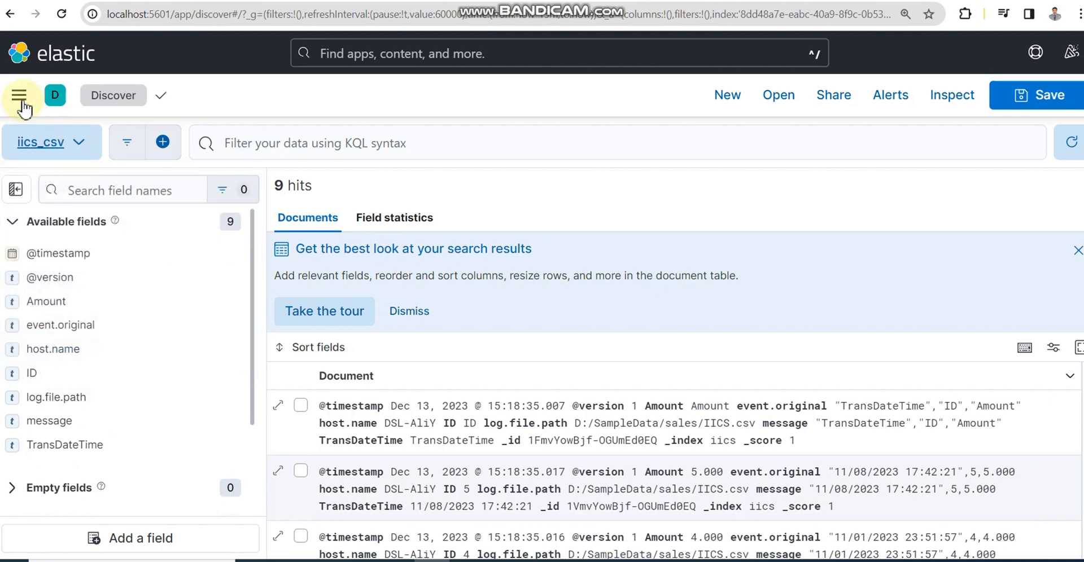
click(20, 95)
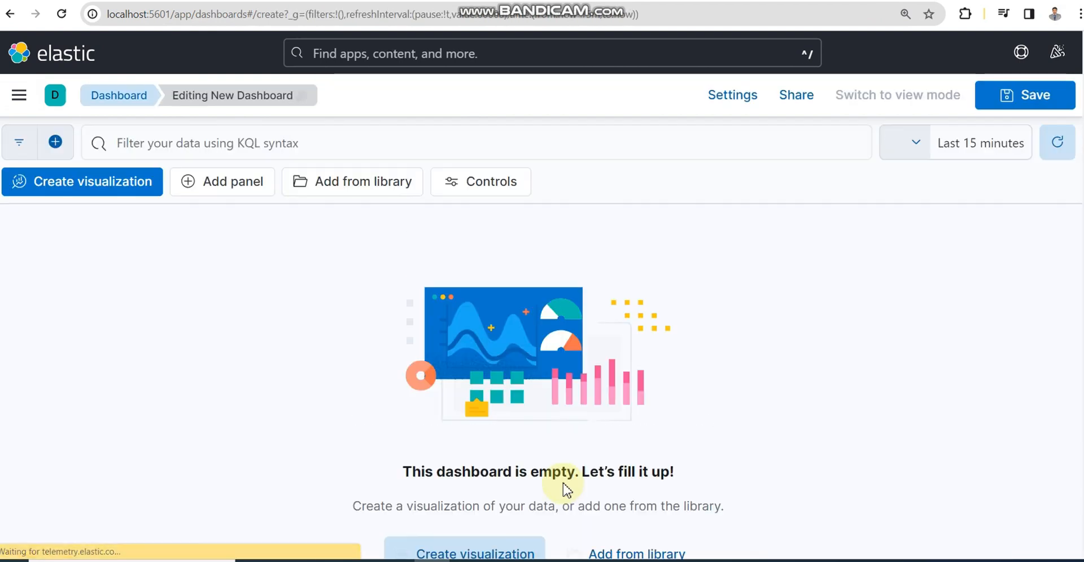
mouse_move(121, 300)
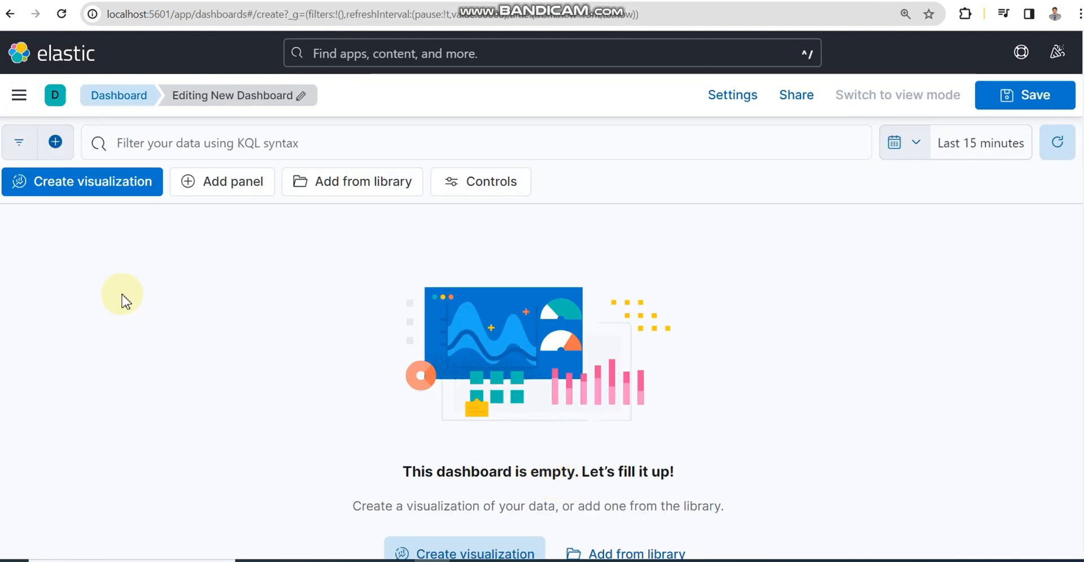
mouse_move(981, 3)
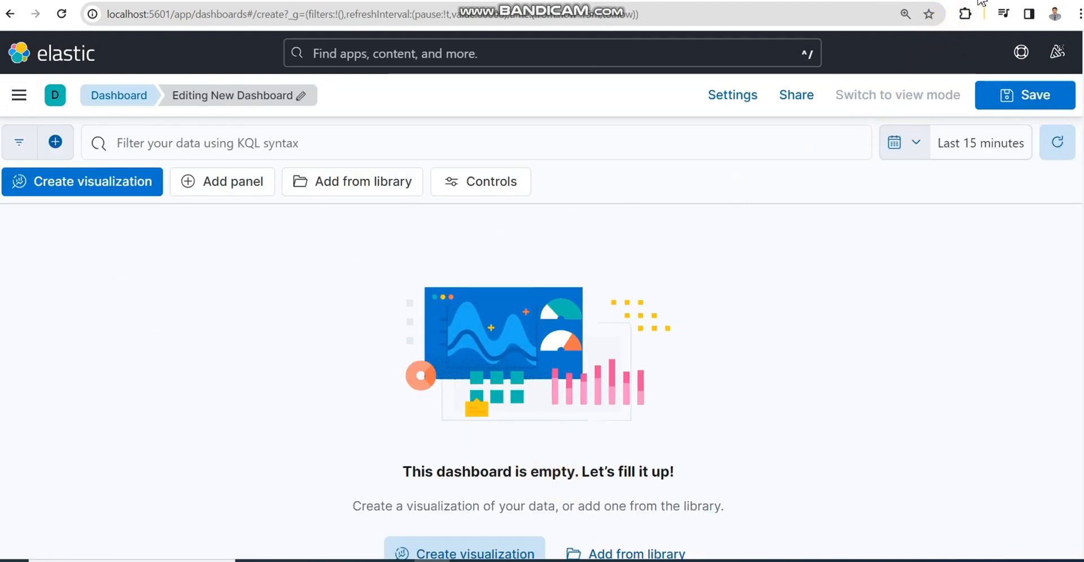
Step: Create a visualization of Amount.keyword counts, preview it as a heat map, then return to bar vertical stacked
click(83, 181)
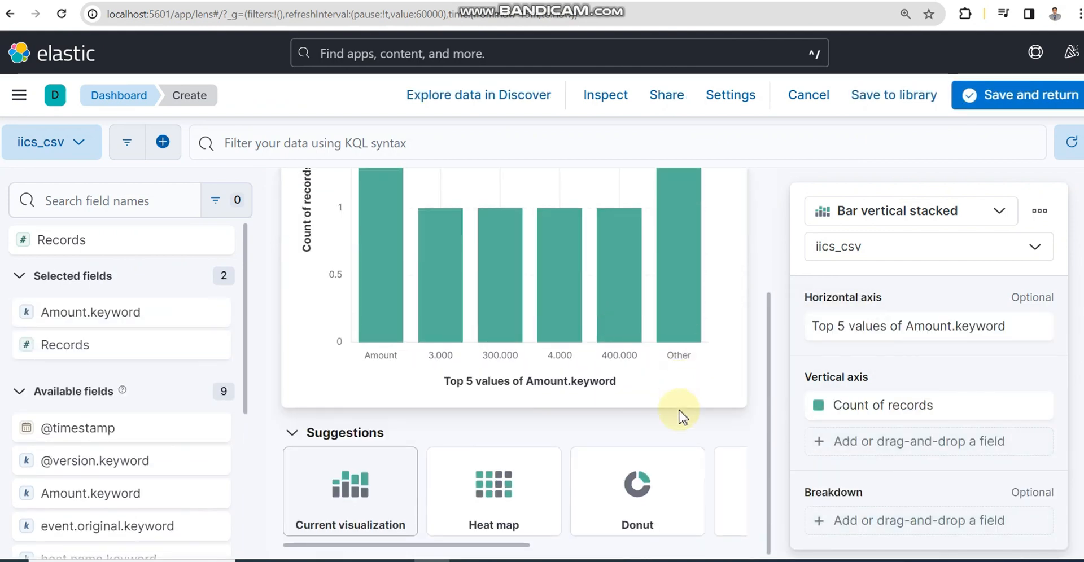
click(636, 491)
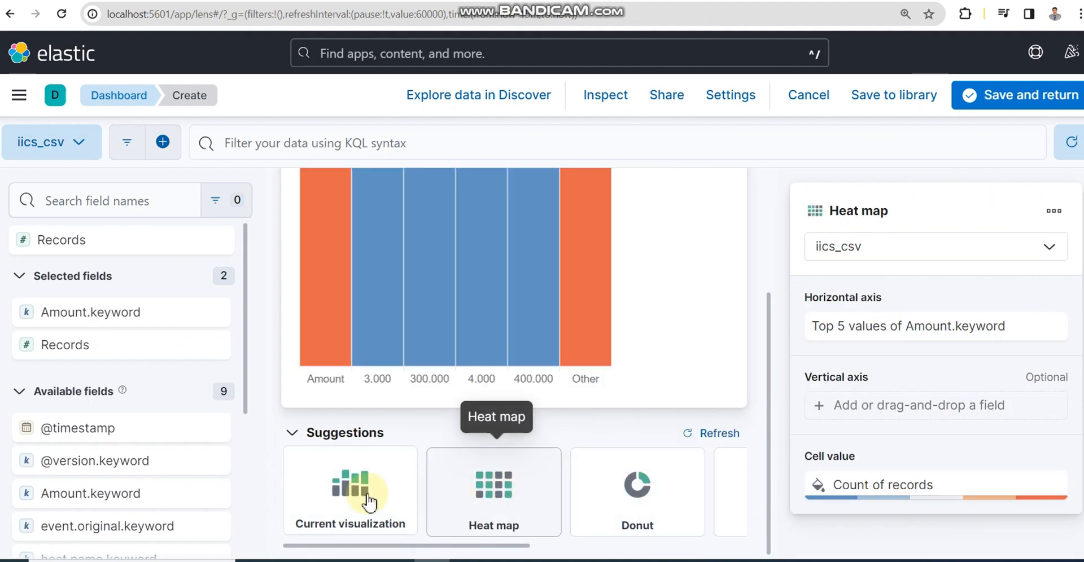
click(350, 491)
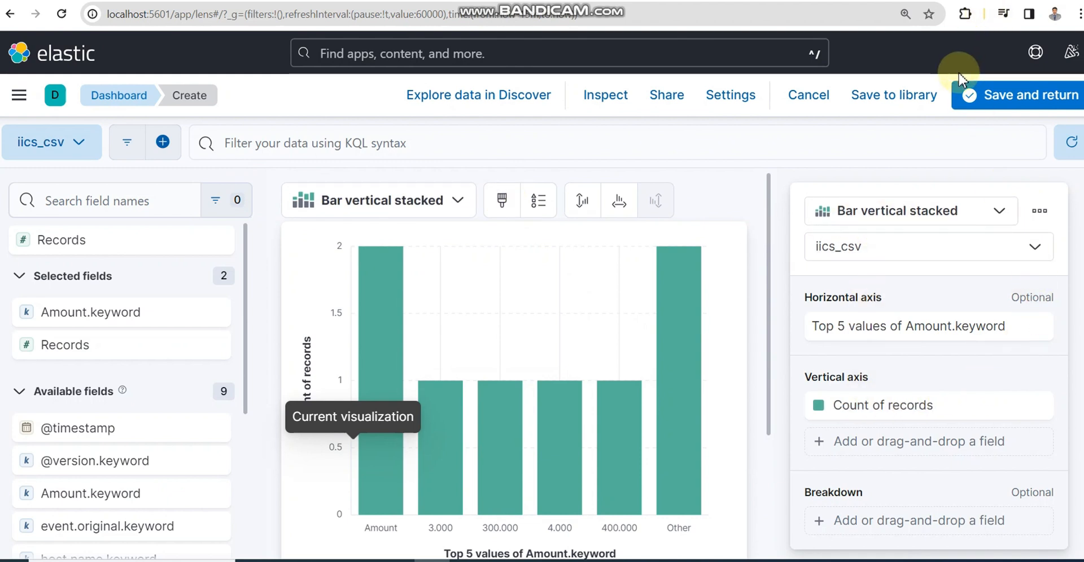
mouse_move(911, 119)
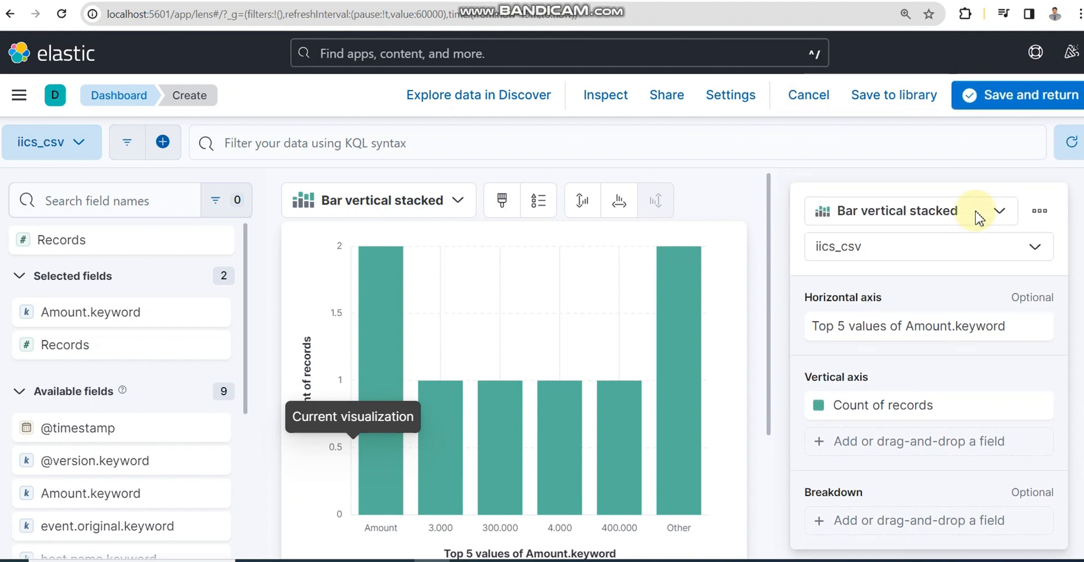
mouse_move(687, 159)
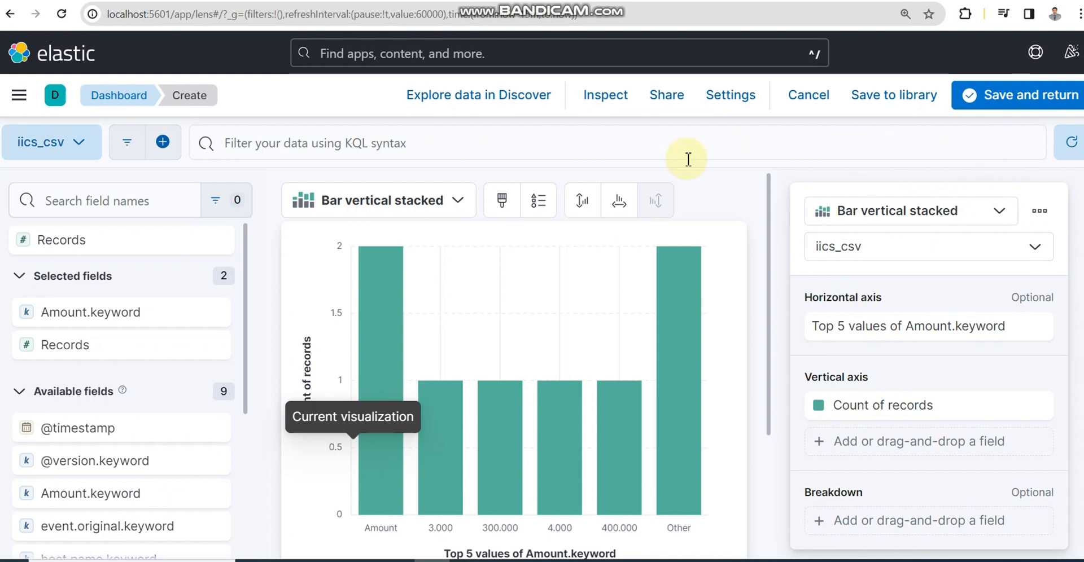
mouse_move(473, 181)
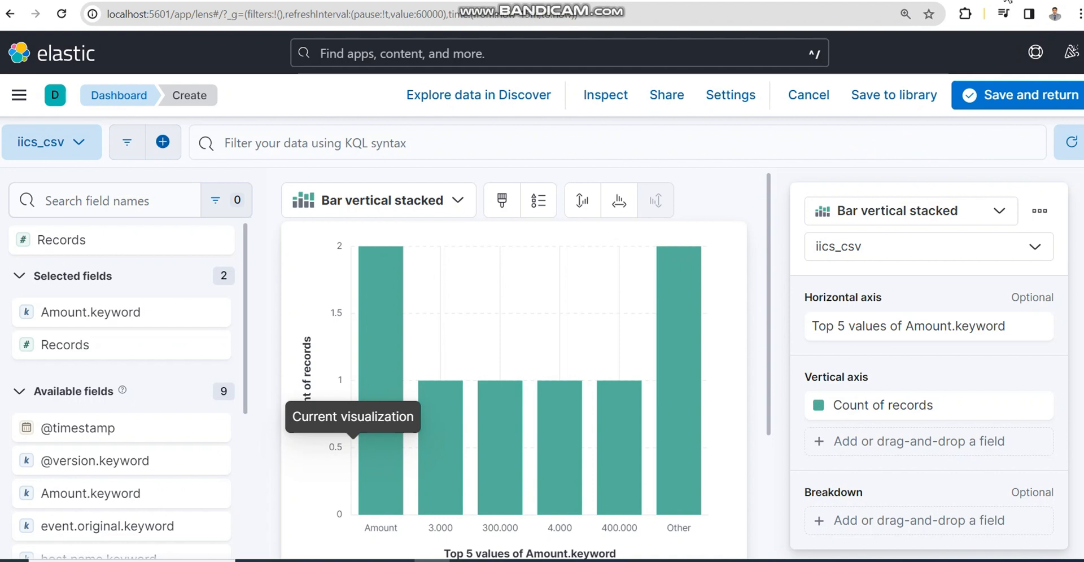
mouse_move(1004, 13)
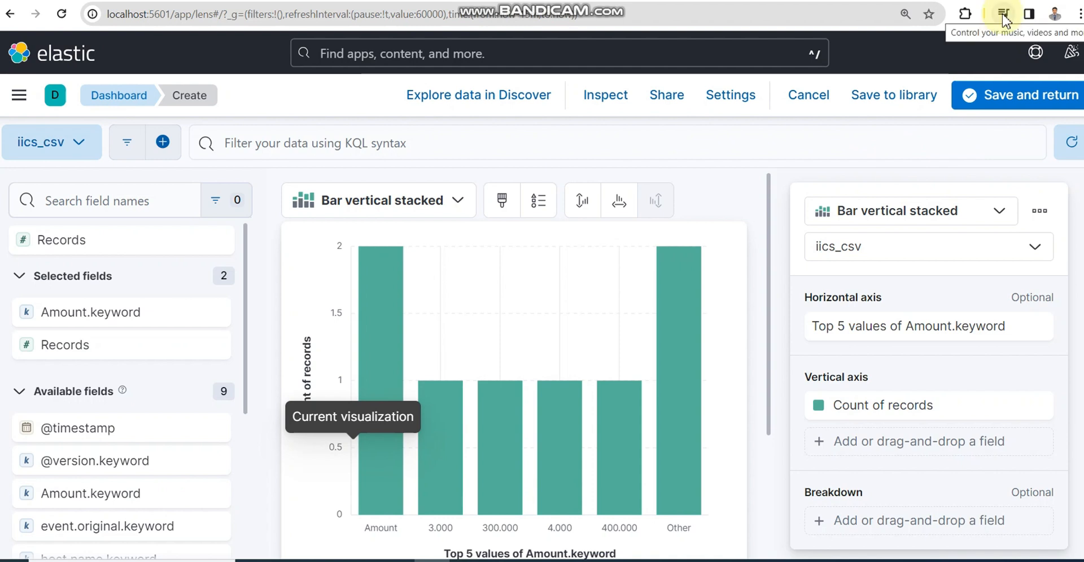
mouse_move(973, 38)
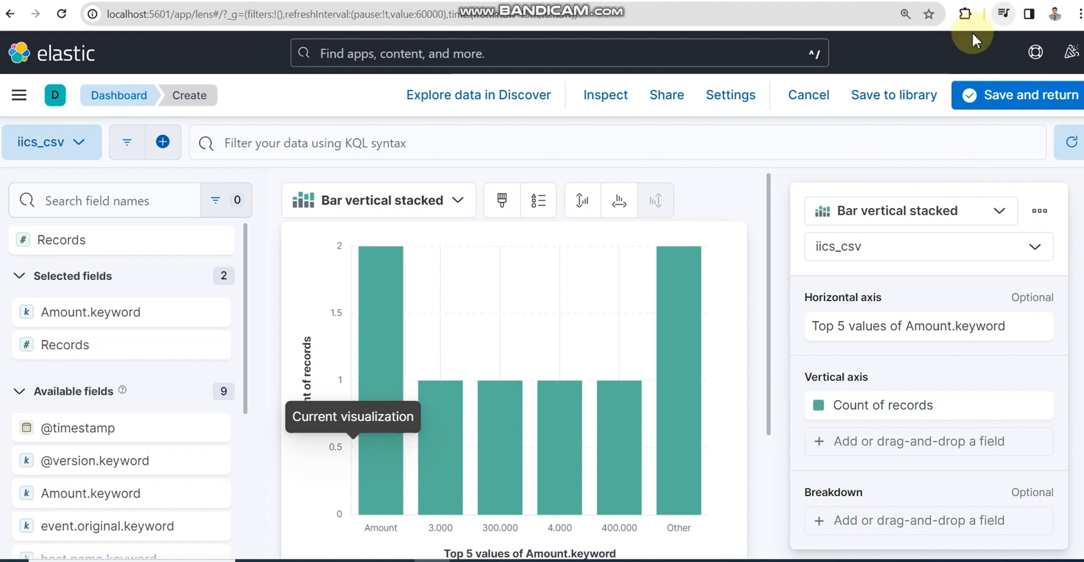
mouse_move(963, 55)
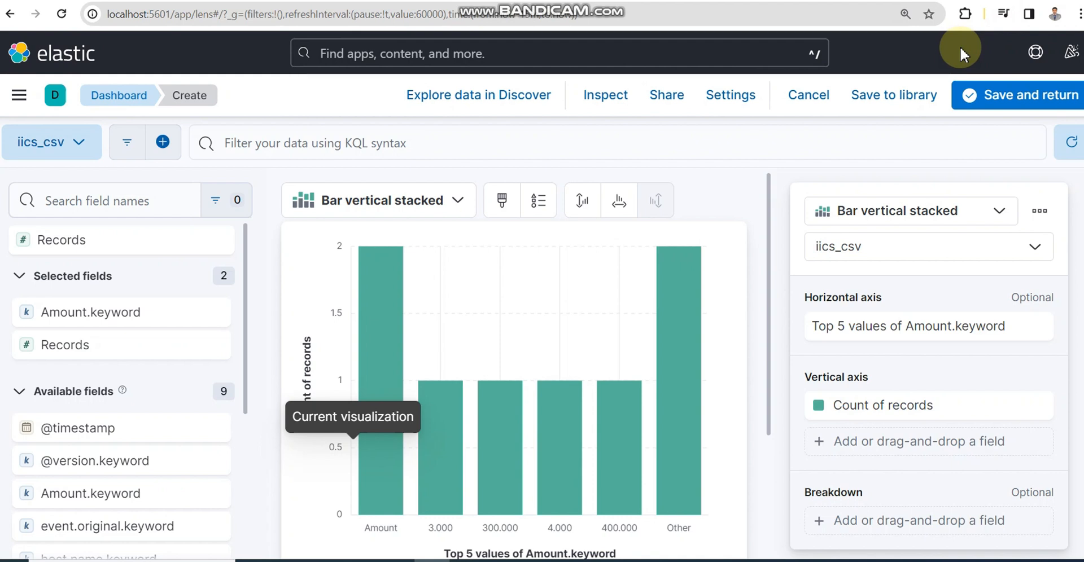